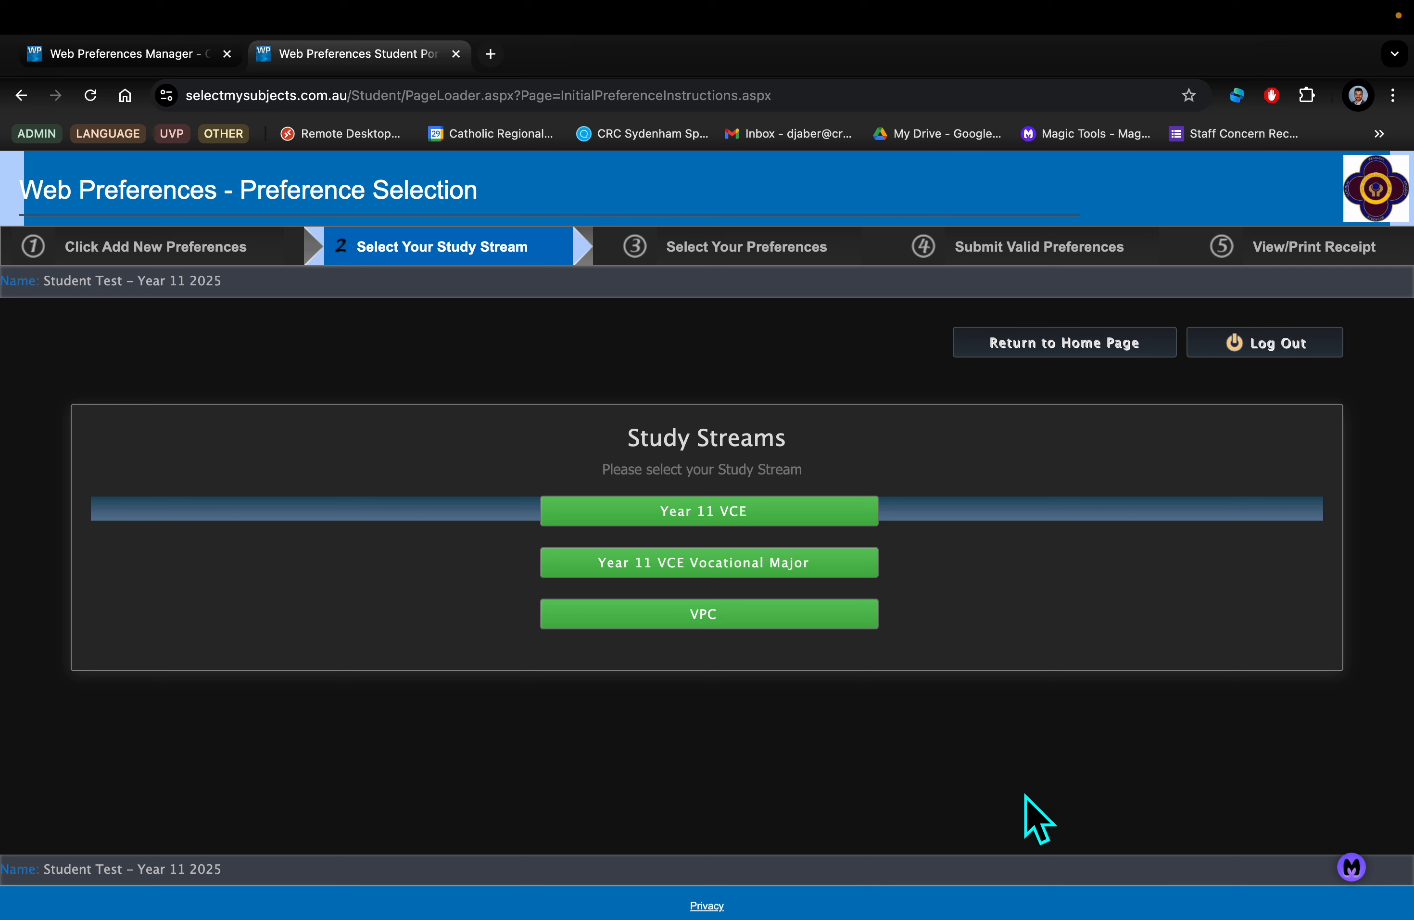
mouse_move(1015, 735)
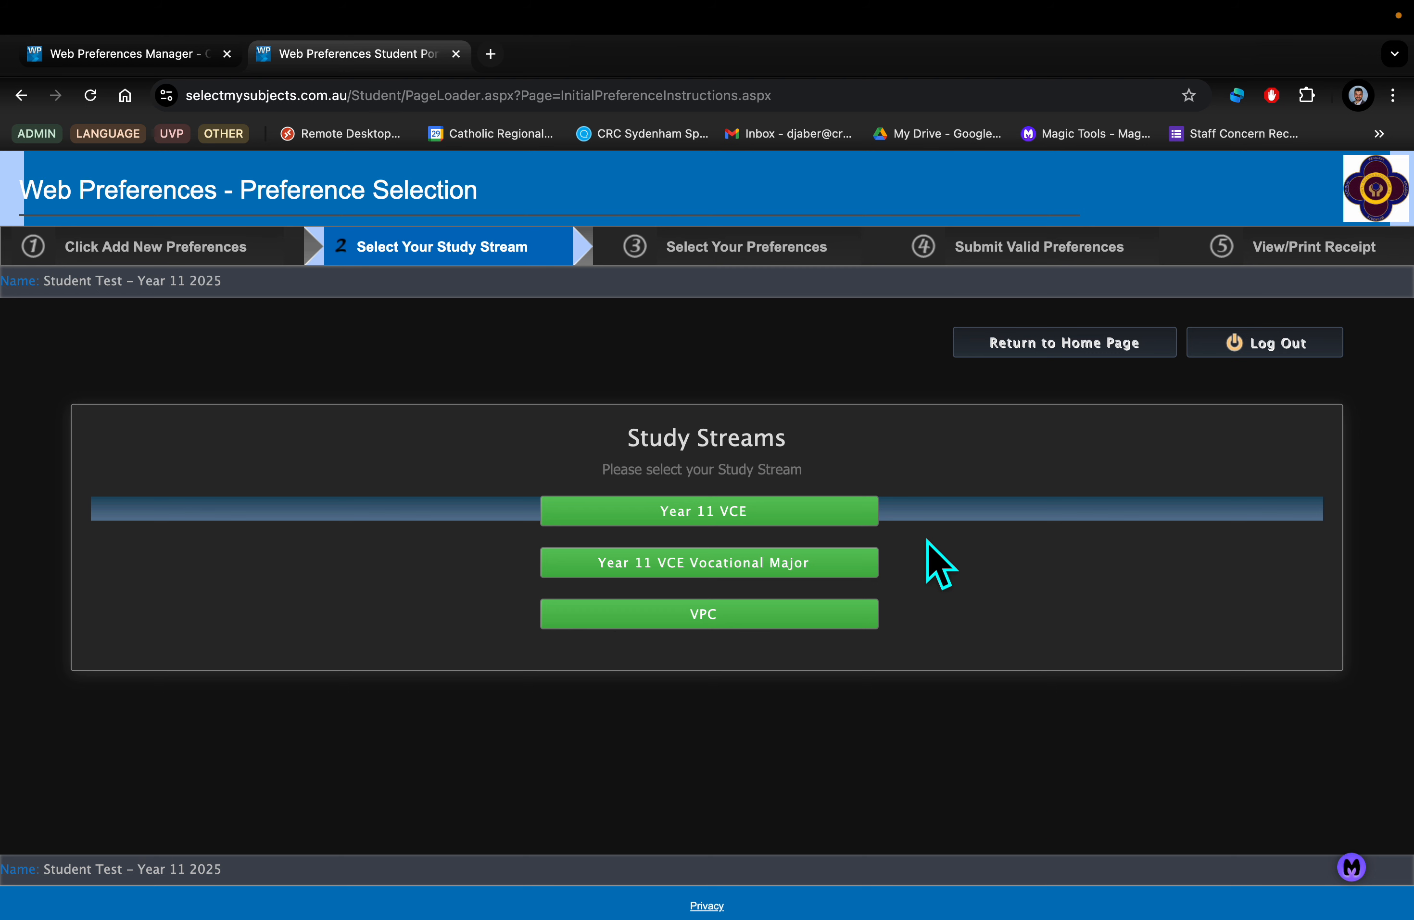
Choose the Year 11 VCE study stream and bring up its Select Your Preferences form.
left_click(709, 510)
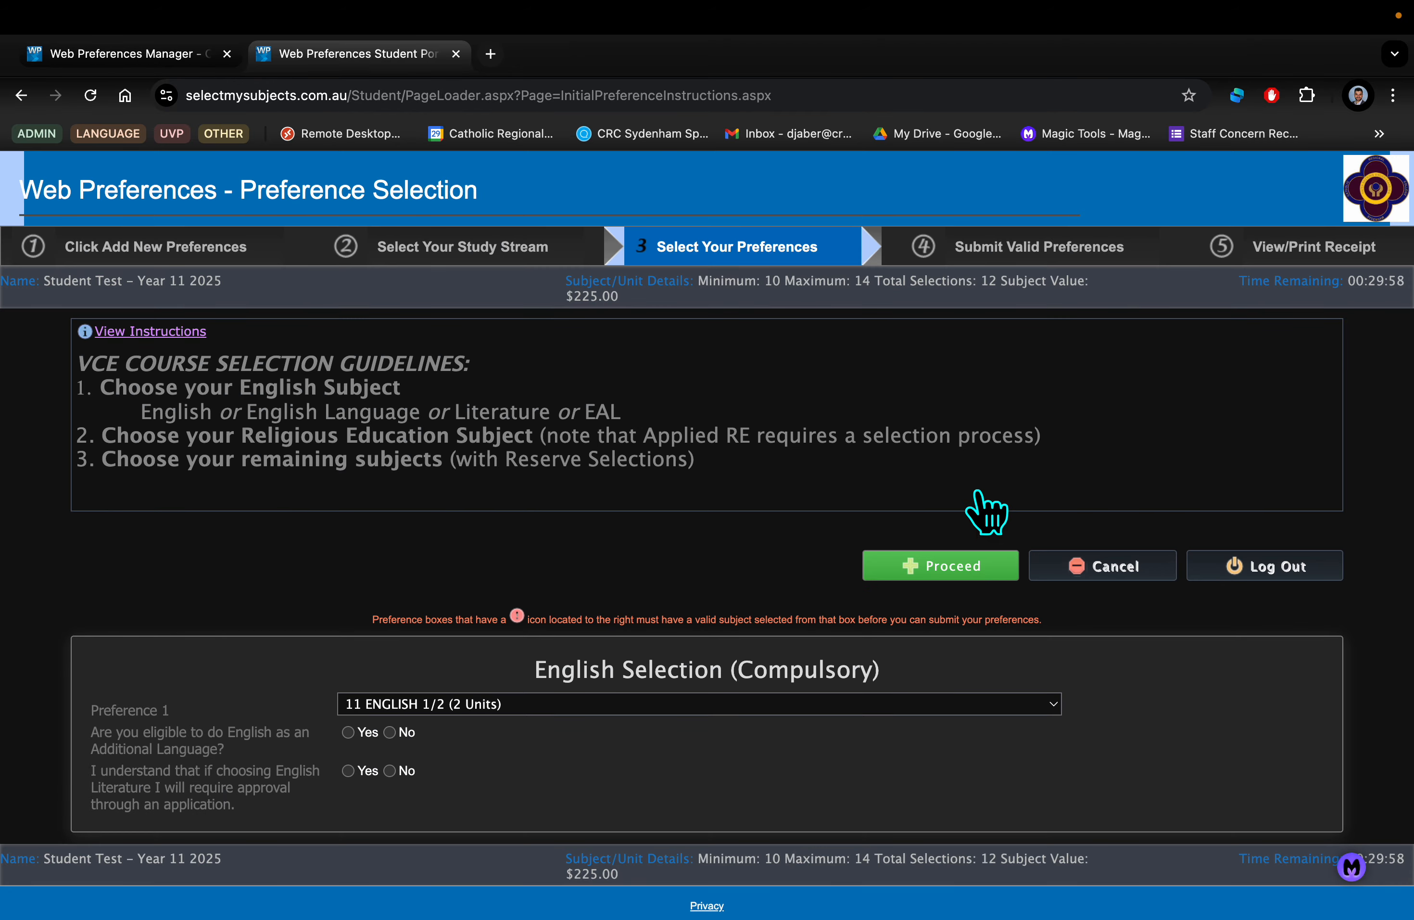
mouse_move(861, 527)
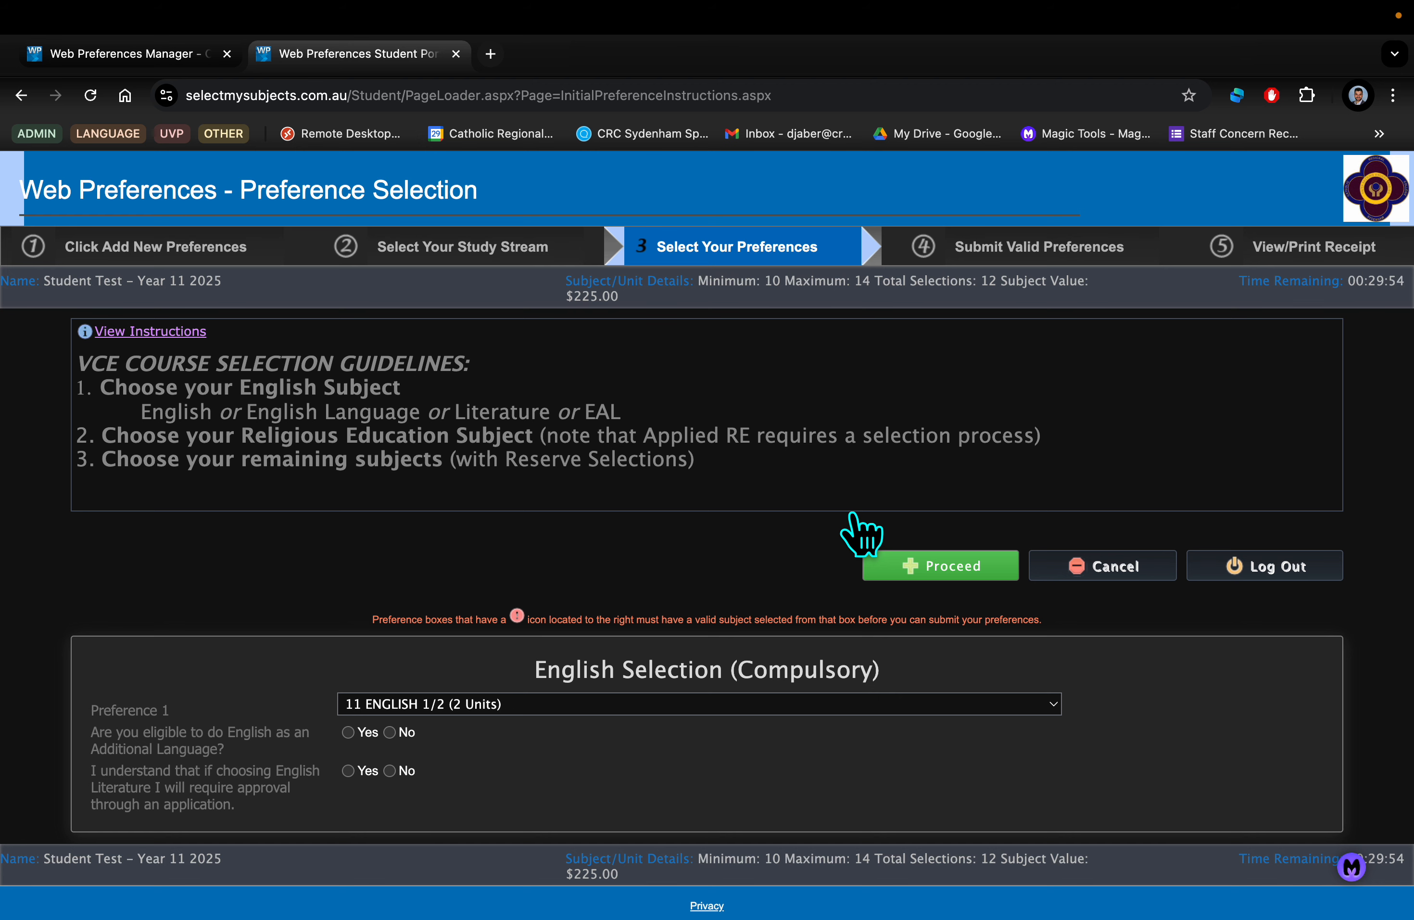
scroll("down", 3)
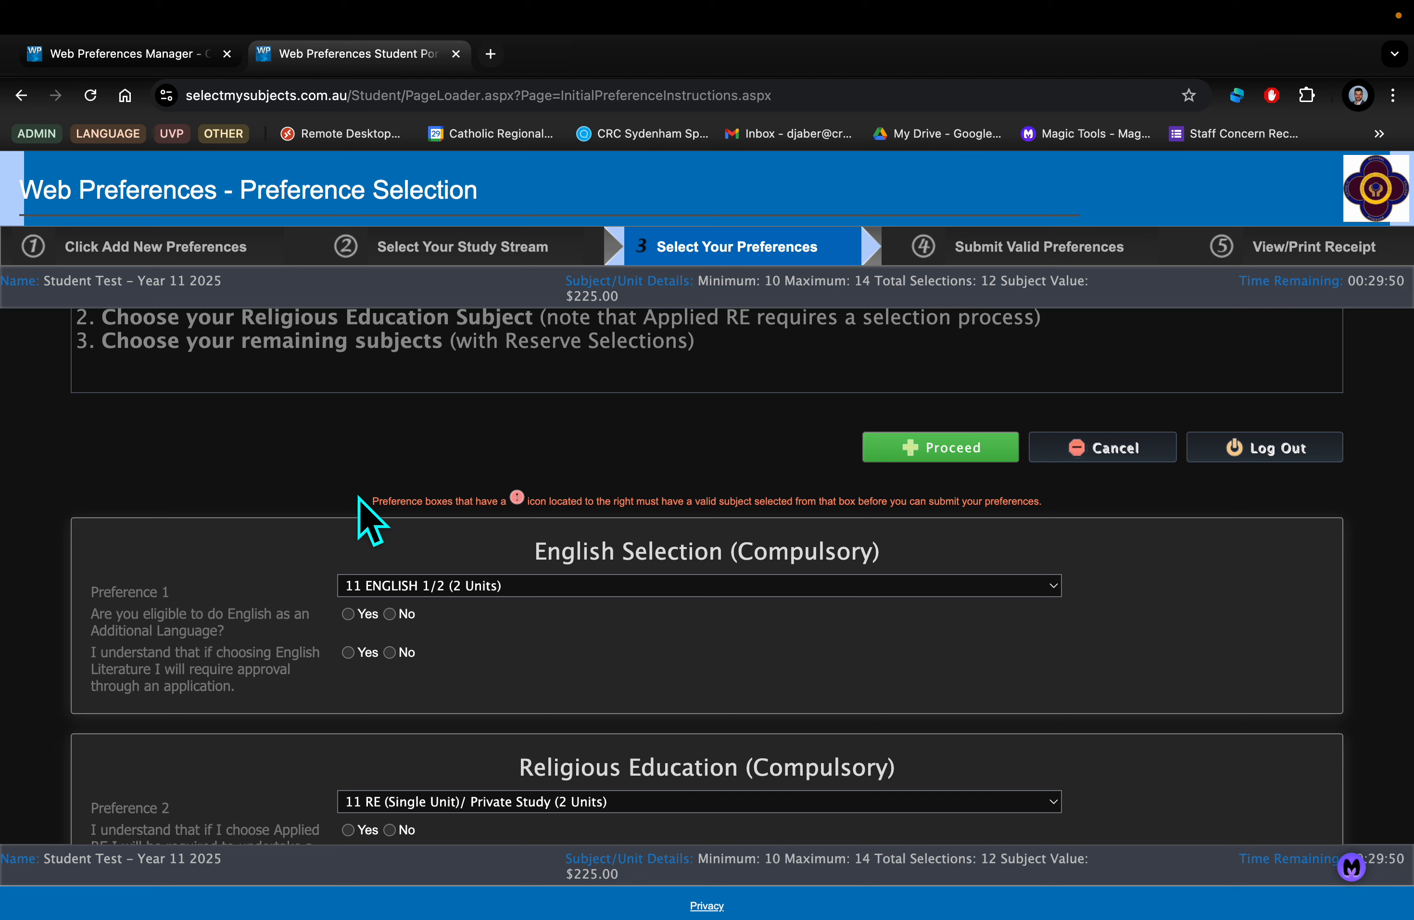
mouse_move(586, 613)
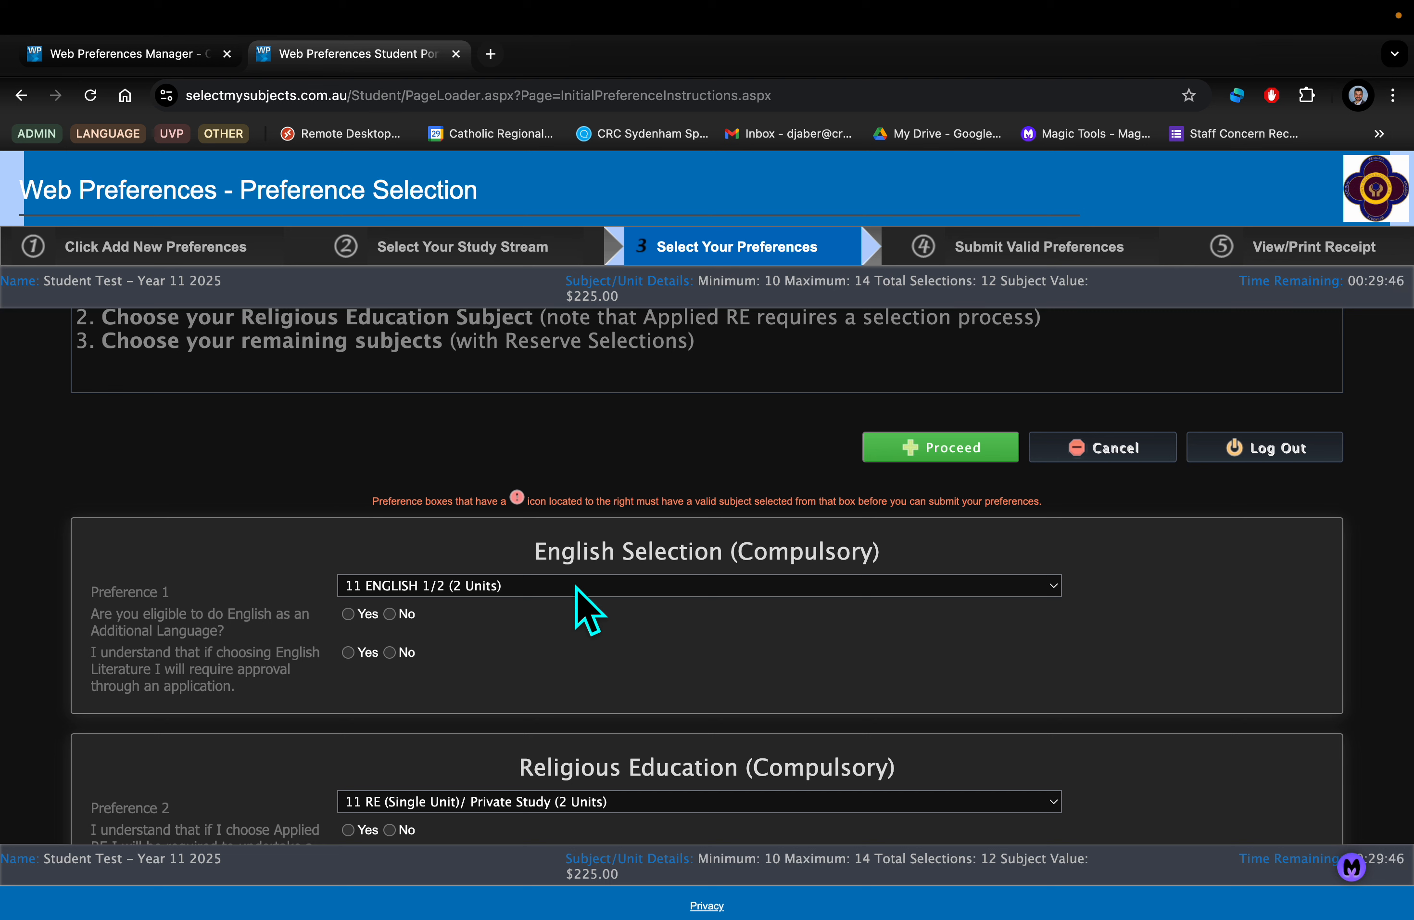
left_click(700, 584)
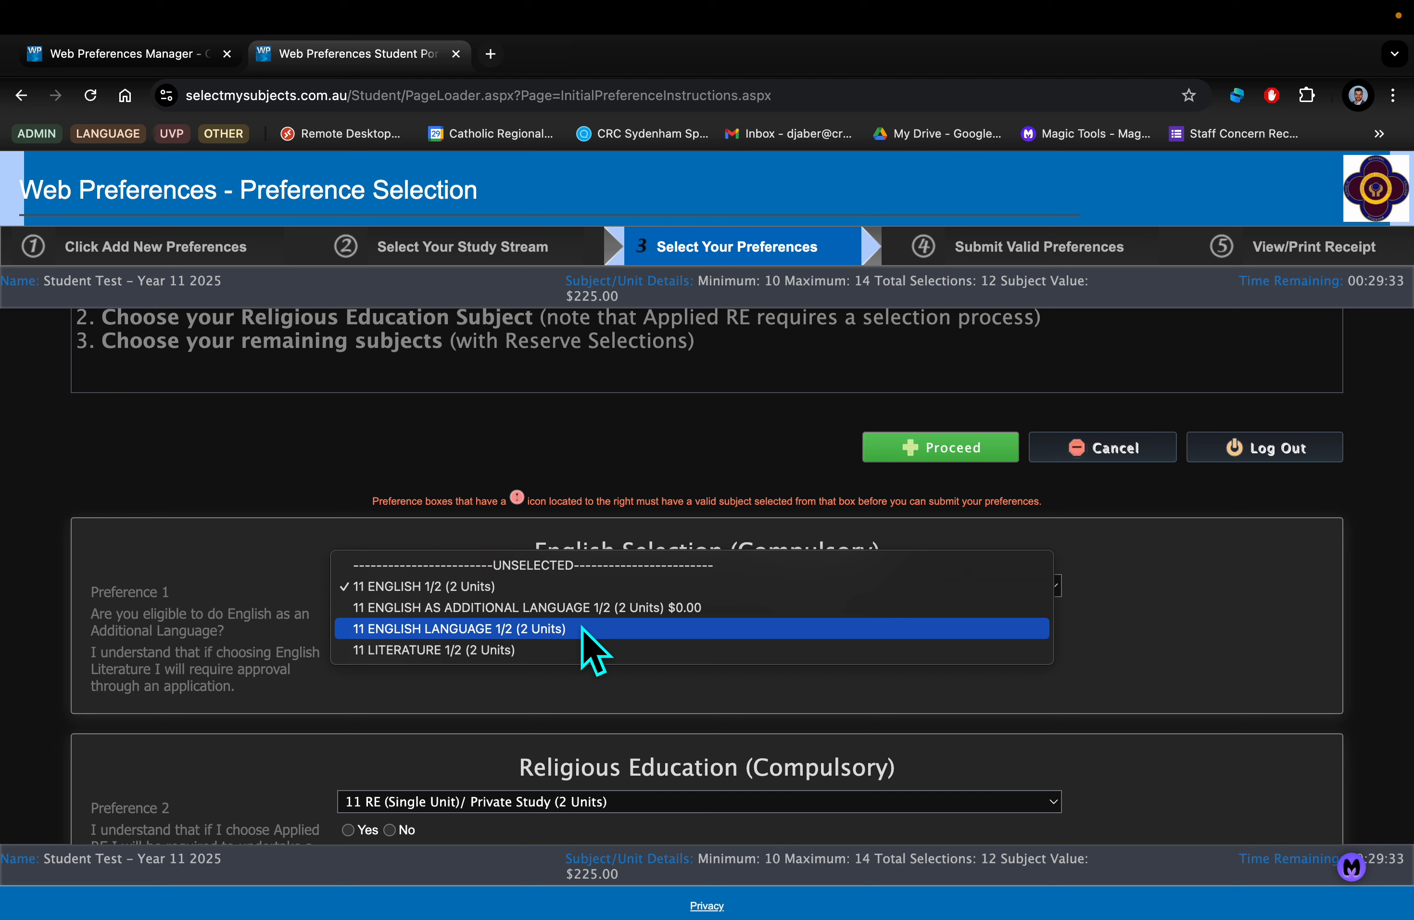
mouse_move(586, 668)
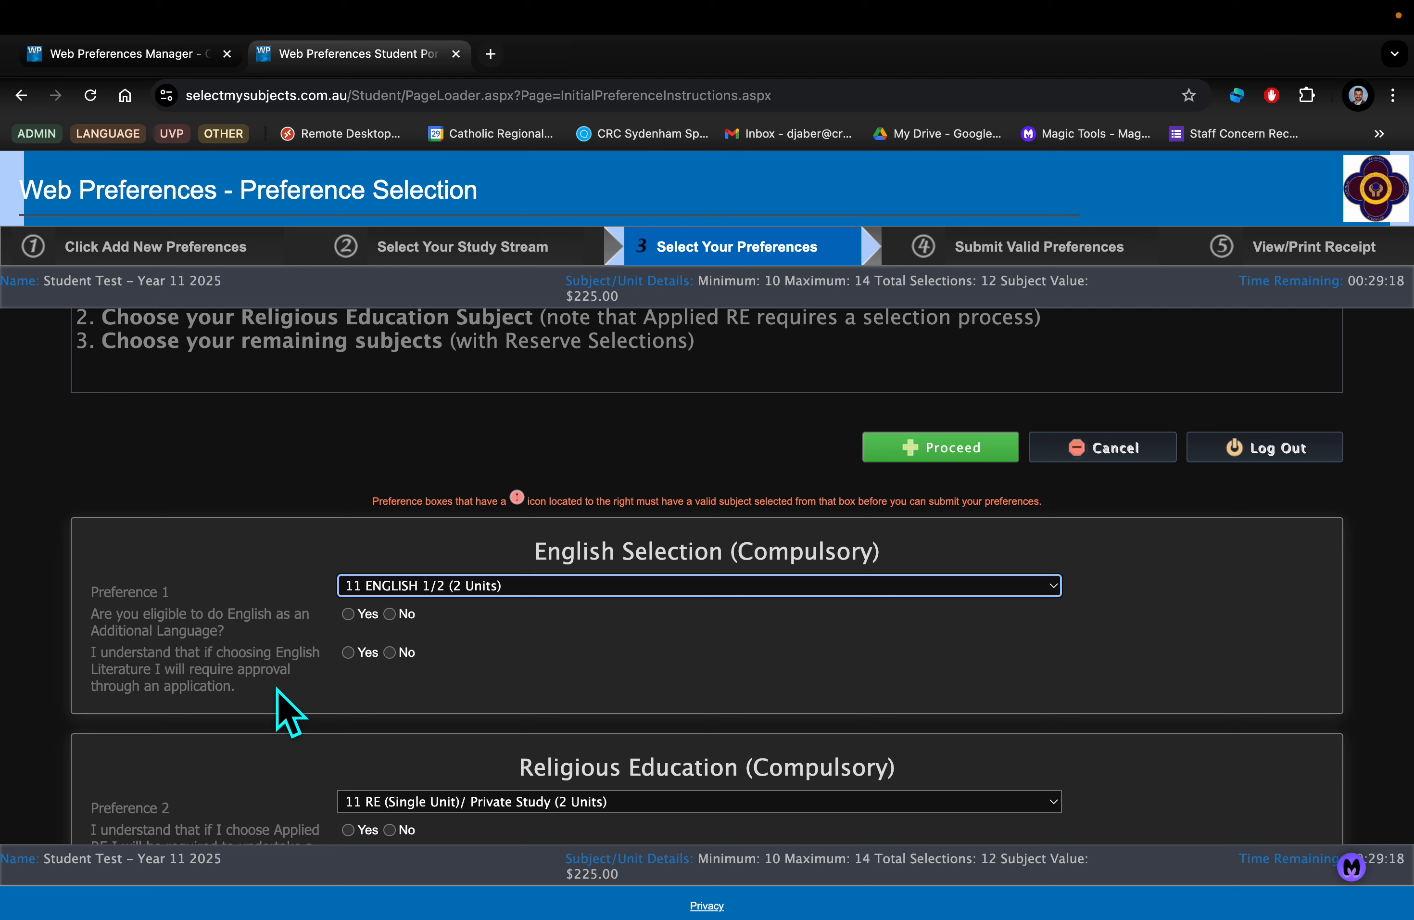
mouse_move(484, 656)
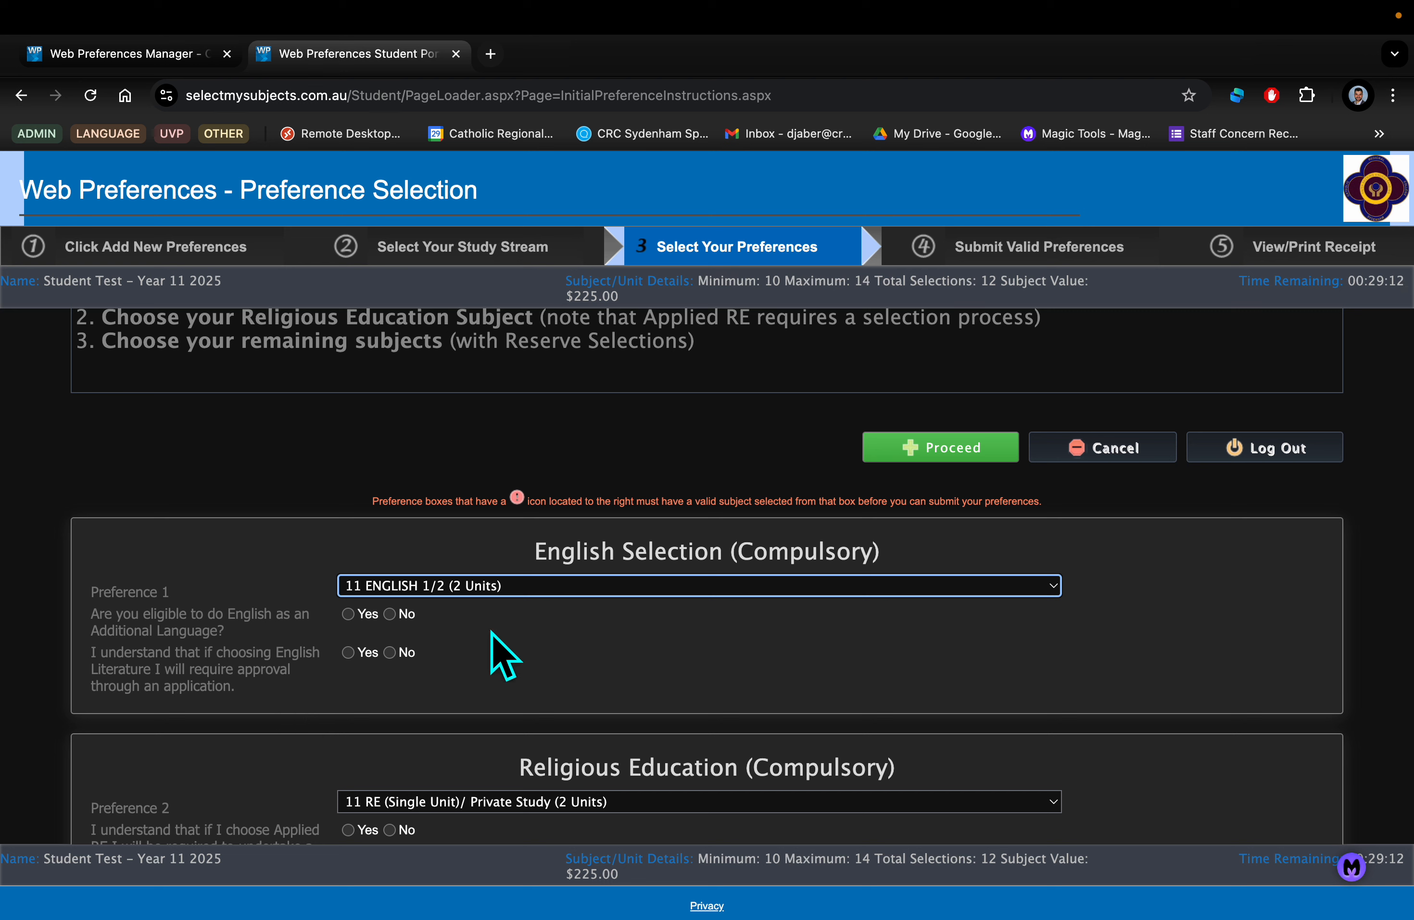
left_click(700, 584)
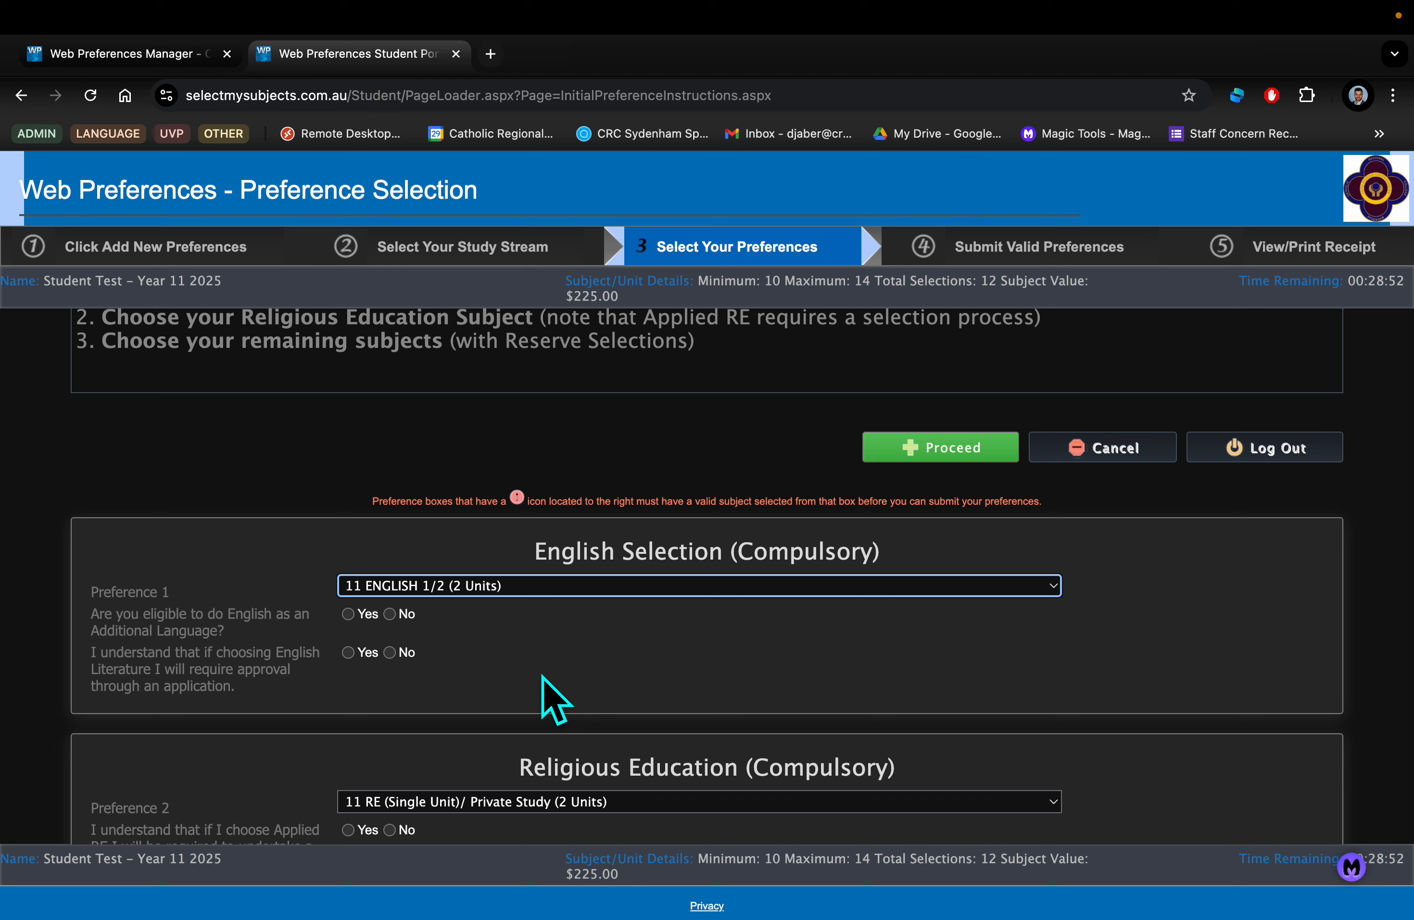
scroll("down", 3)
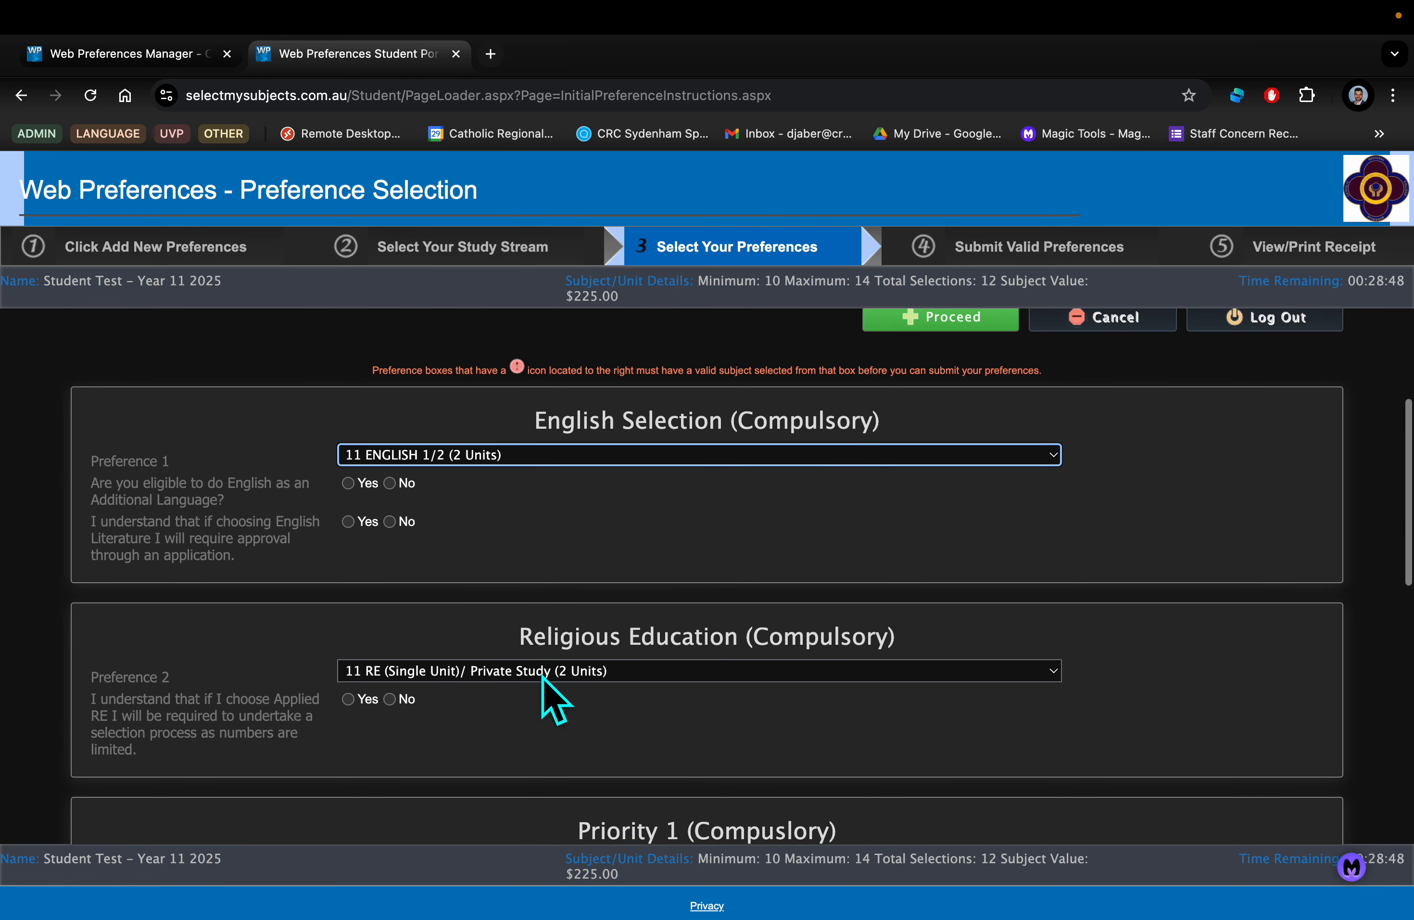
scroll("down", 3)
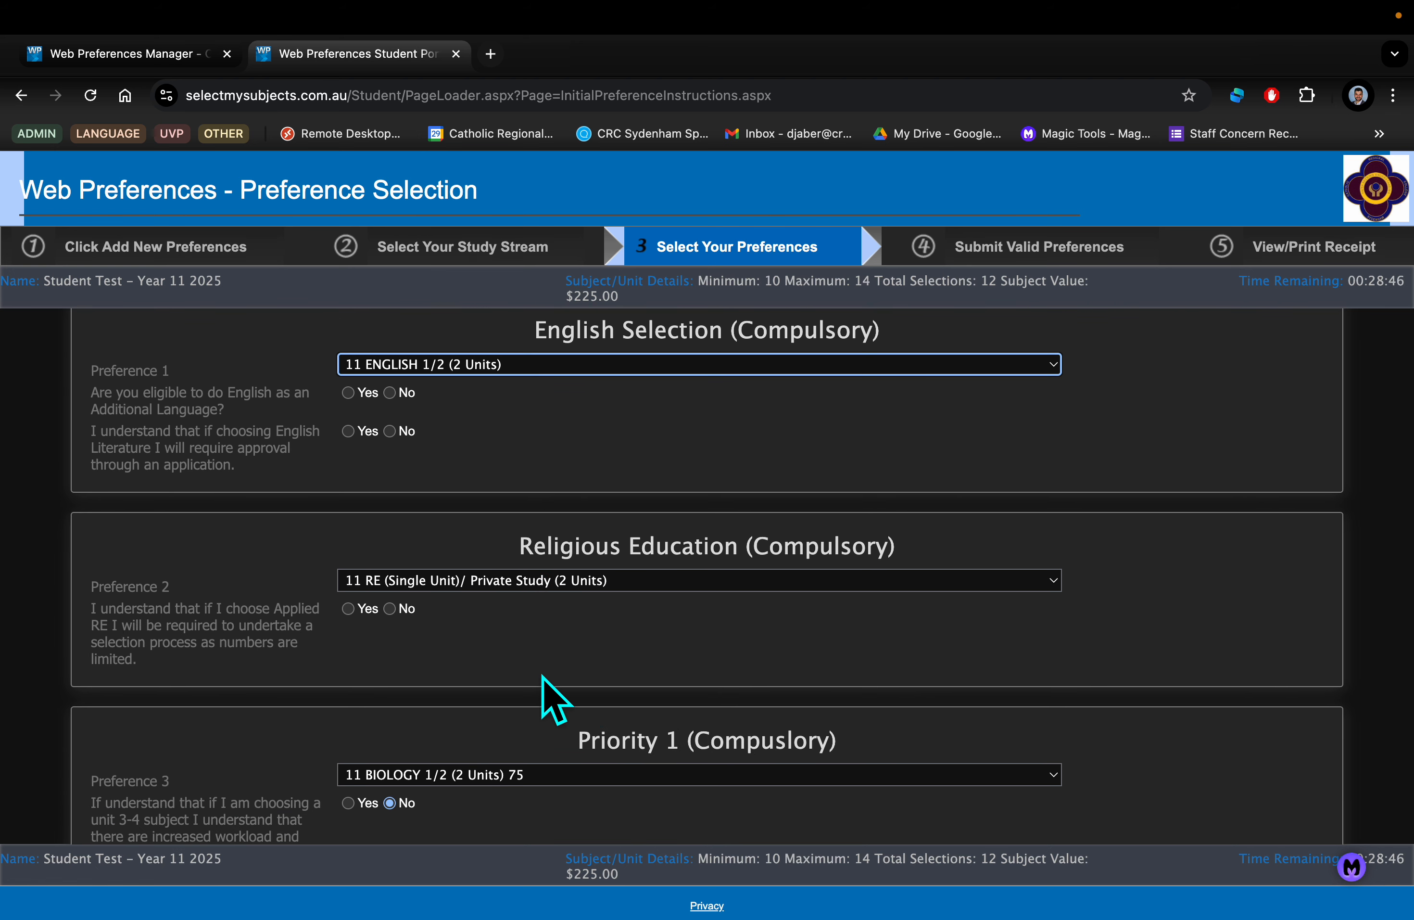
left_click(699, 580)
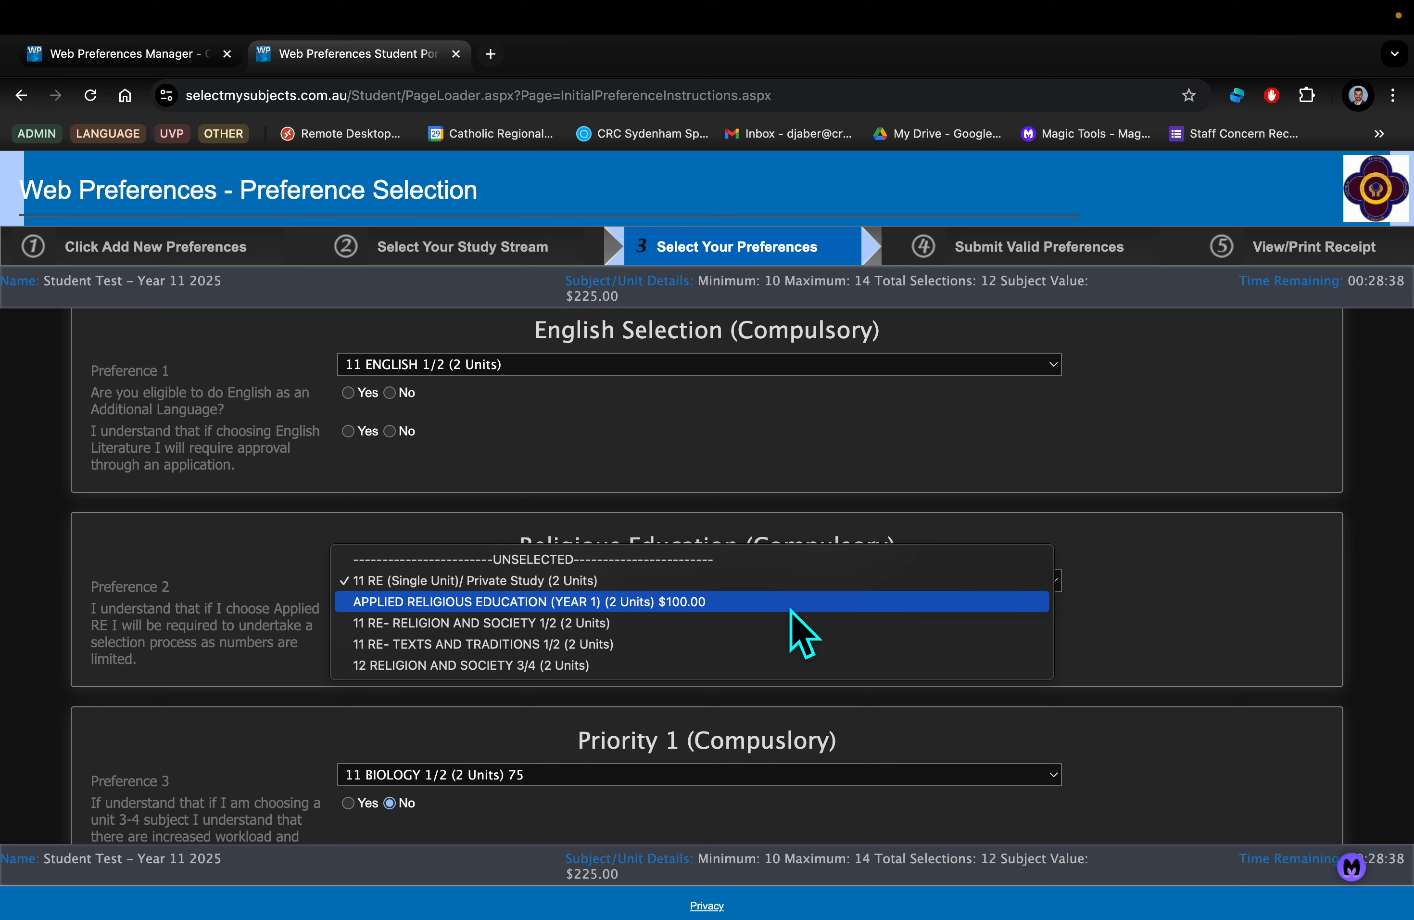
mouse_move(767, 622)
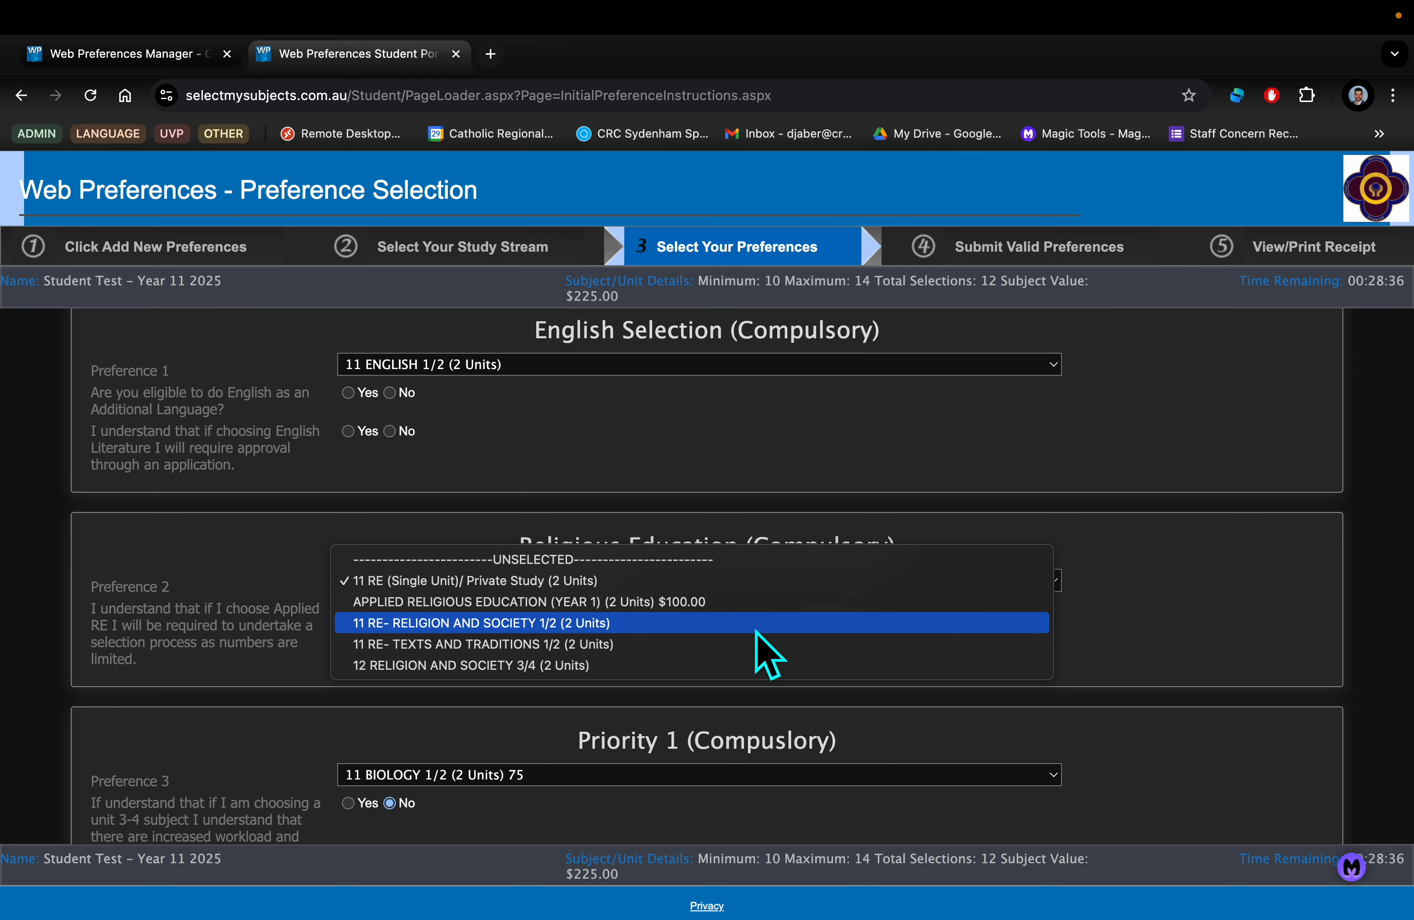
mouse_move(749, 601)
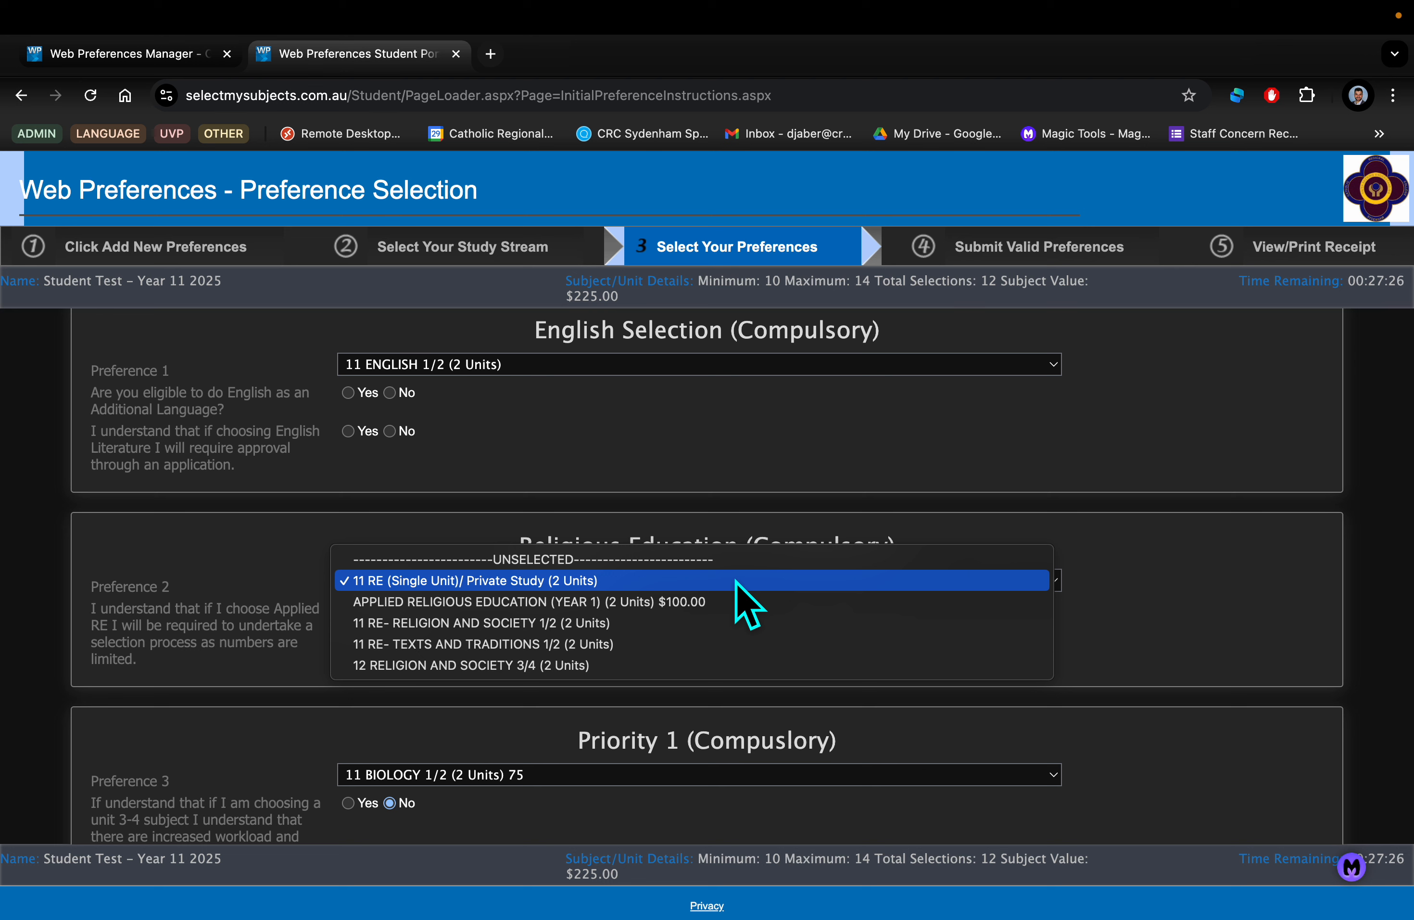
mouse_move(433, 622)
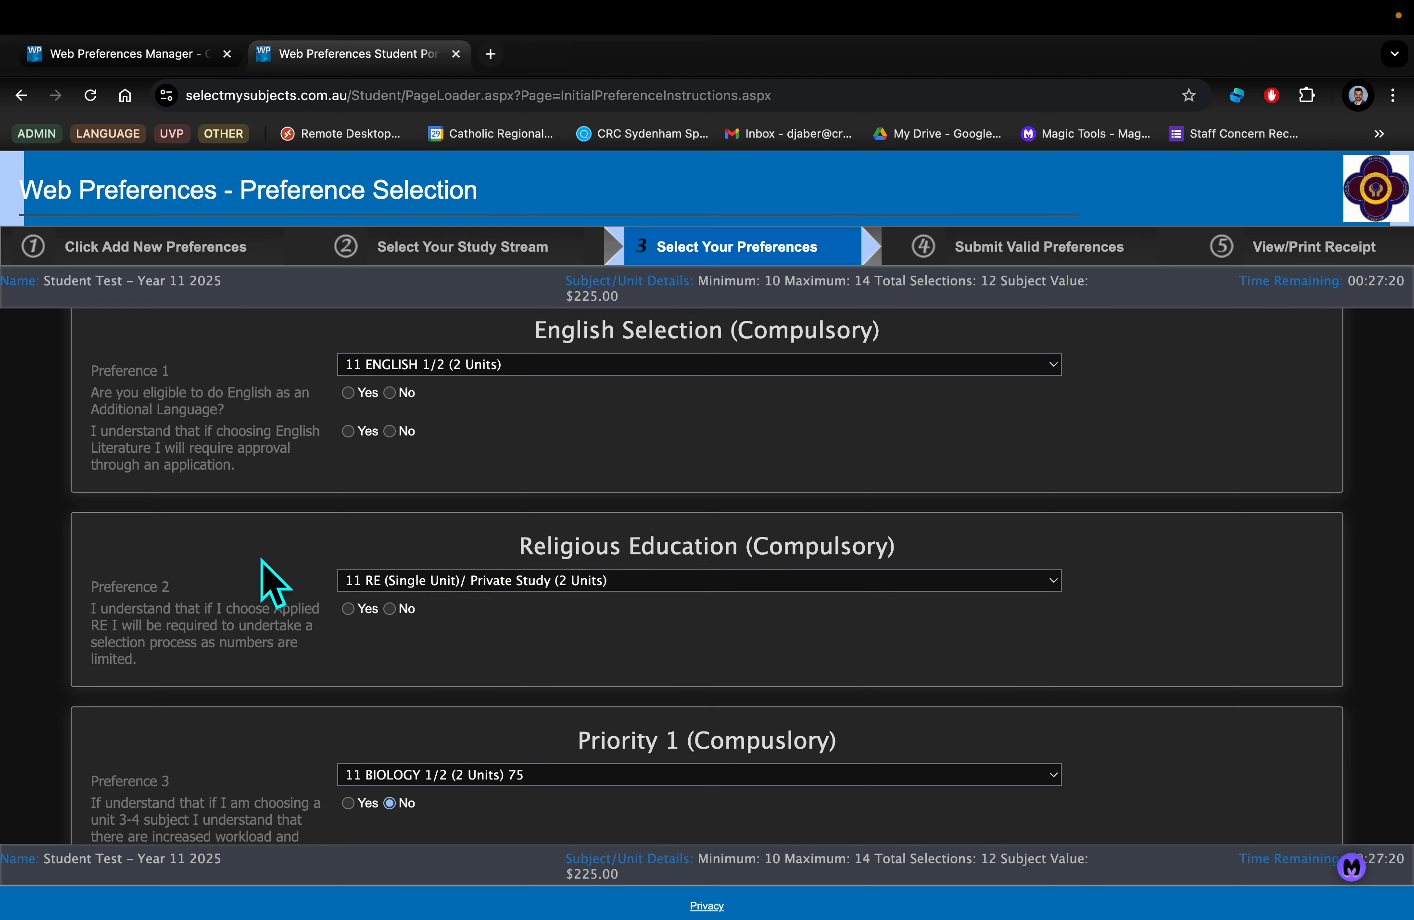
Answer Yes to the EAL eligibility, English Literature approval and Applied RE selection-process questions.
left_click(699, 580)
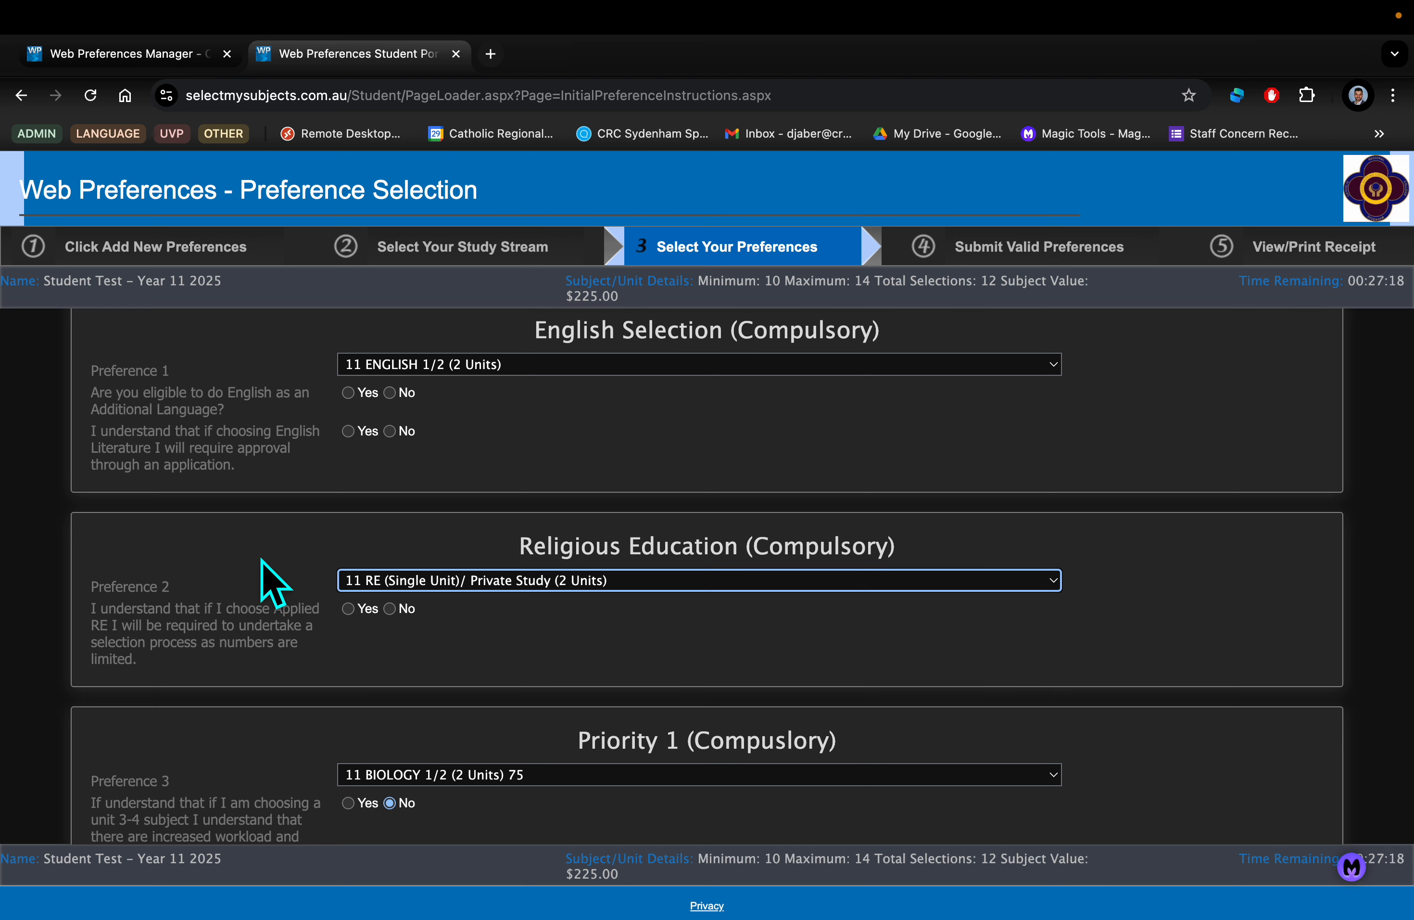
mouse_move(301, 521)
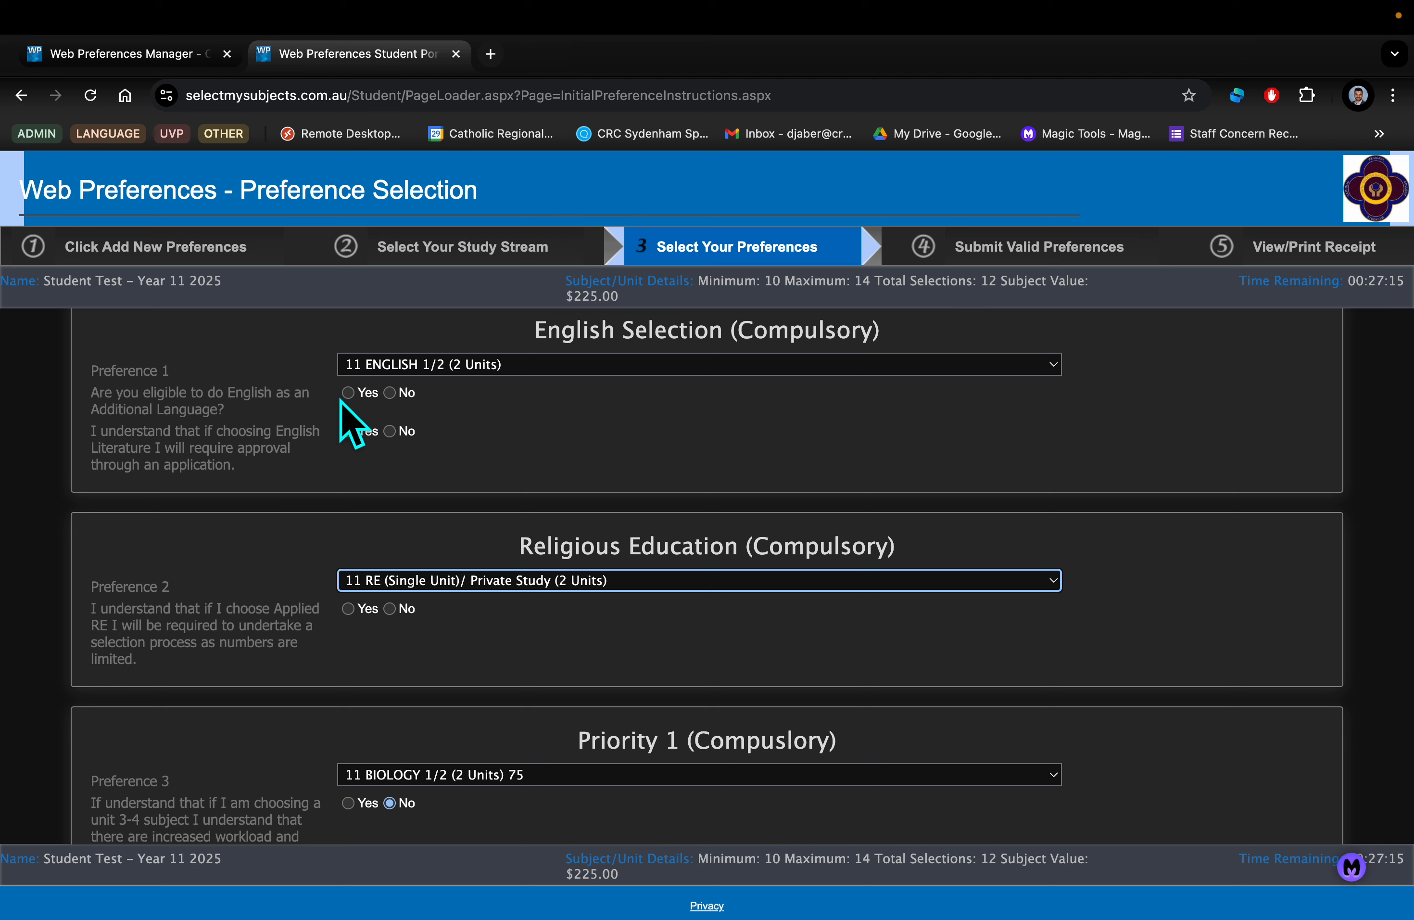
left_click(348, 392)
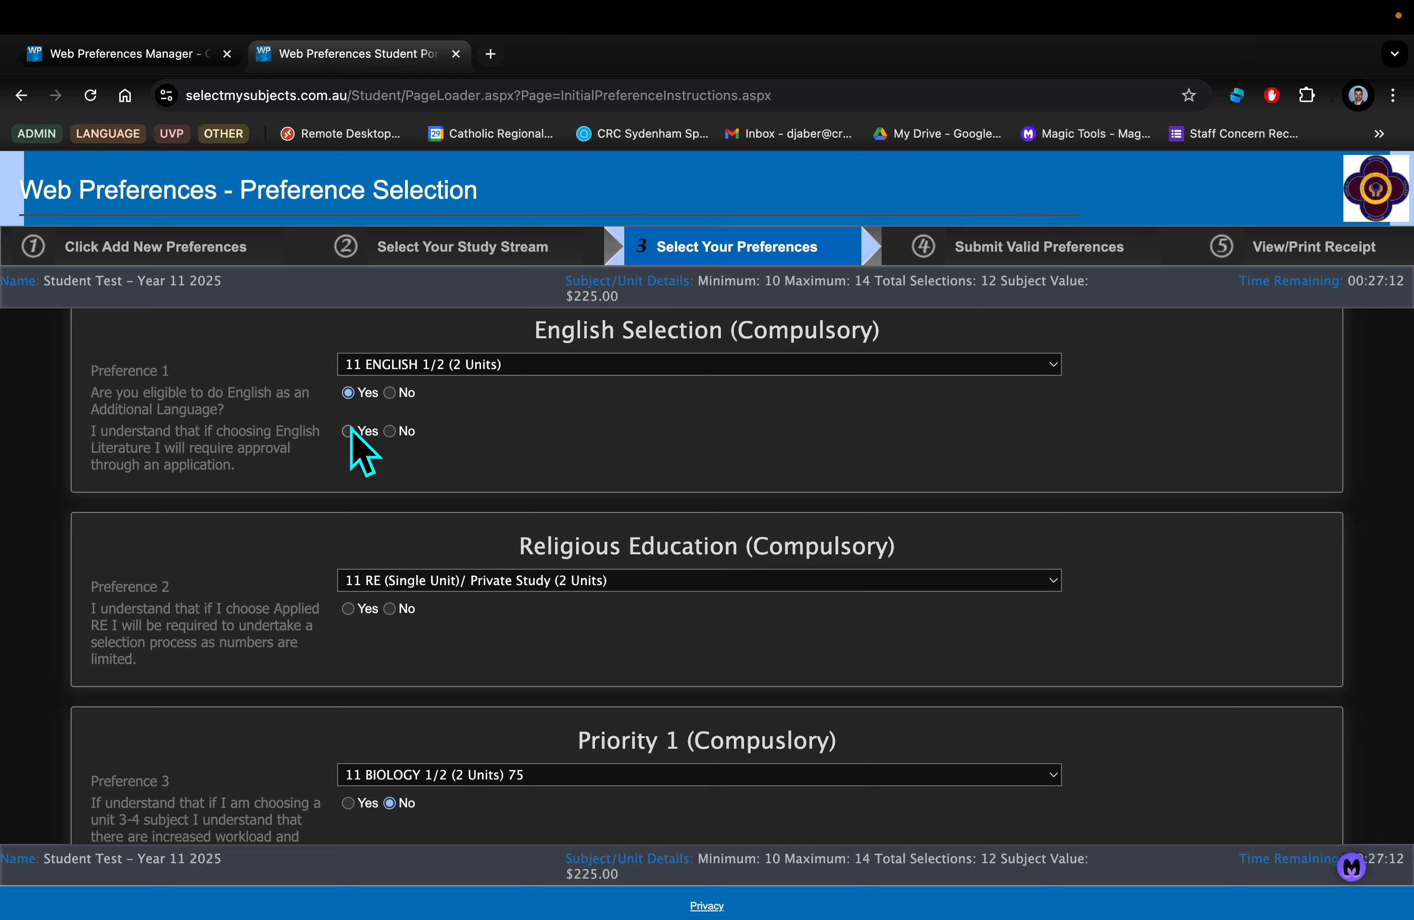
left_click(349, 430)
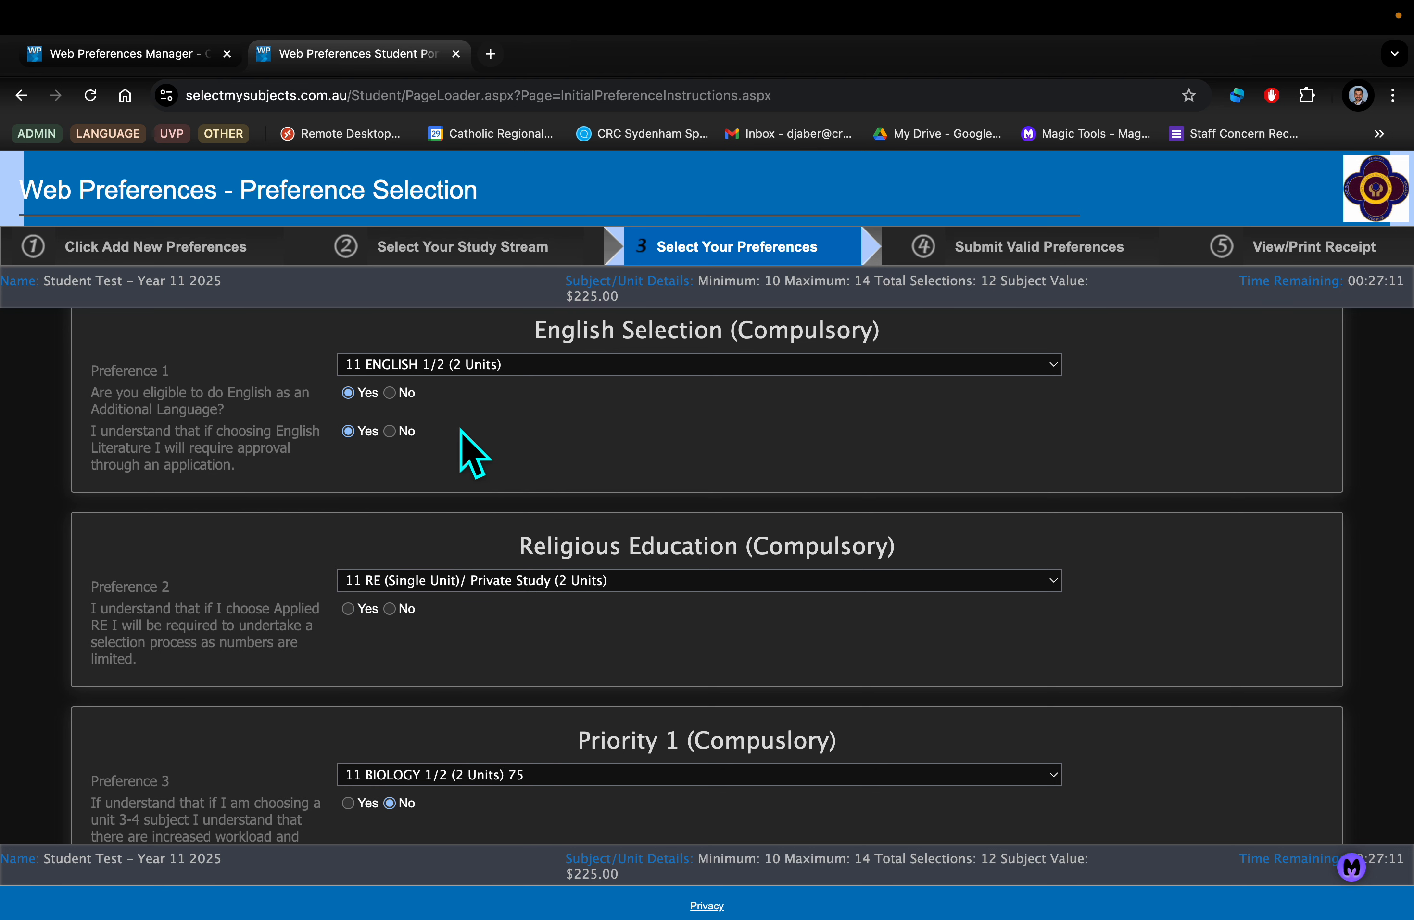
mouse_move(359, 626)
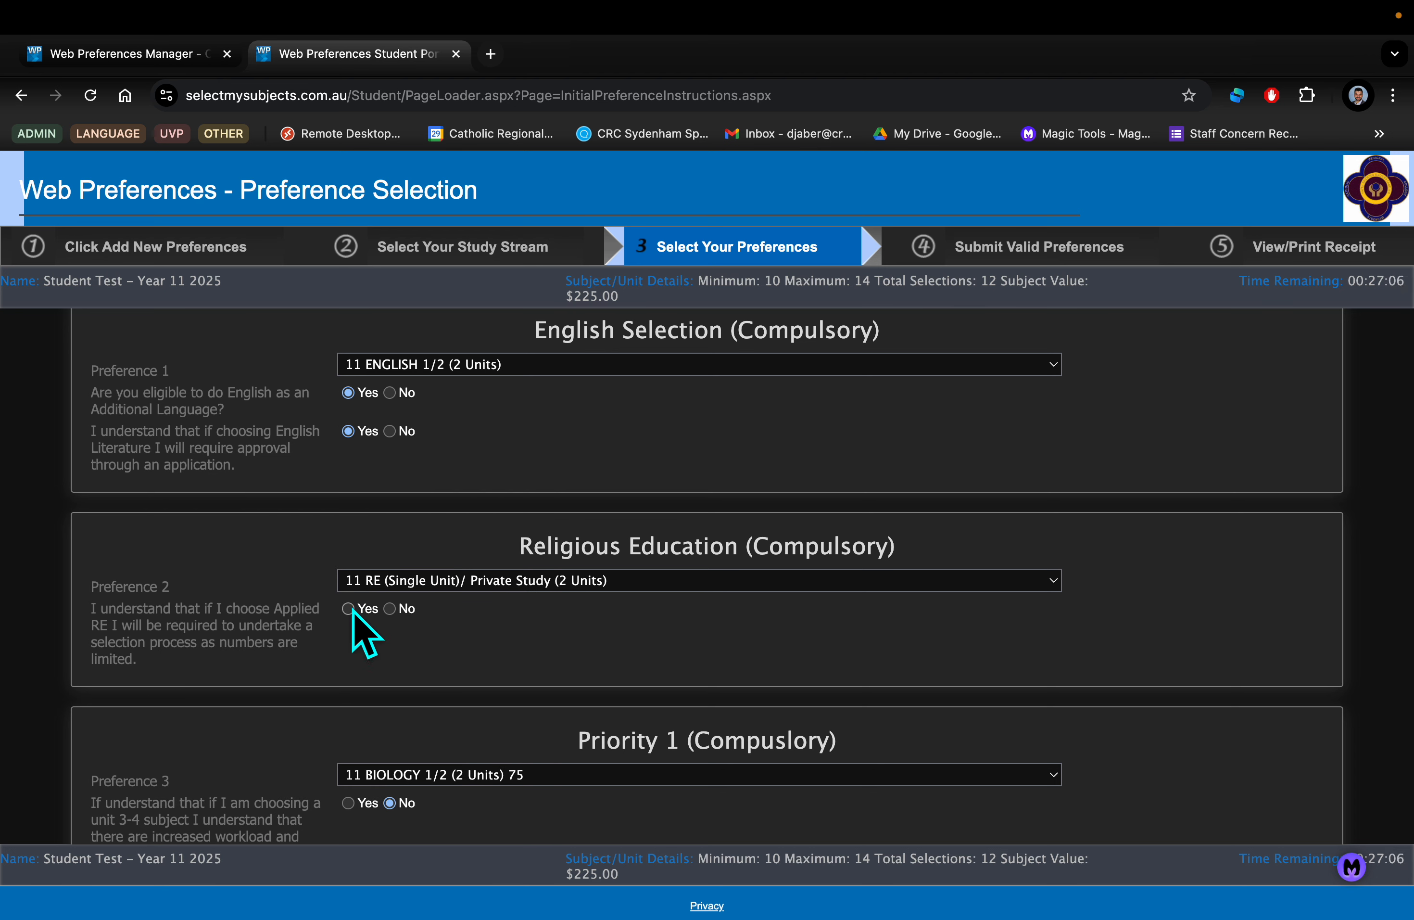
left_click(348, 608)
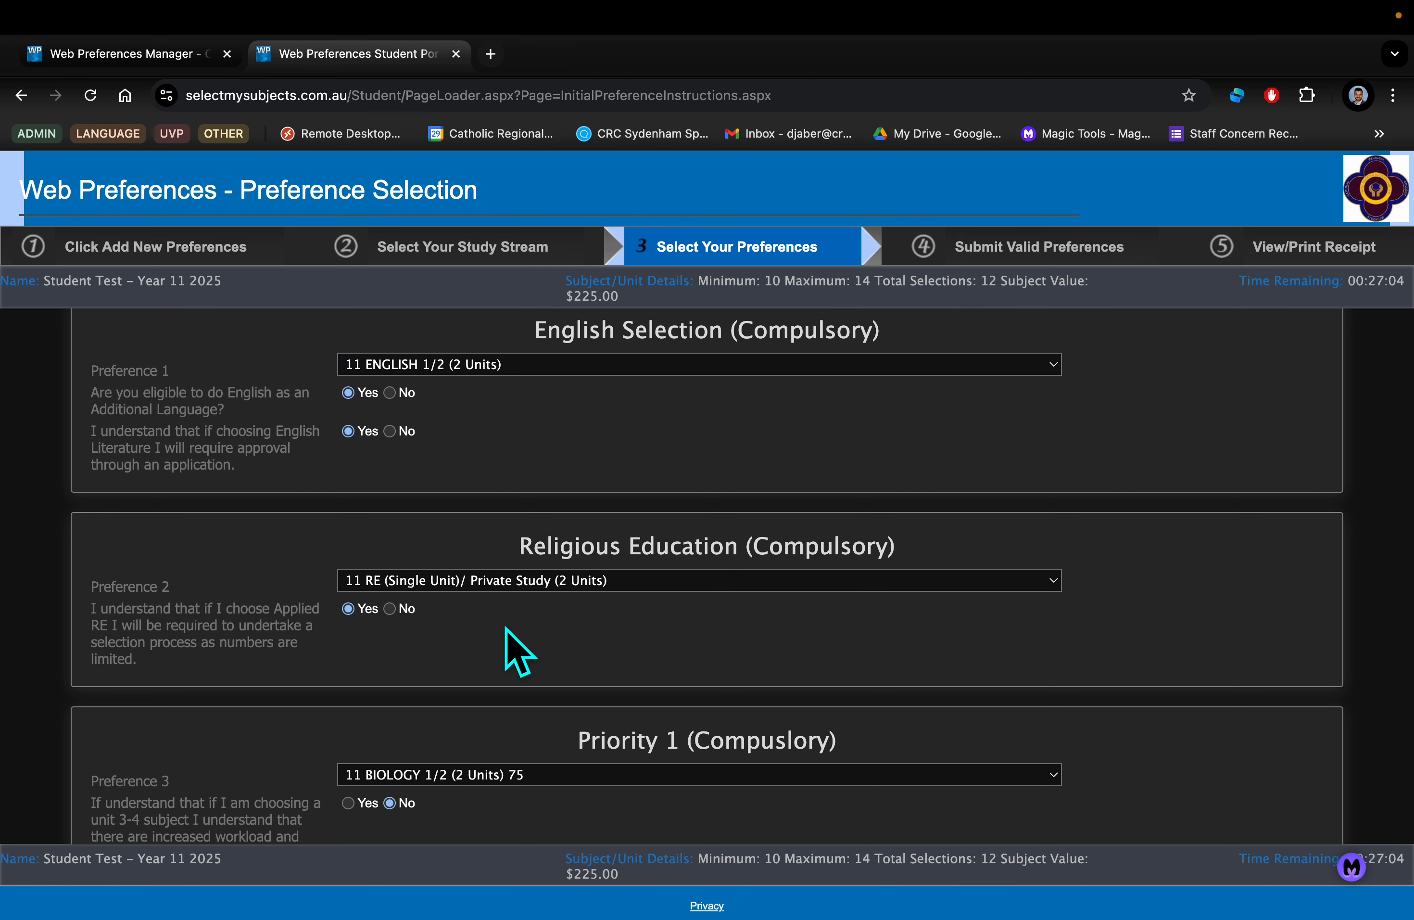
scroll("down", 3)
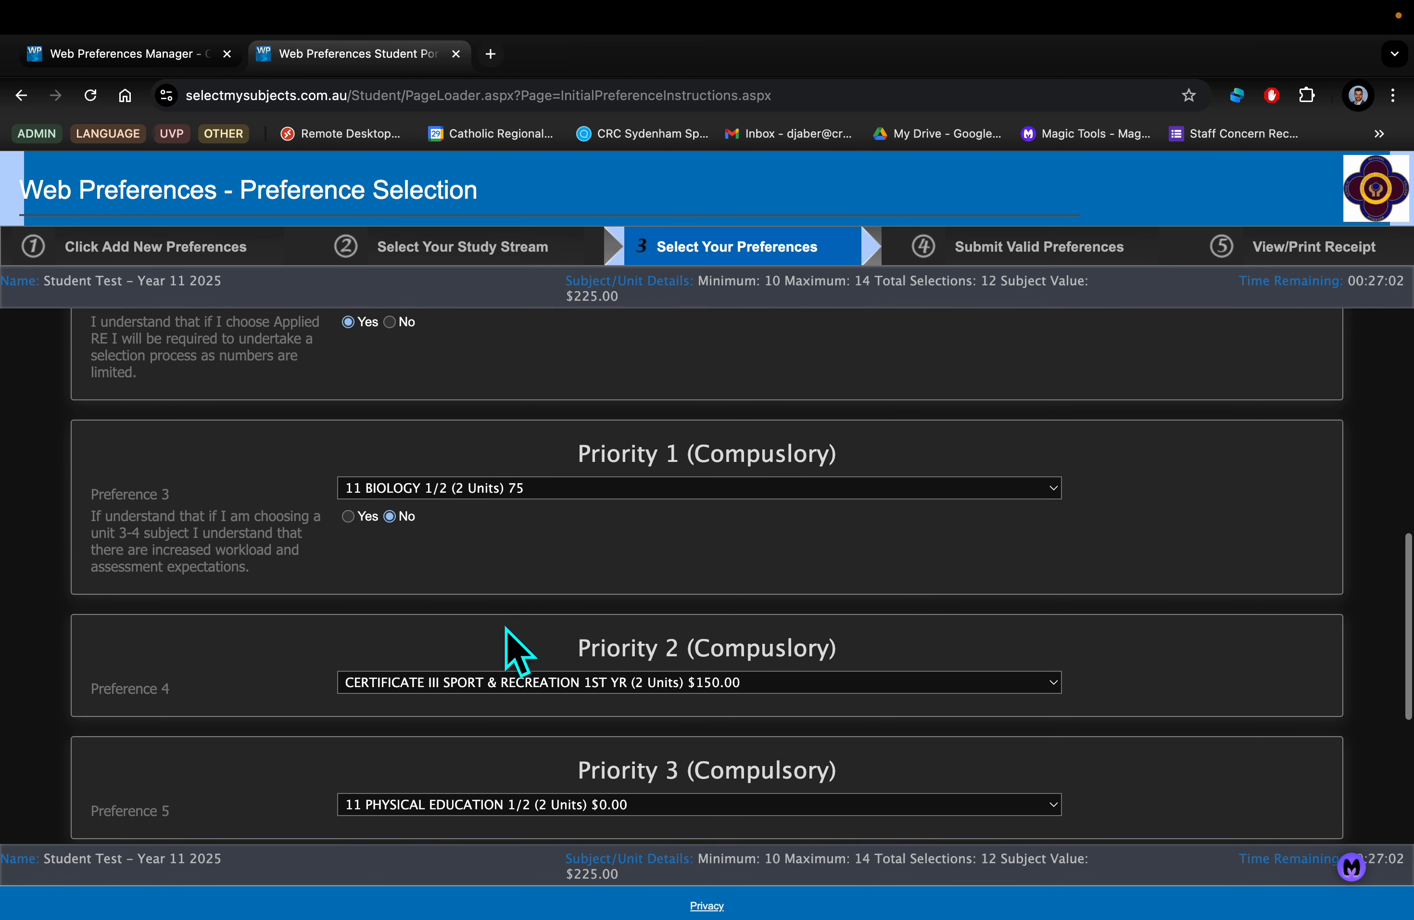
scroll("down", 3)
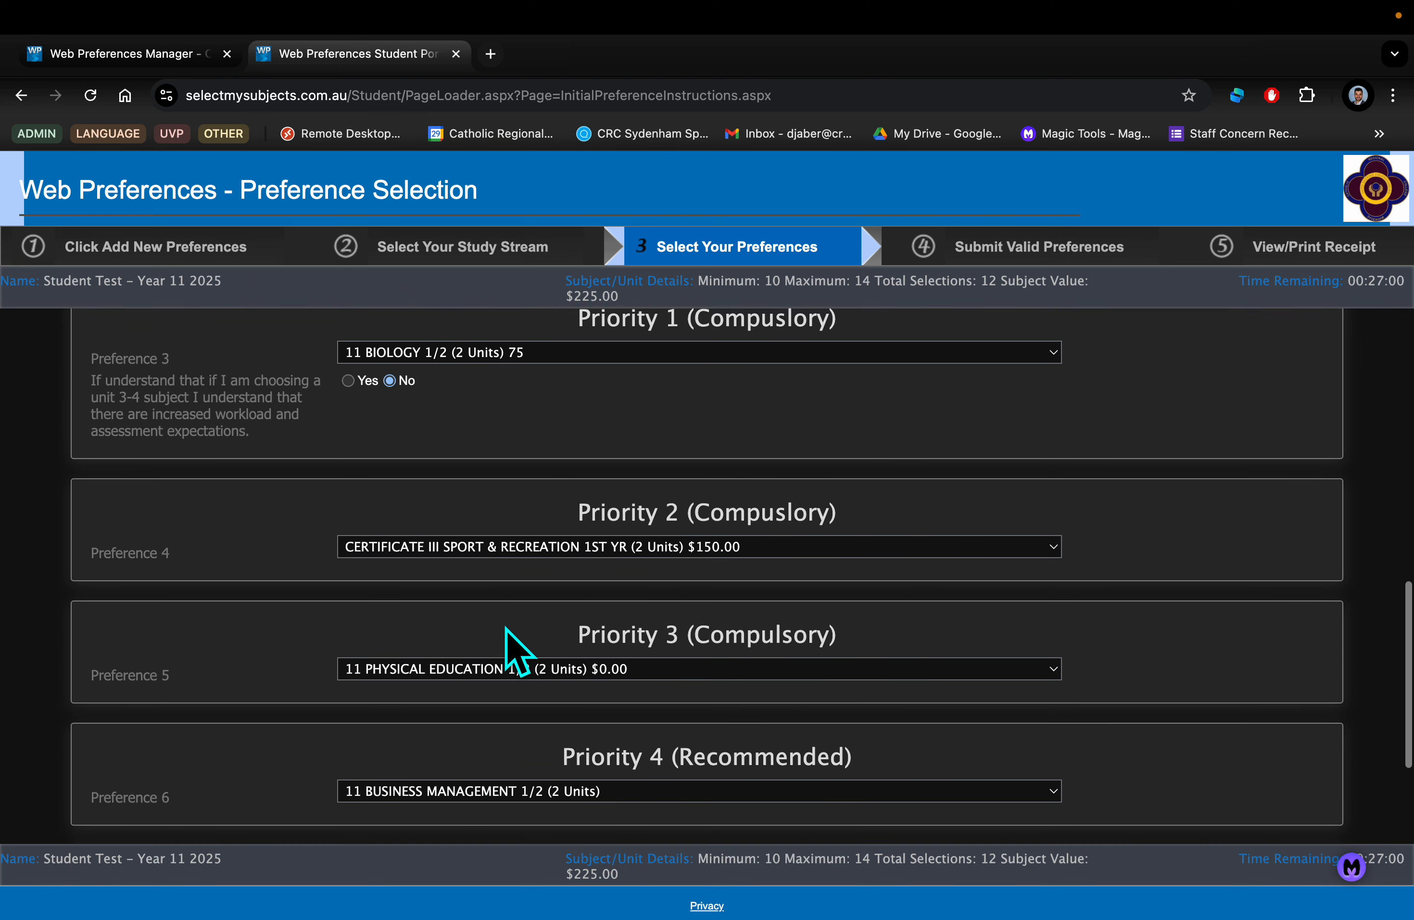
scroll("down", 3)
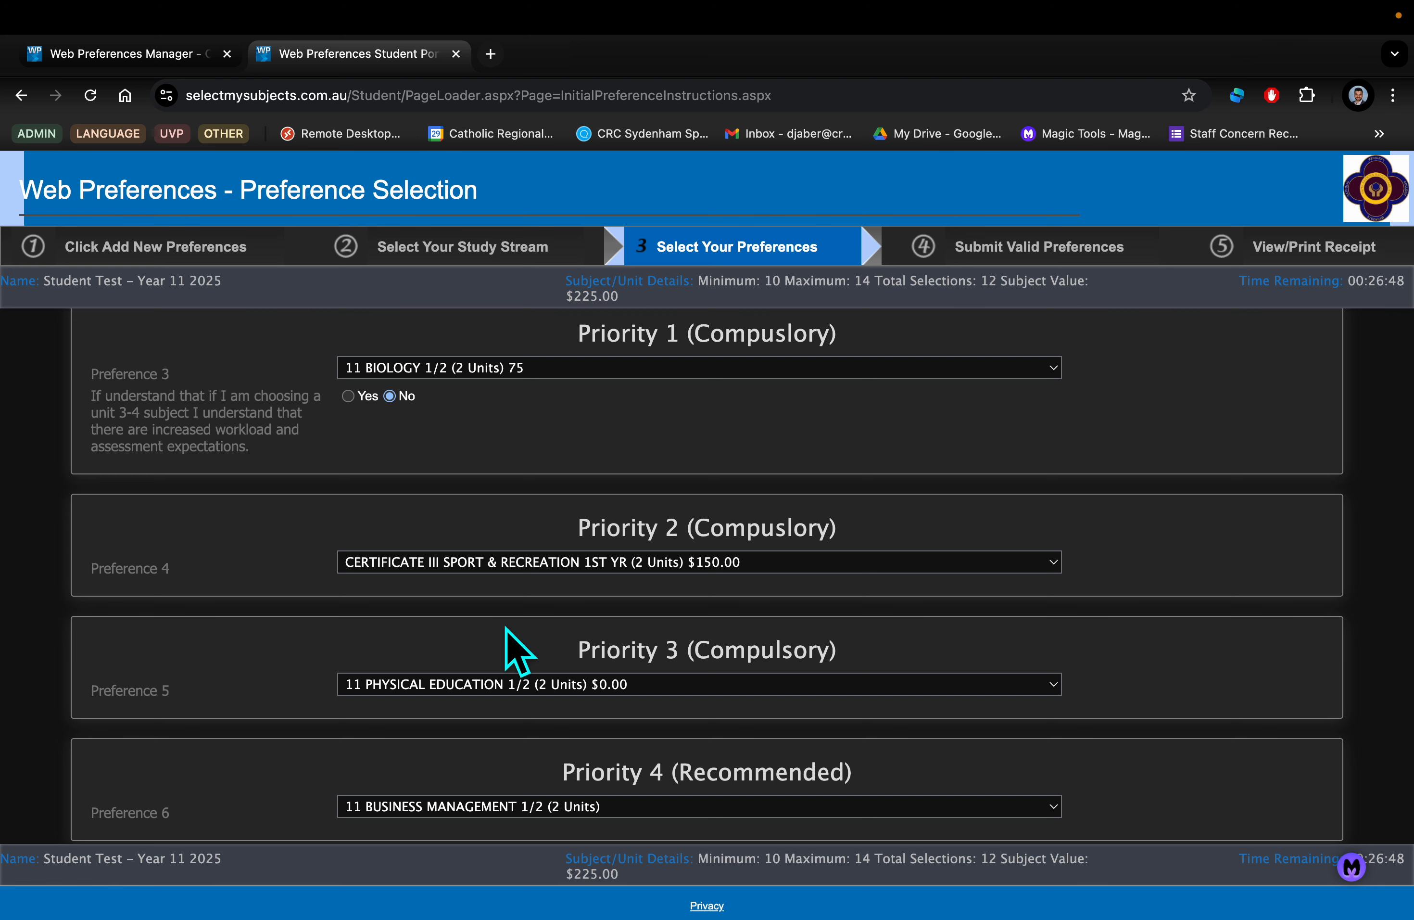
mouse_move(1059, 398)
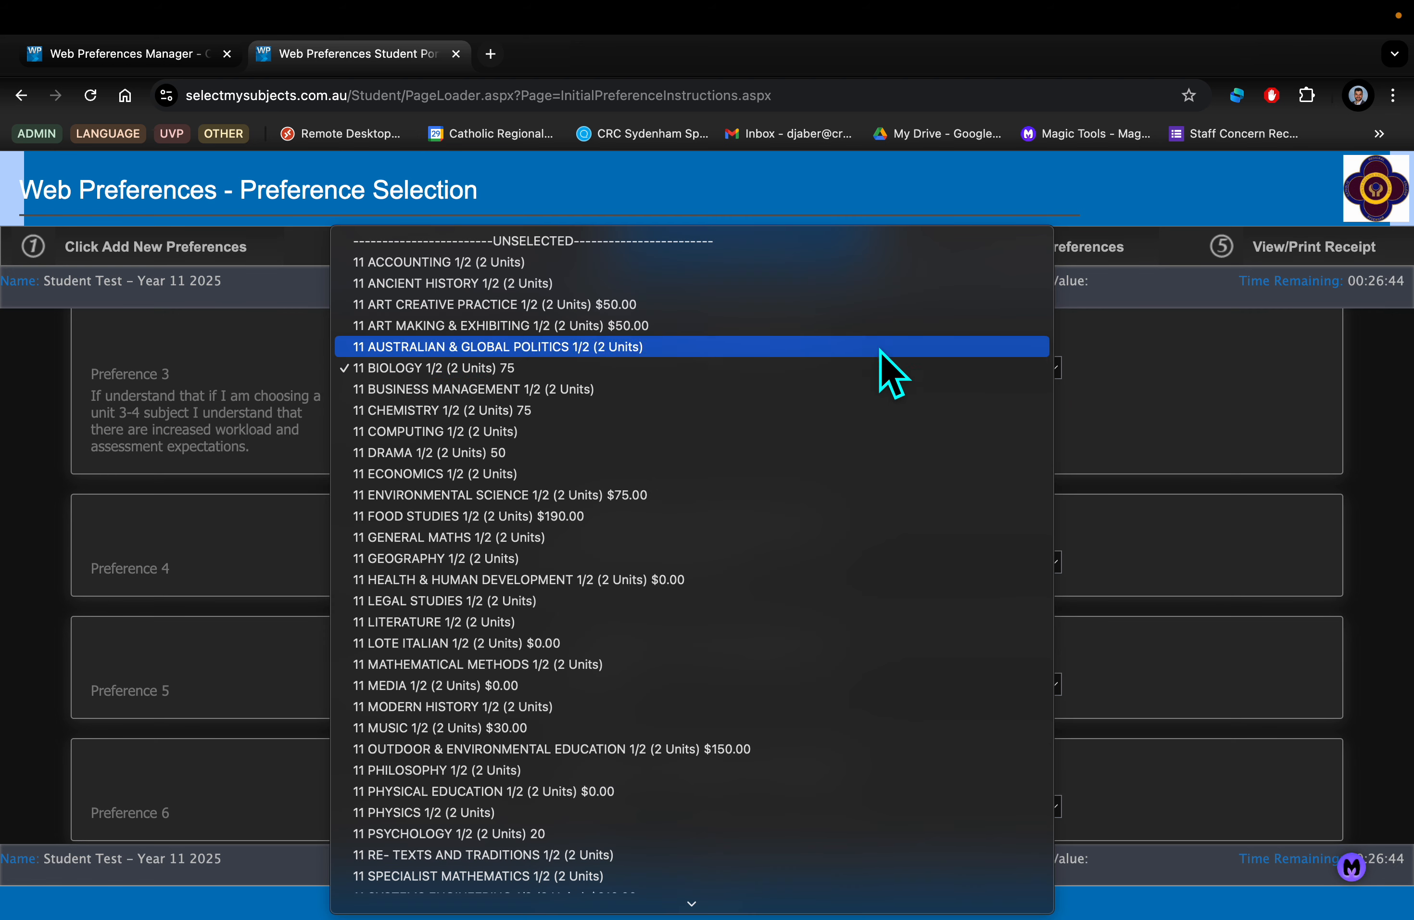
mouse_move(798, 430)
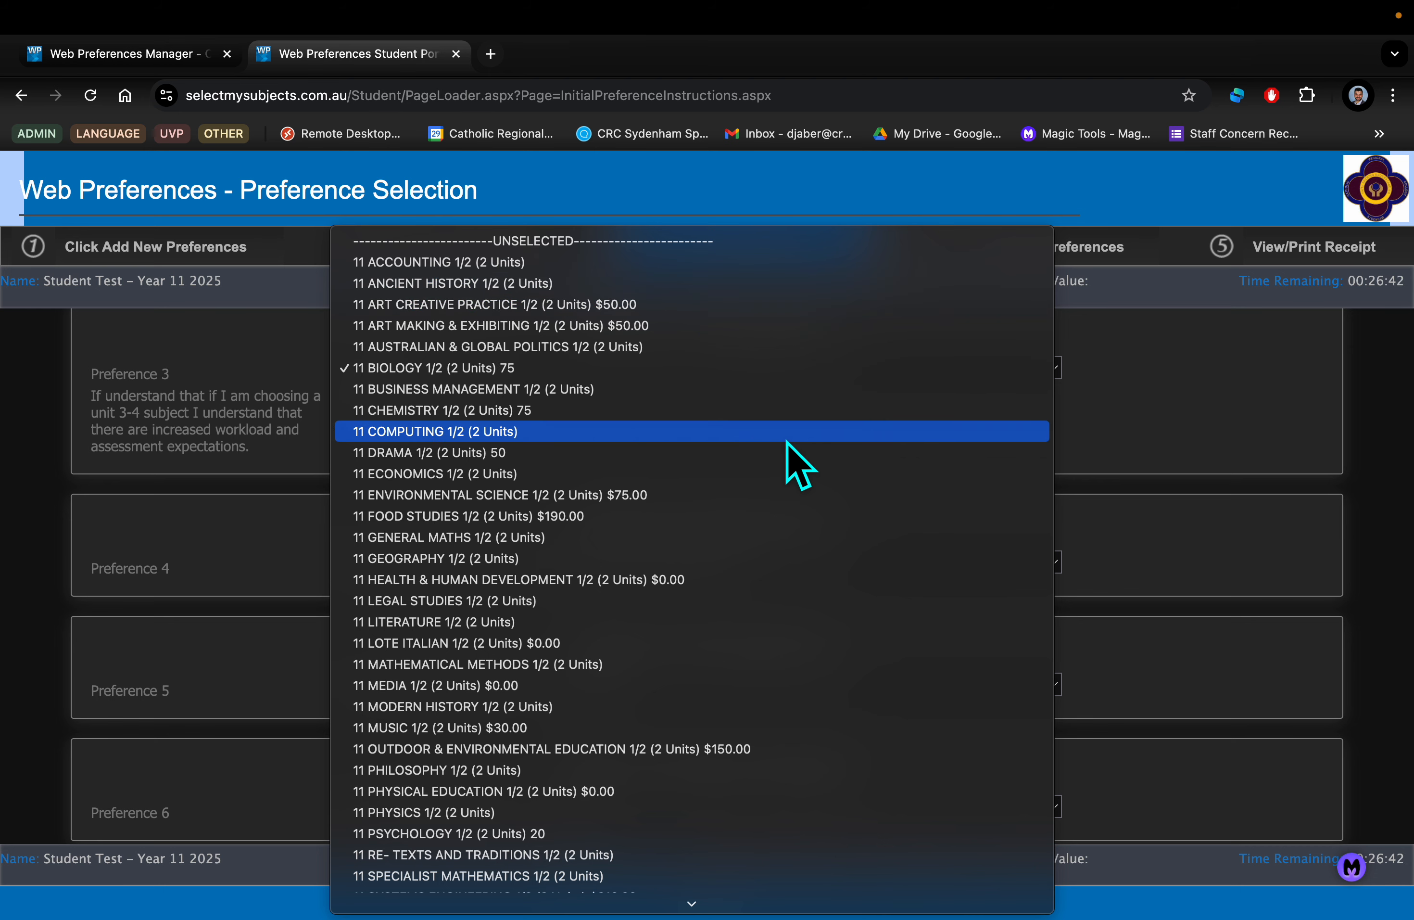
scroll("down", 3)
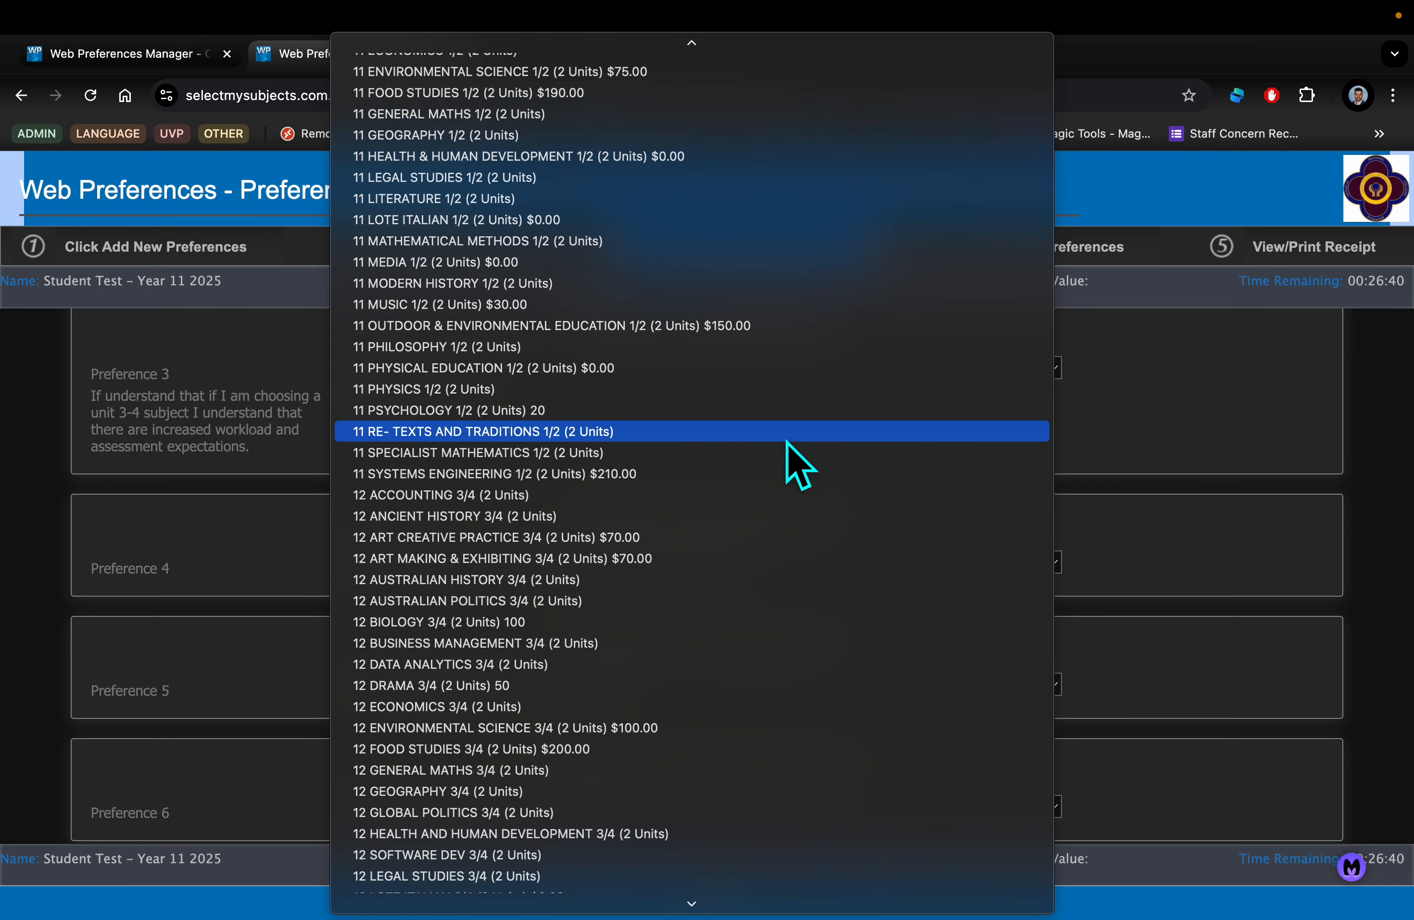
scroll("down", 3)
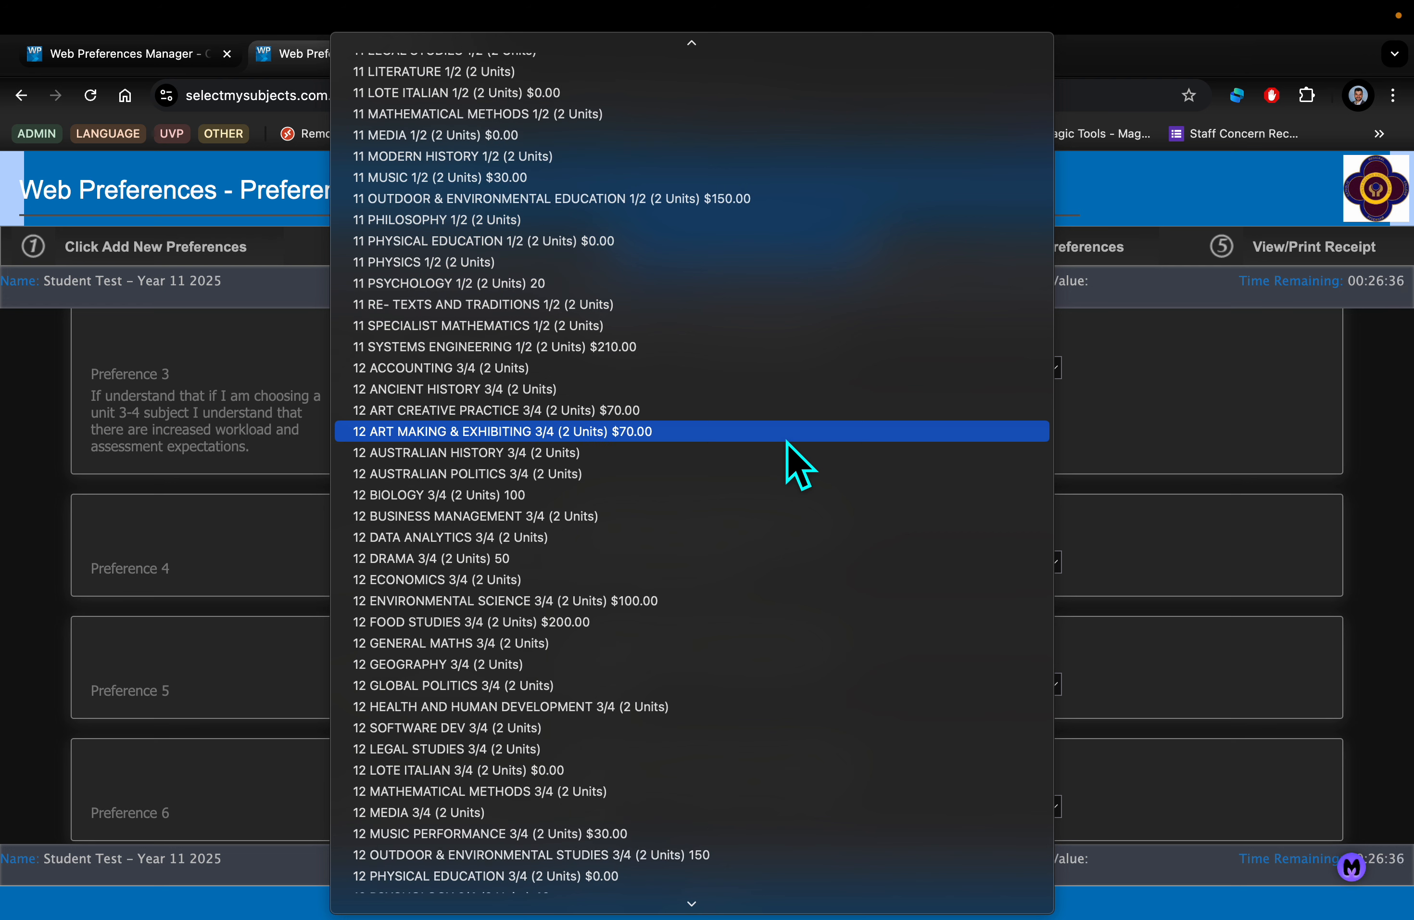
mouse_move(734, 389)
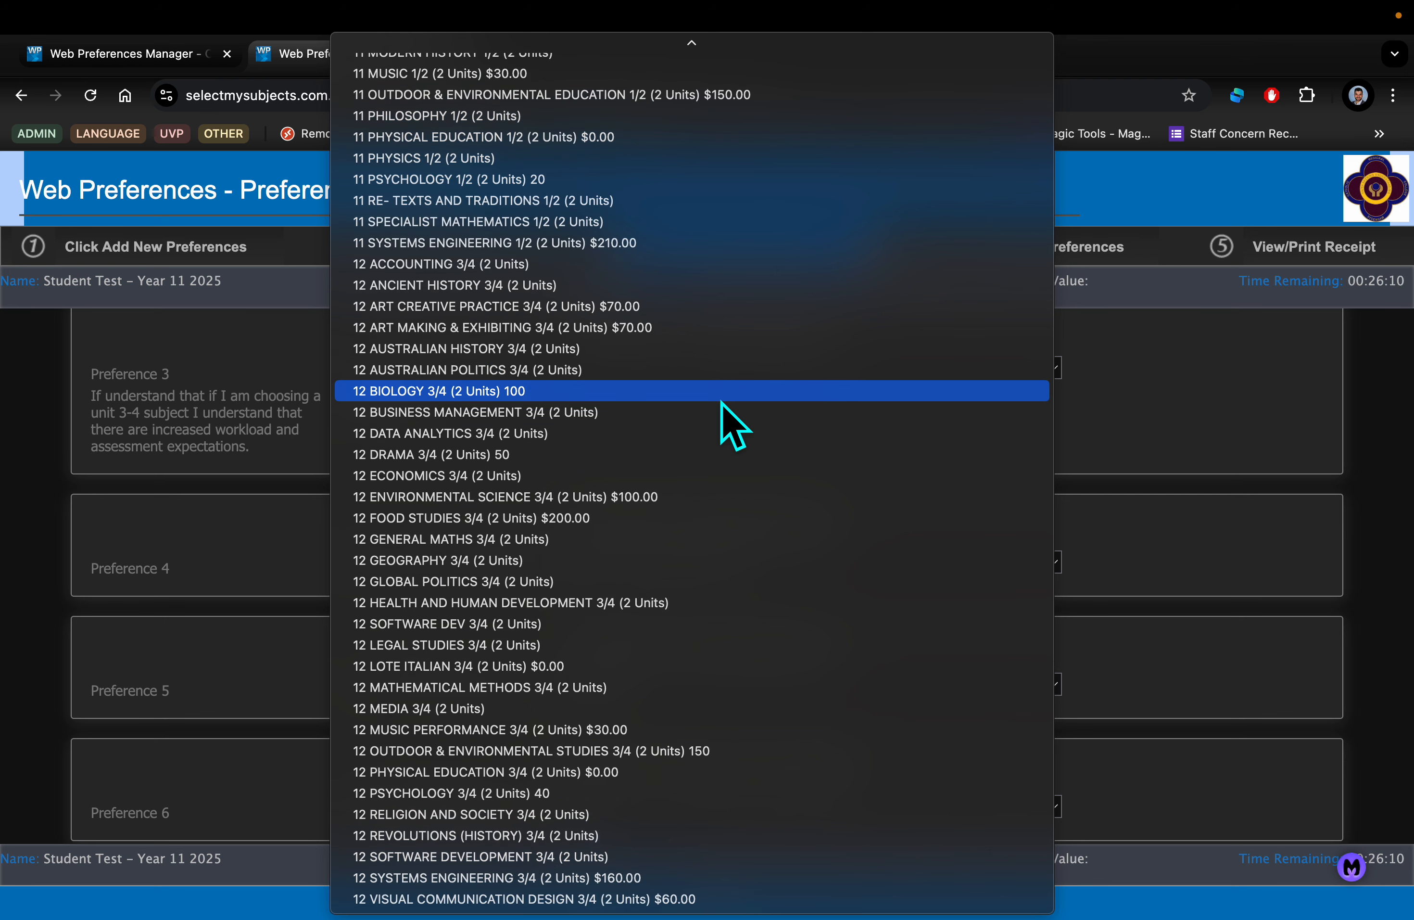
mouse_move(288, 396)
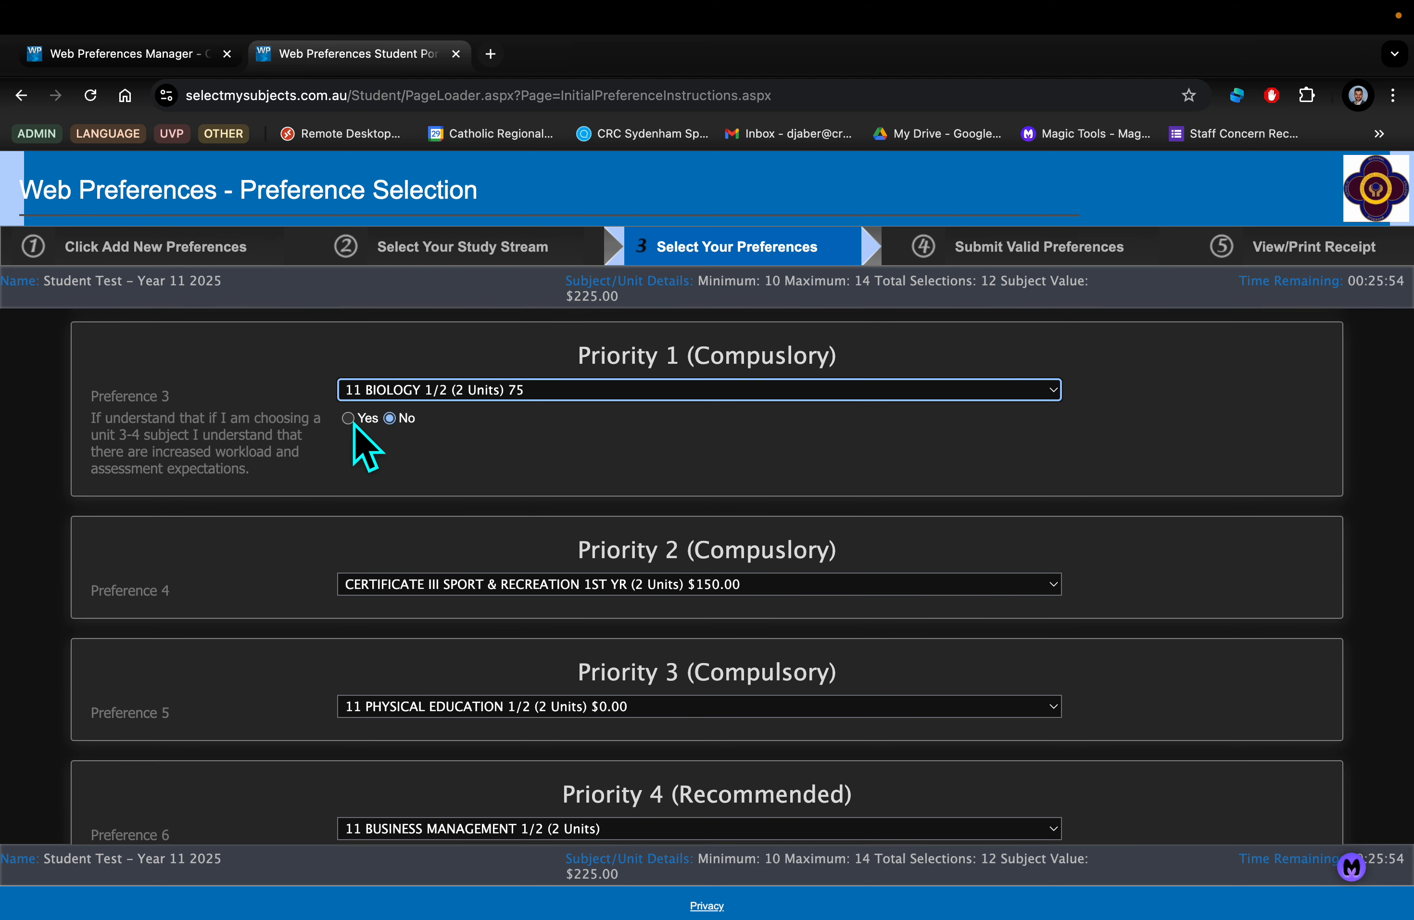
Answer Yes to the unit 3-4 workload acknowledgement for Preference 3, keeping Biology 1/2.
left_click(347, 418)
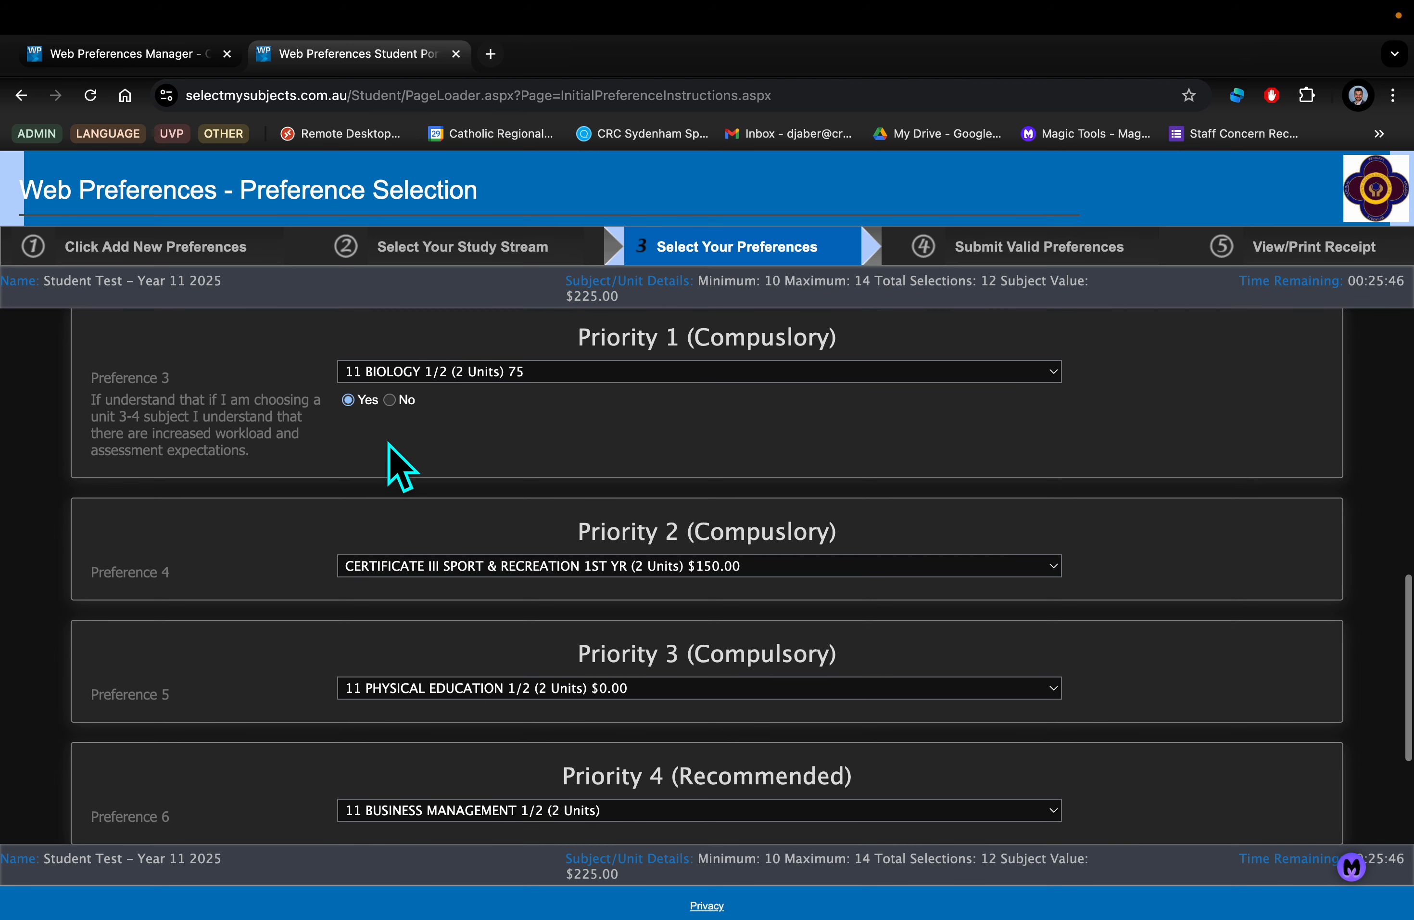
scroll("down", 3)
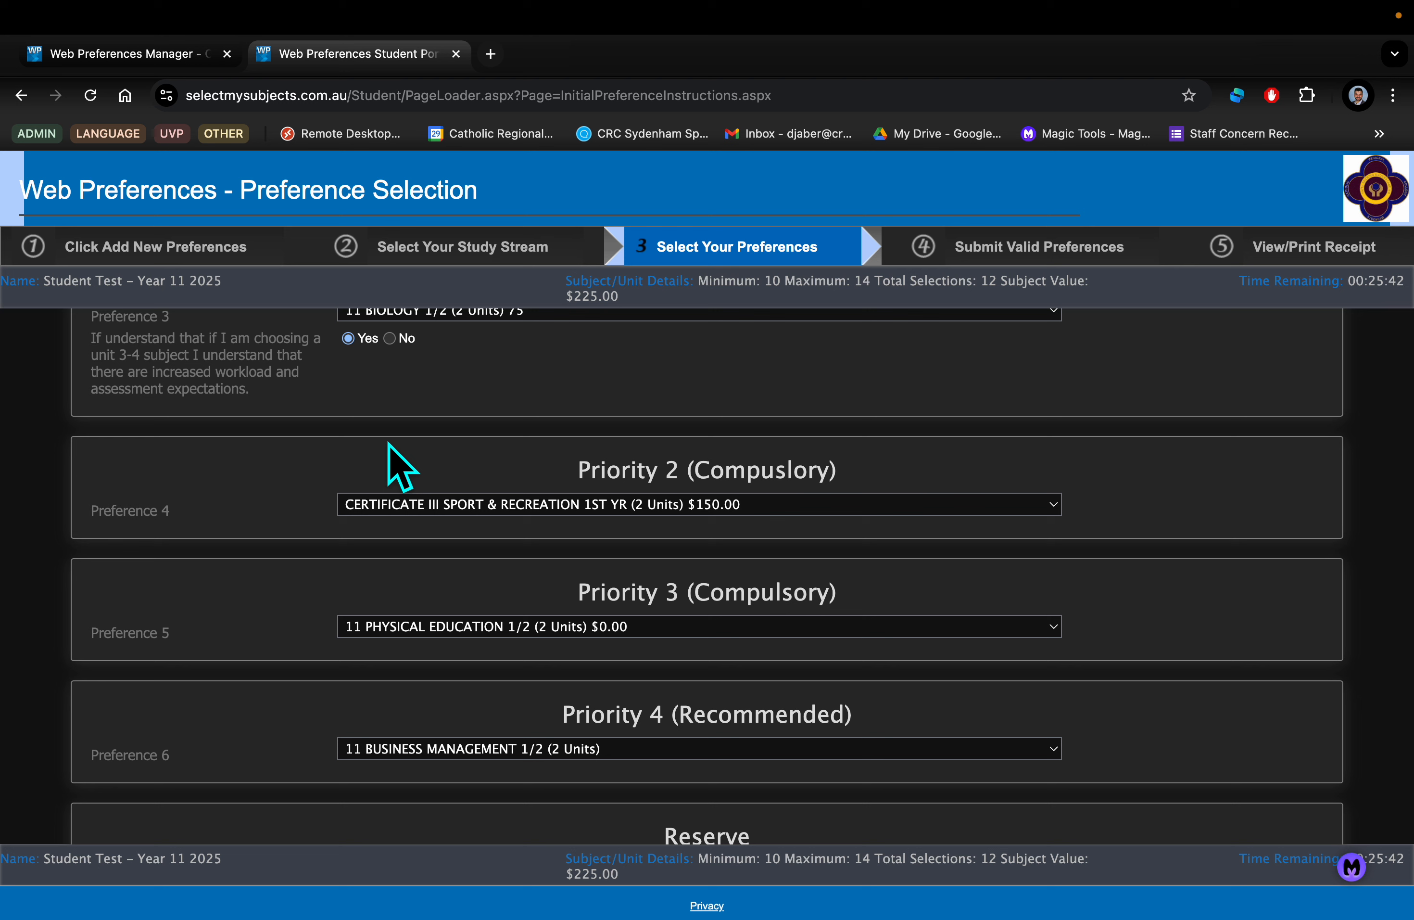
mouse_move(732, 468)
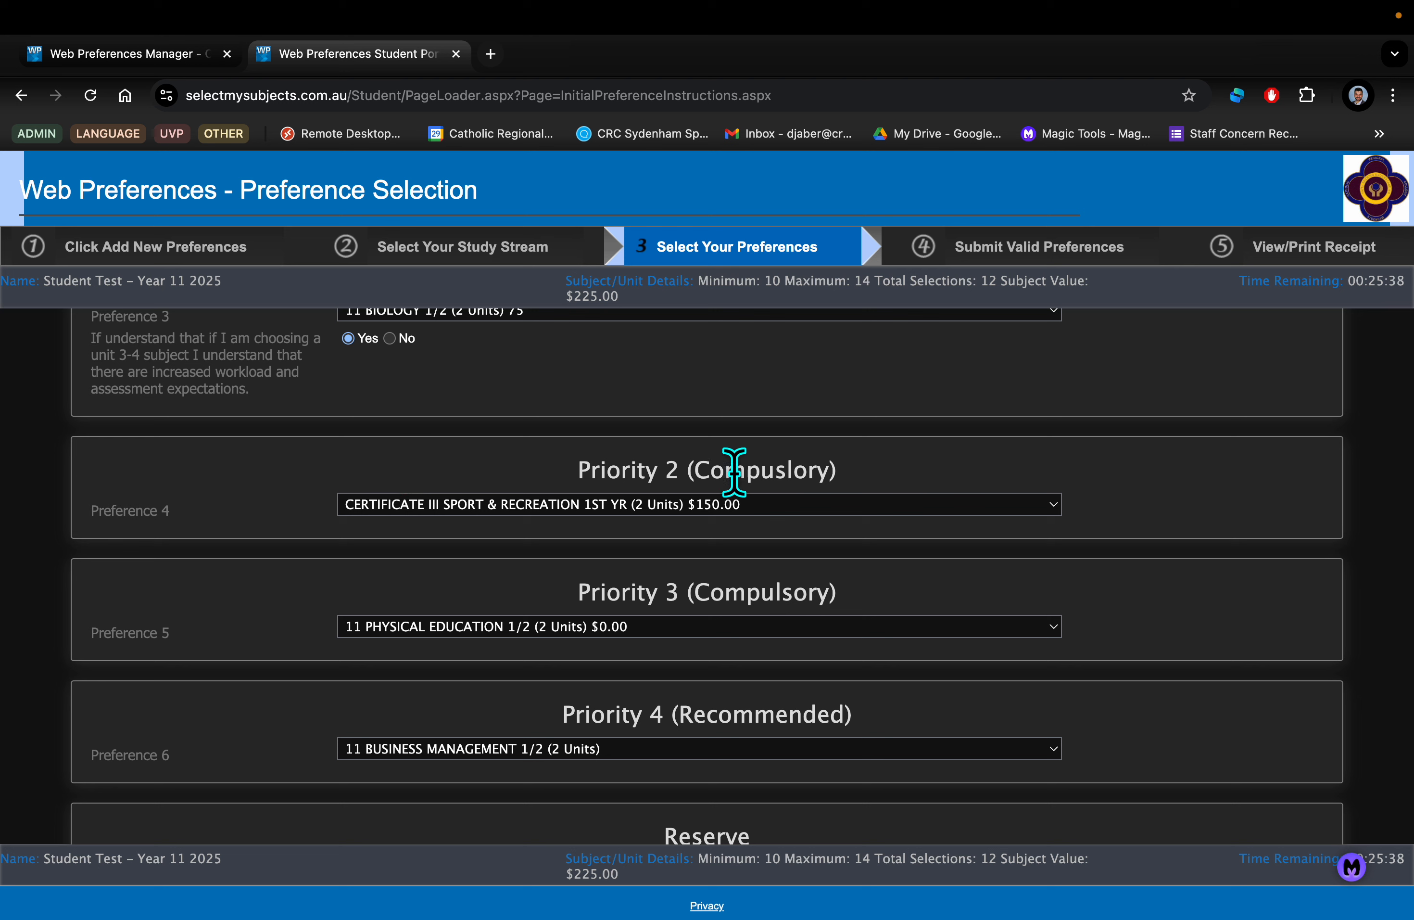
double_click(761, 468)
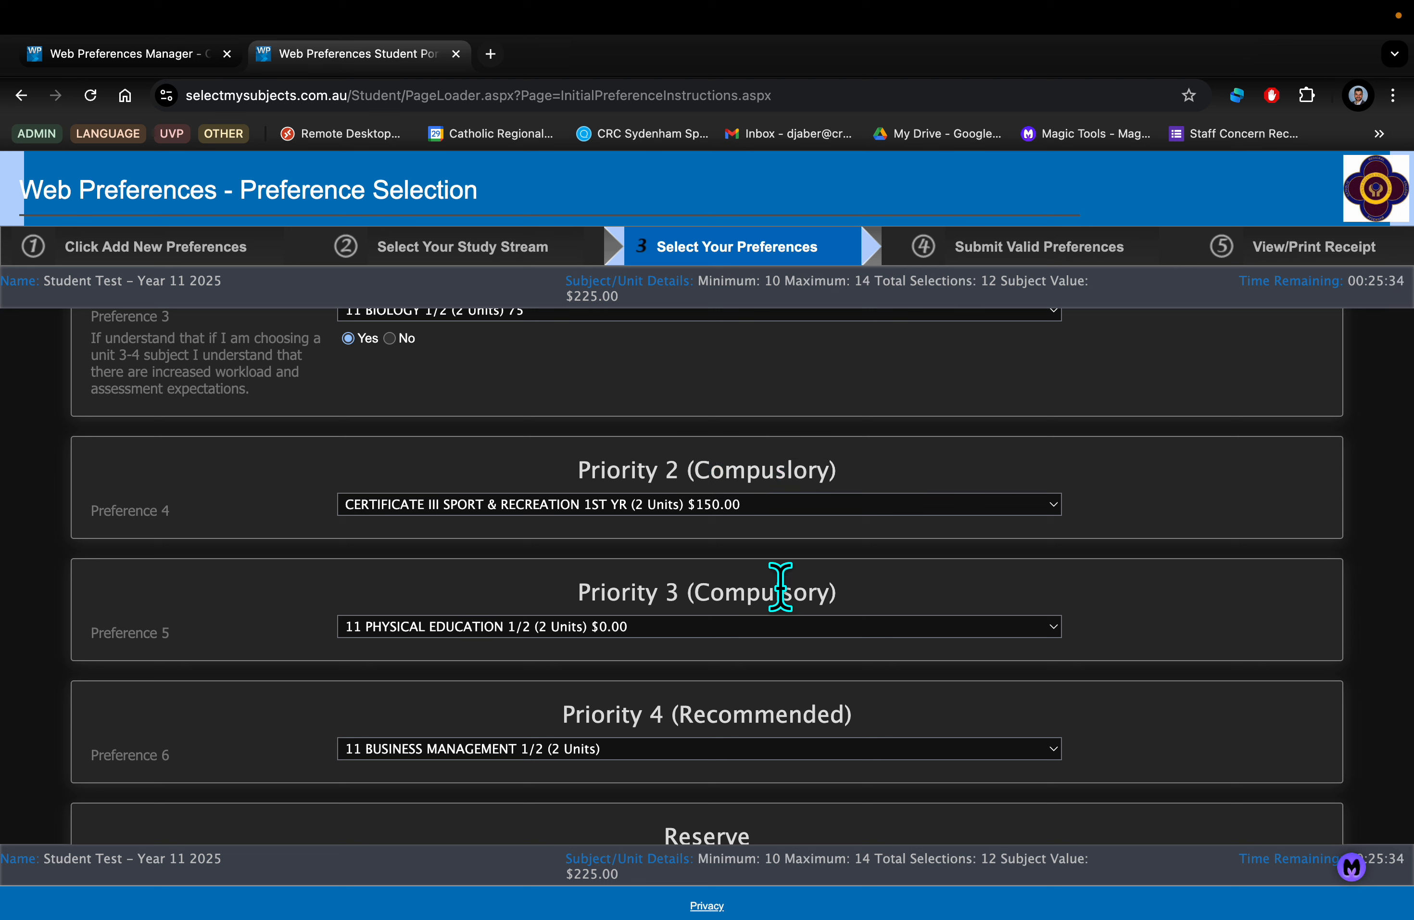
mouse_move(808, 579)
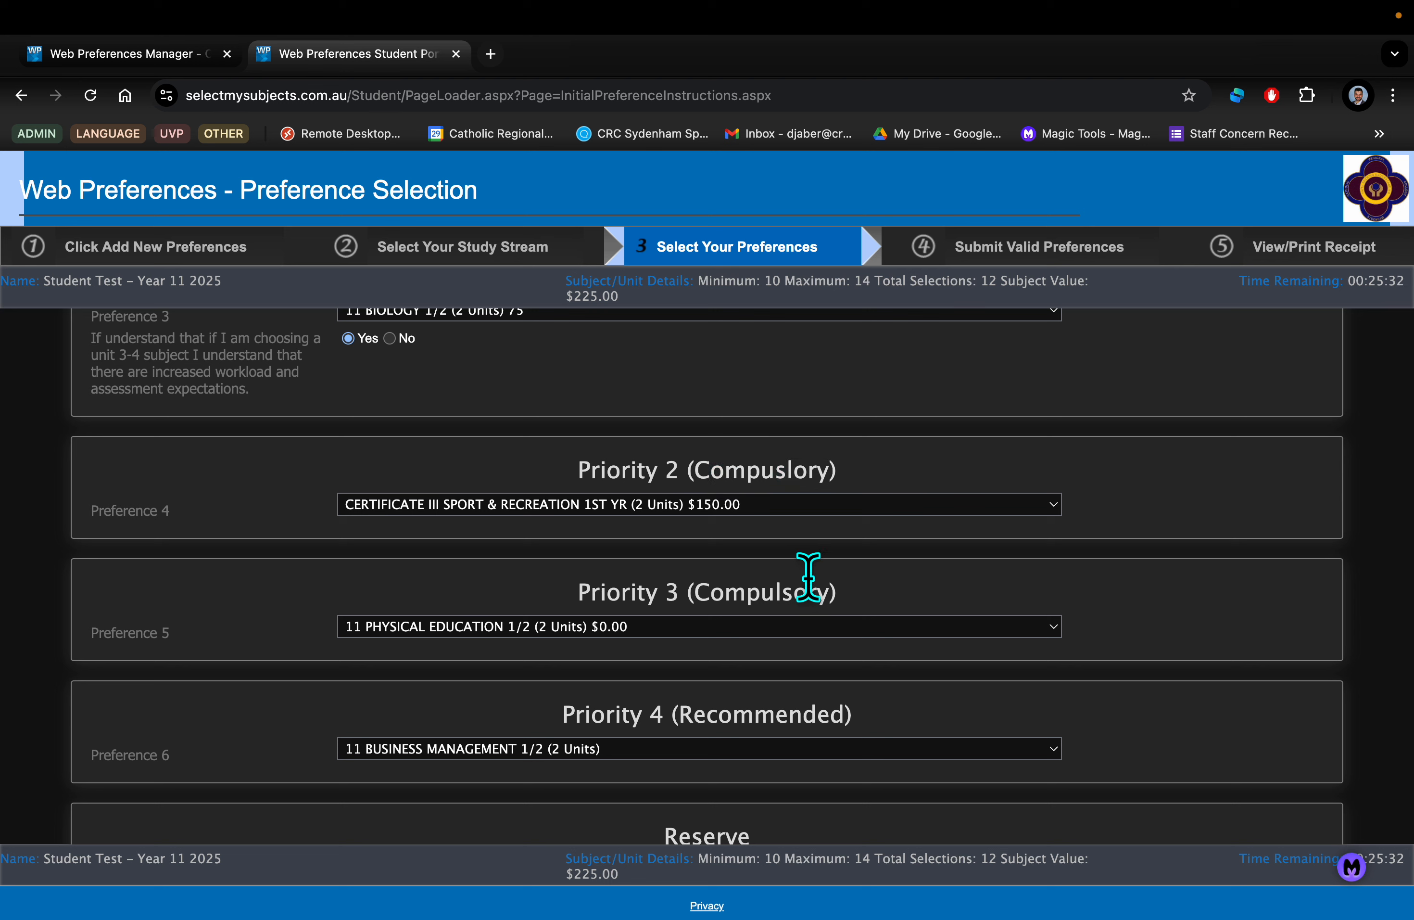
mouse_move(946, 613)
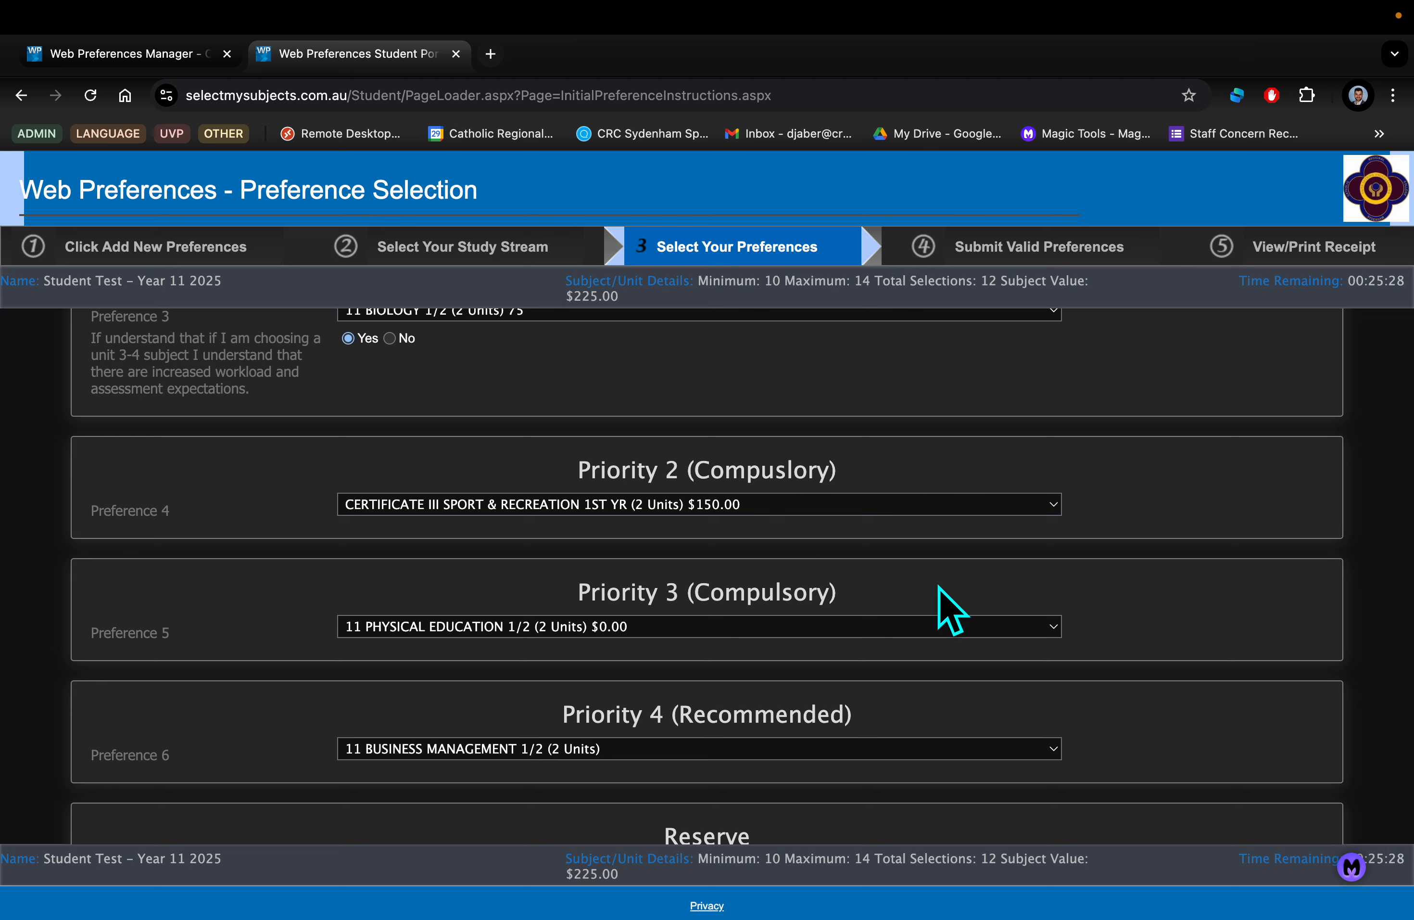
mouse_move(828, 783)
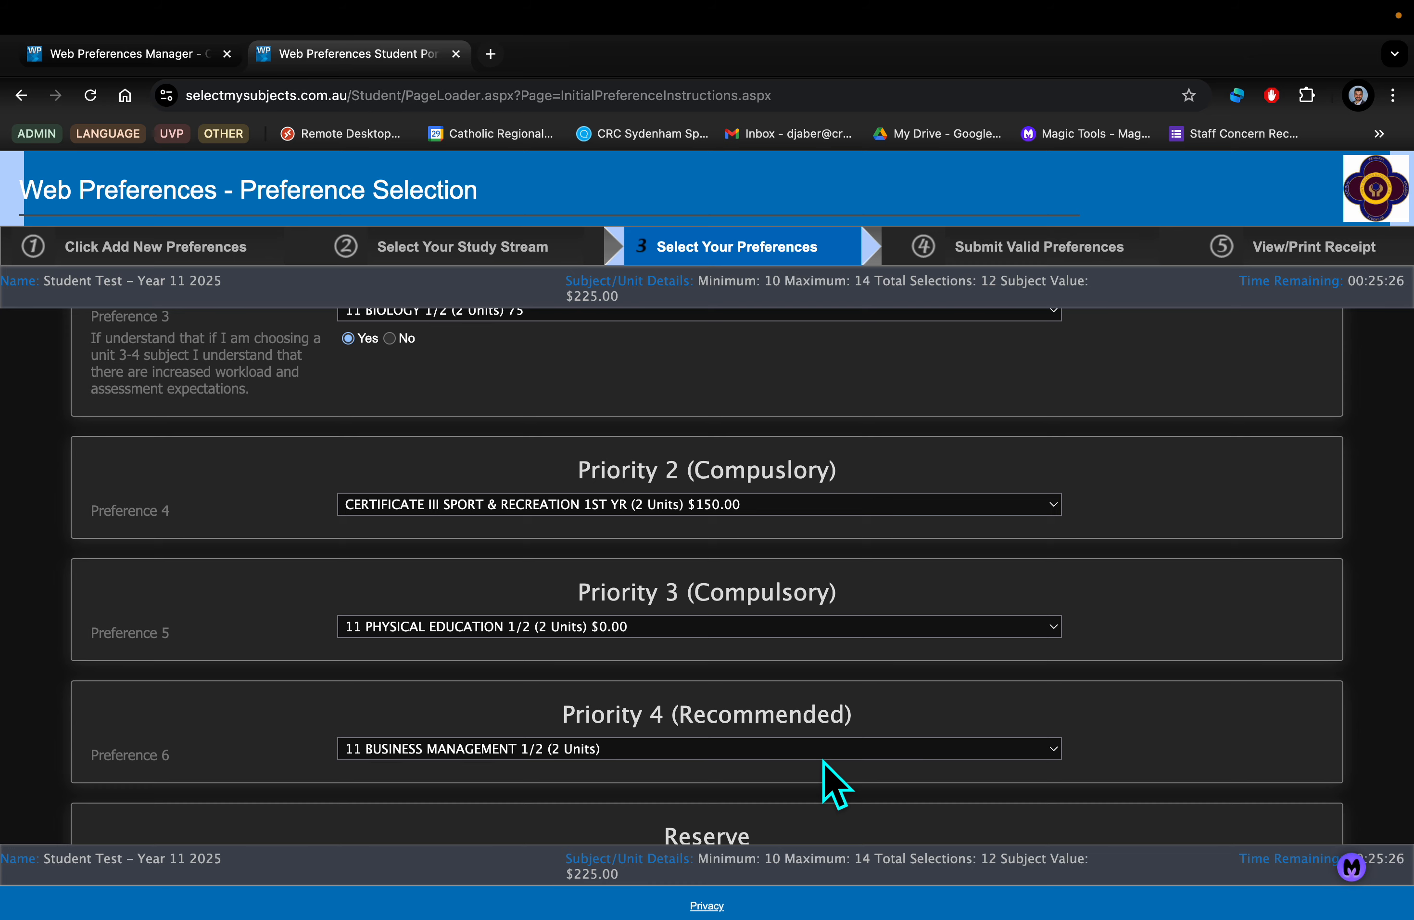
Set Preference 6 under Priority 4 to 11 Philosophy 1/2 (2 Units) instead of Business Management.
left_click(700, 504)
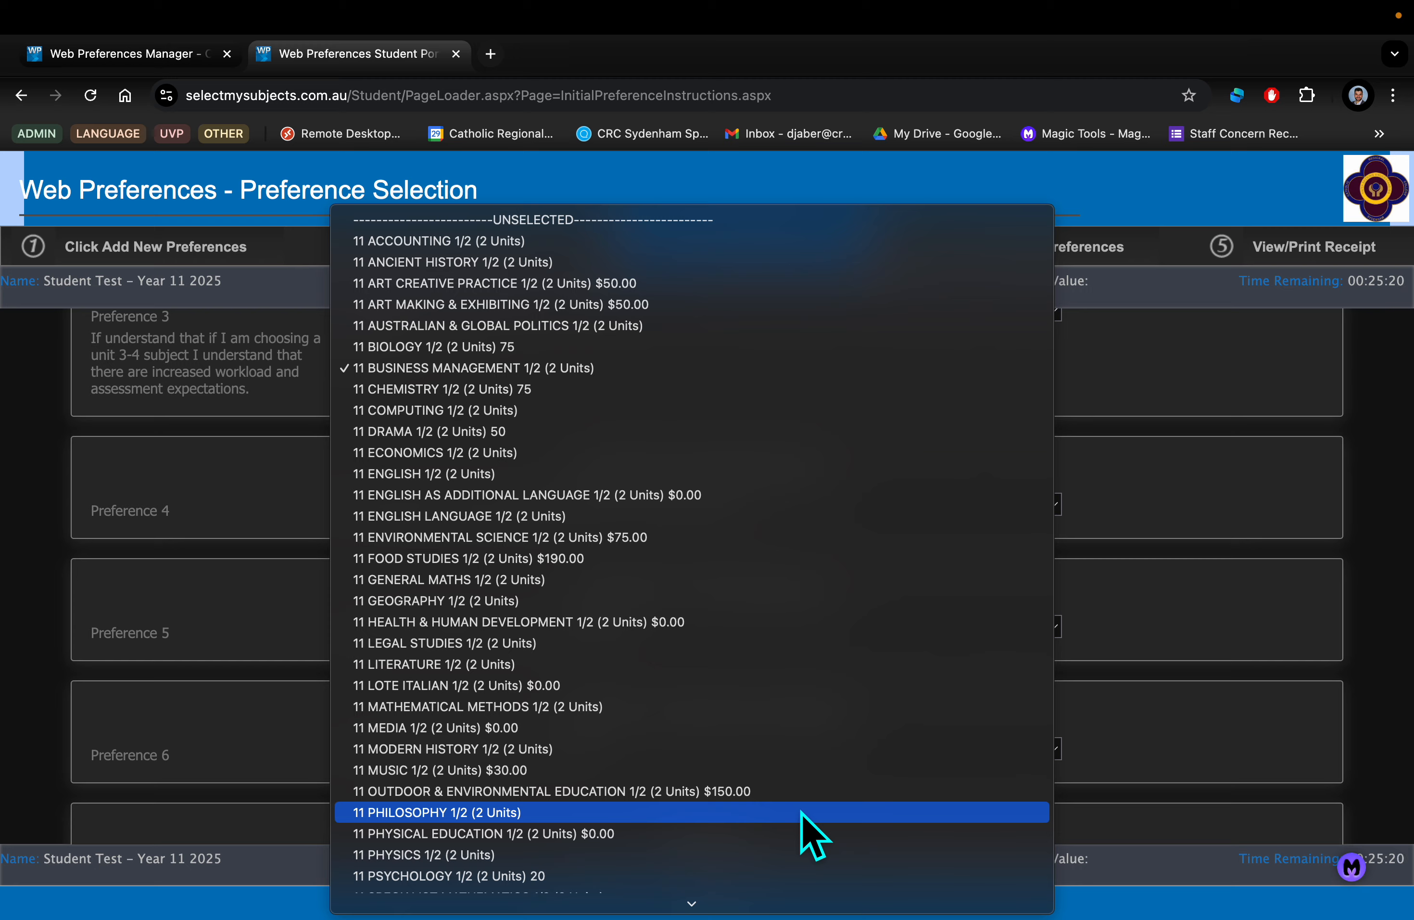
left_click(437, 812)
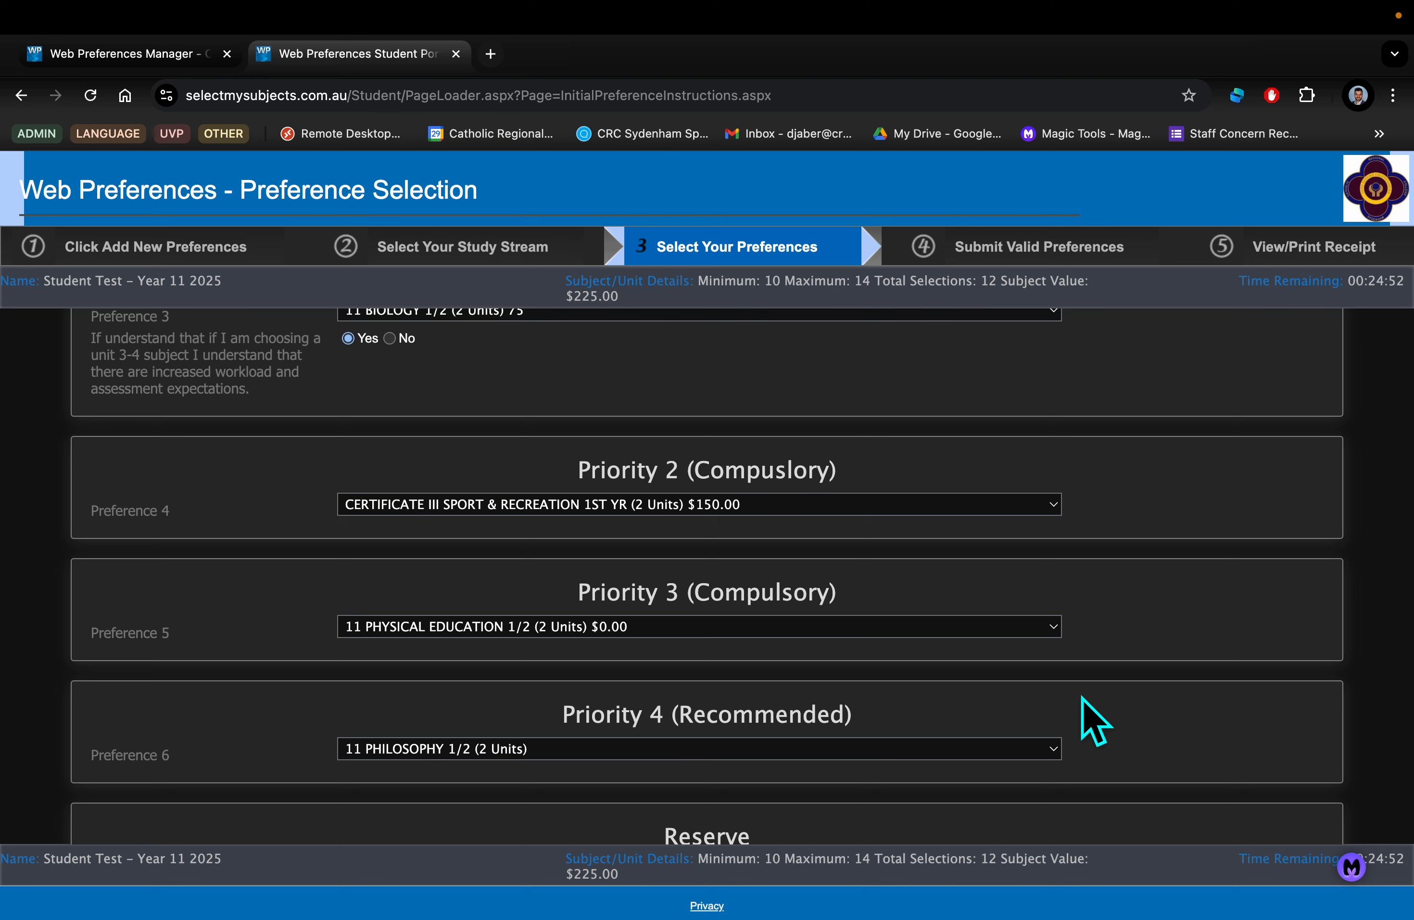
scroll("down", 3)
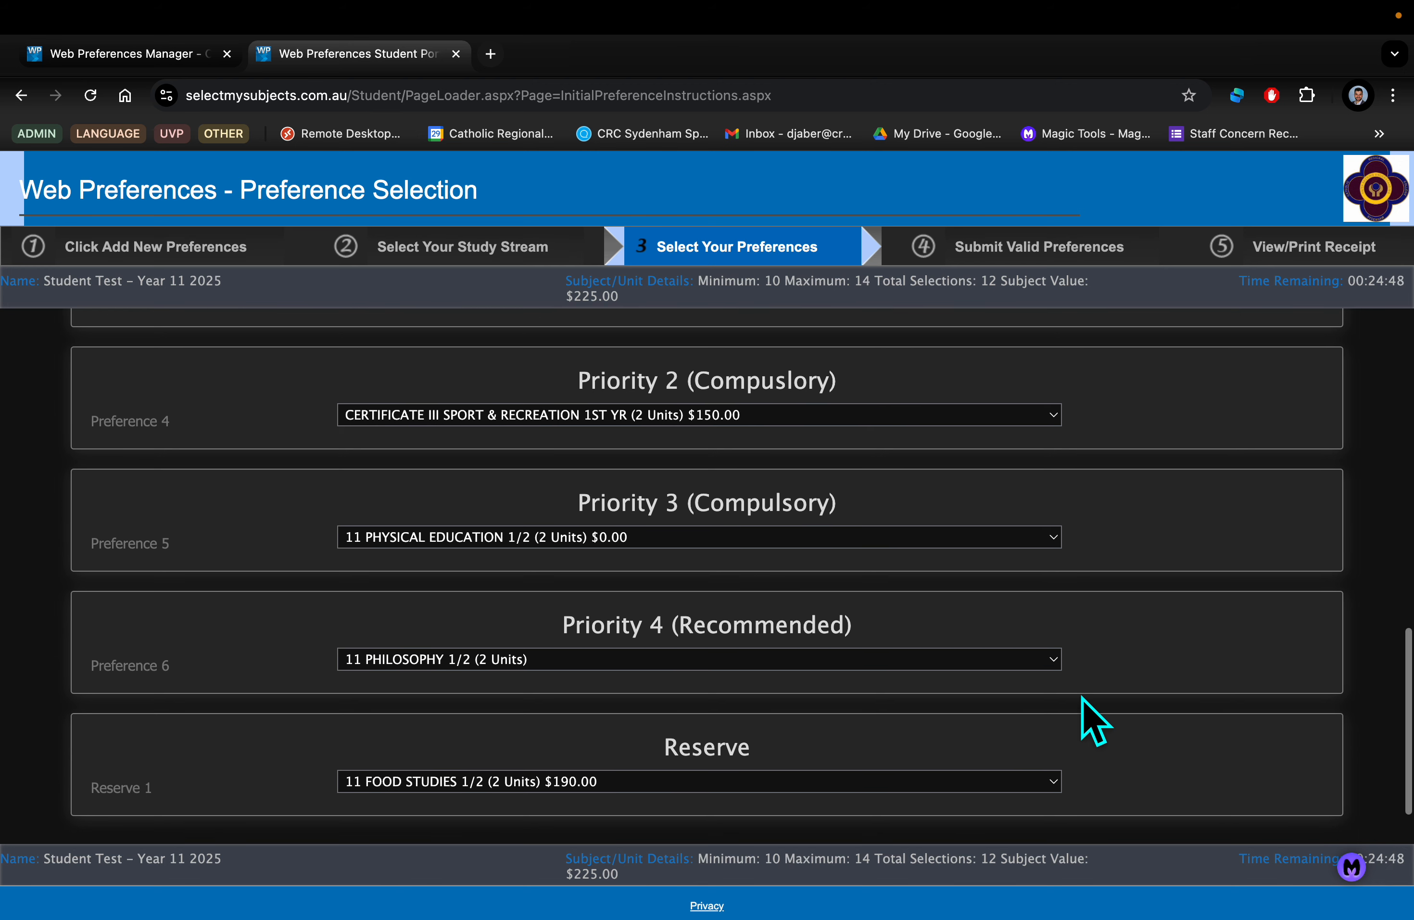
mouse_move(700, 793)
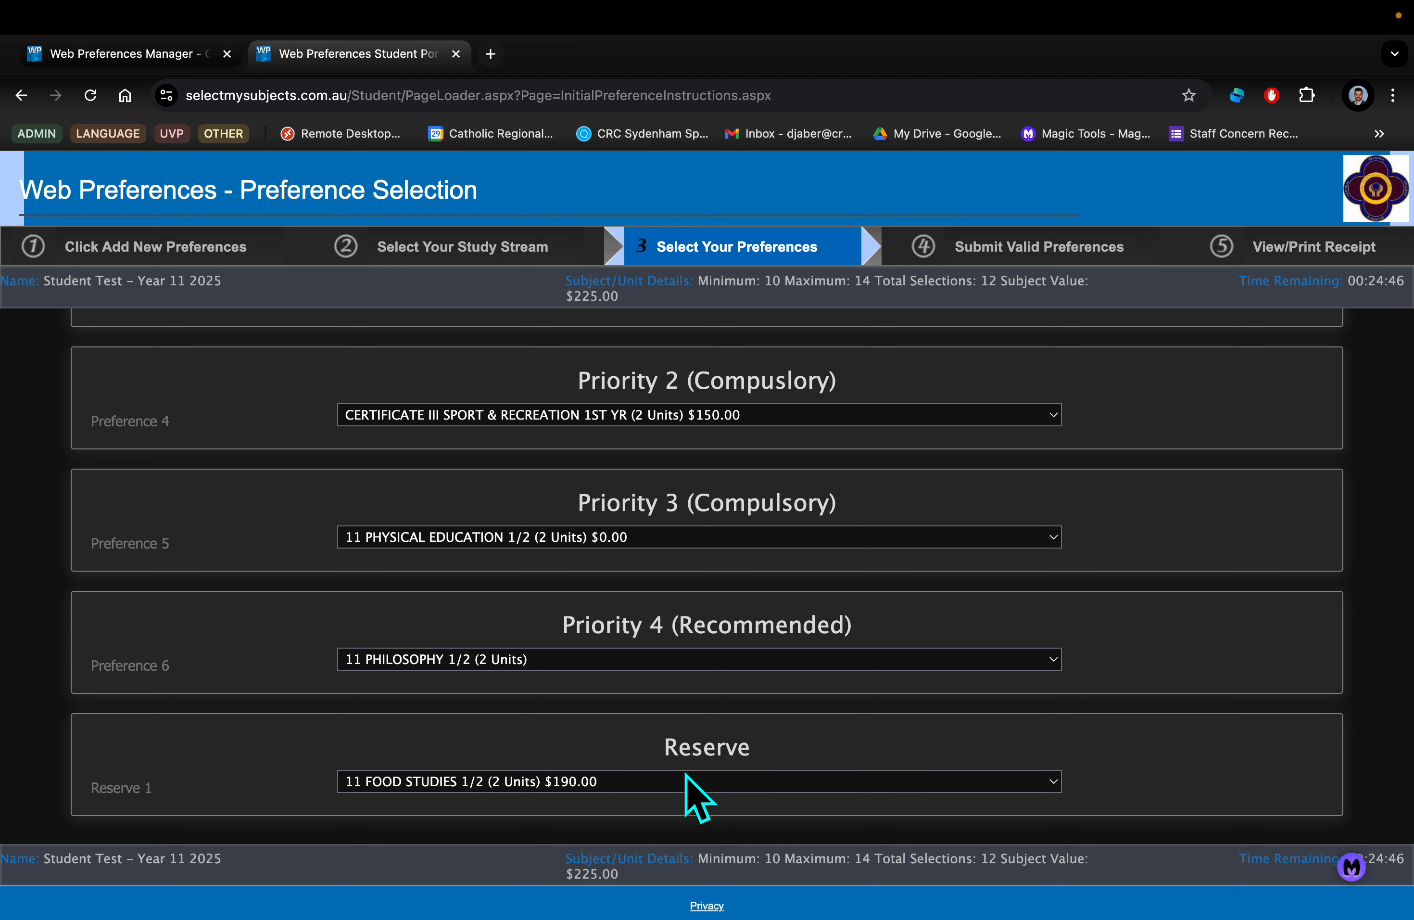
mouse_move(643, 807)
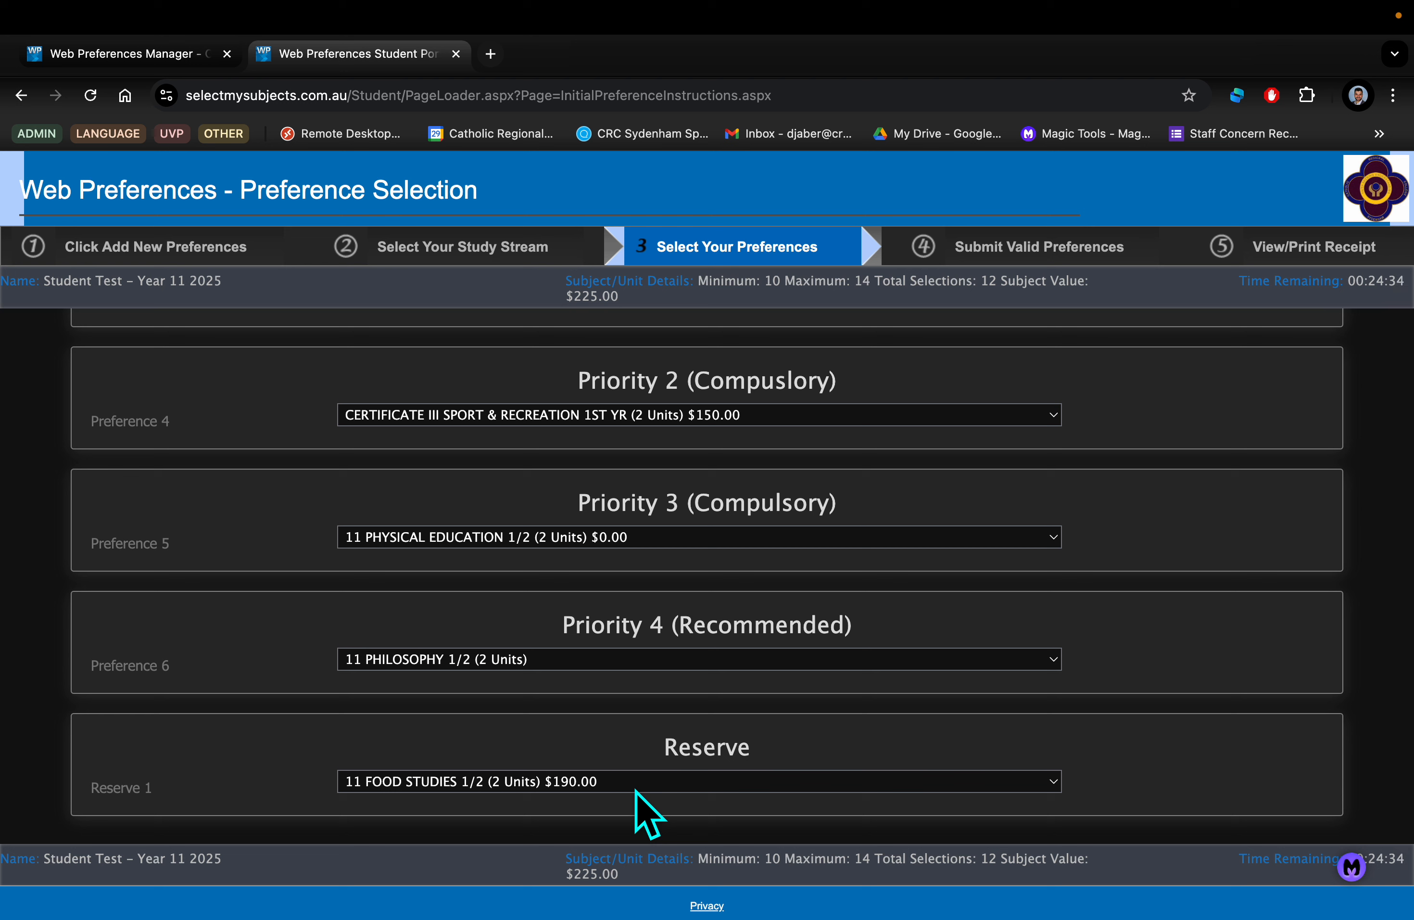
mouse_move(879, 671)
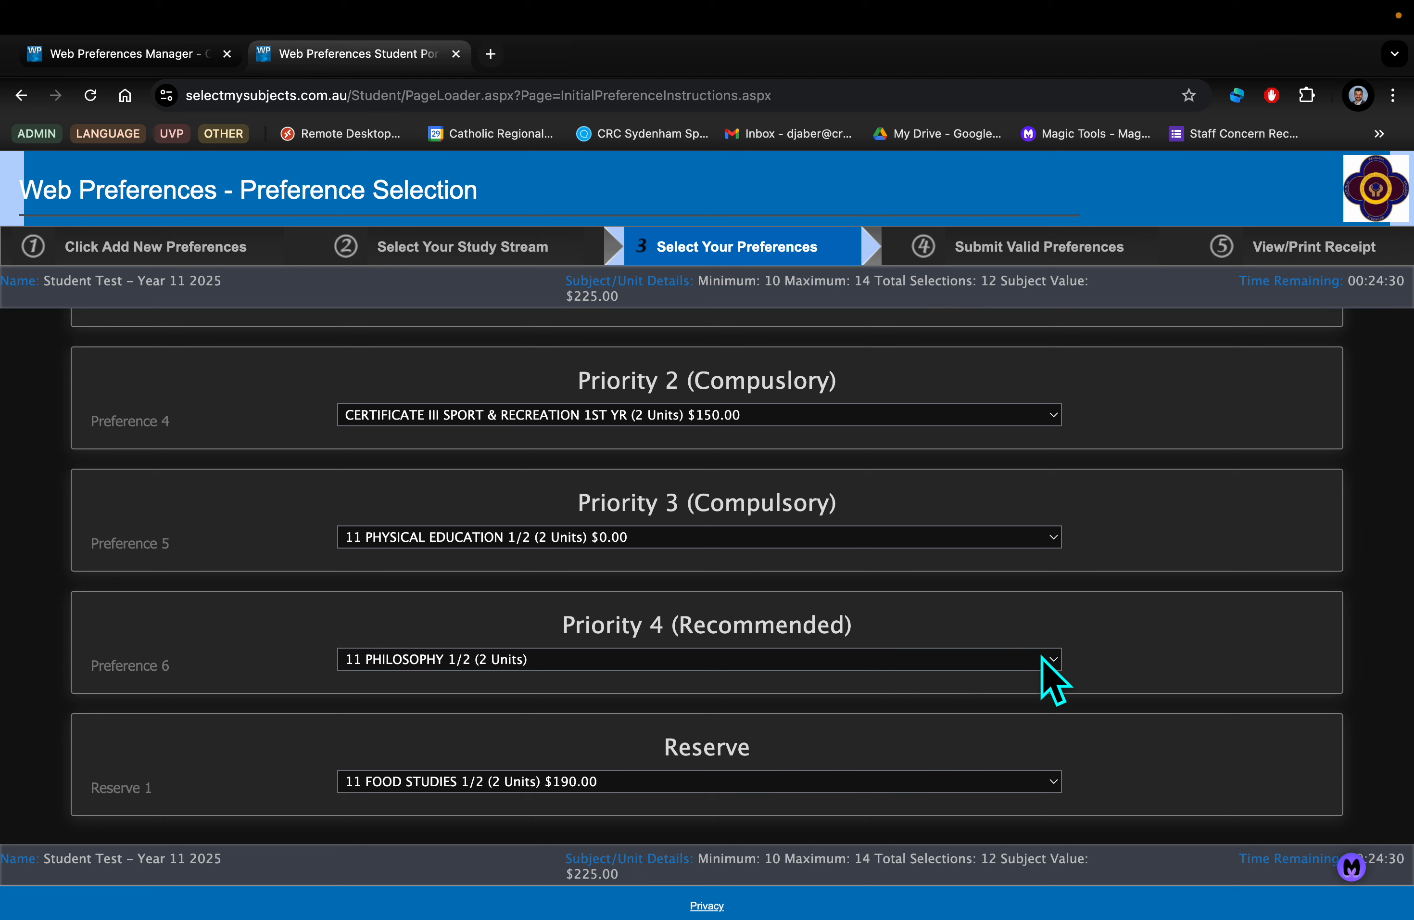
mouse_move(1062, 681)
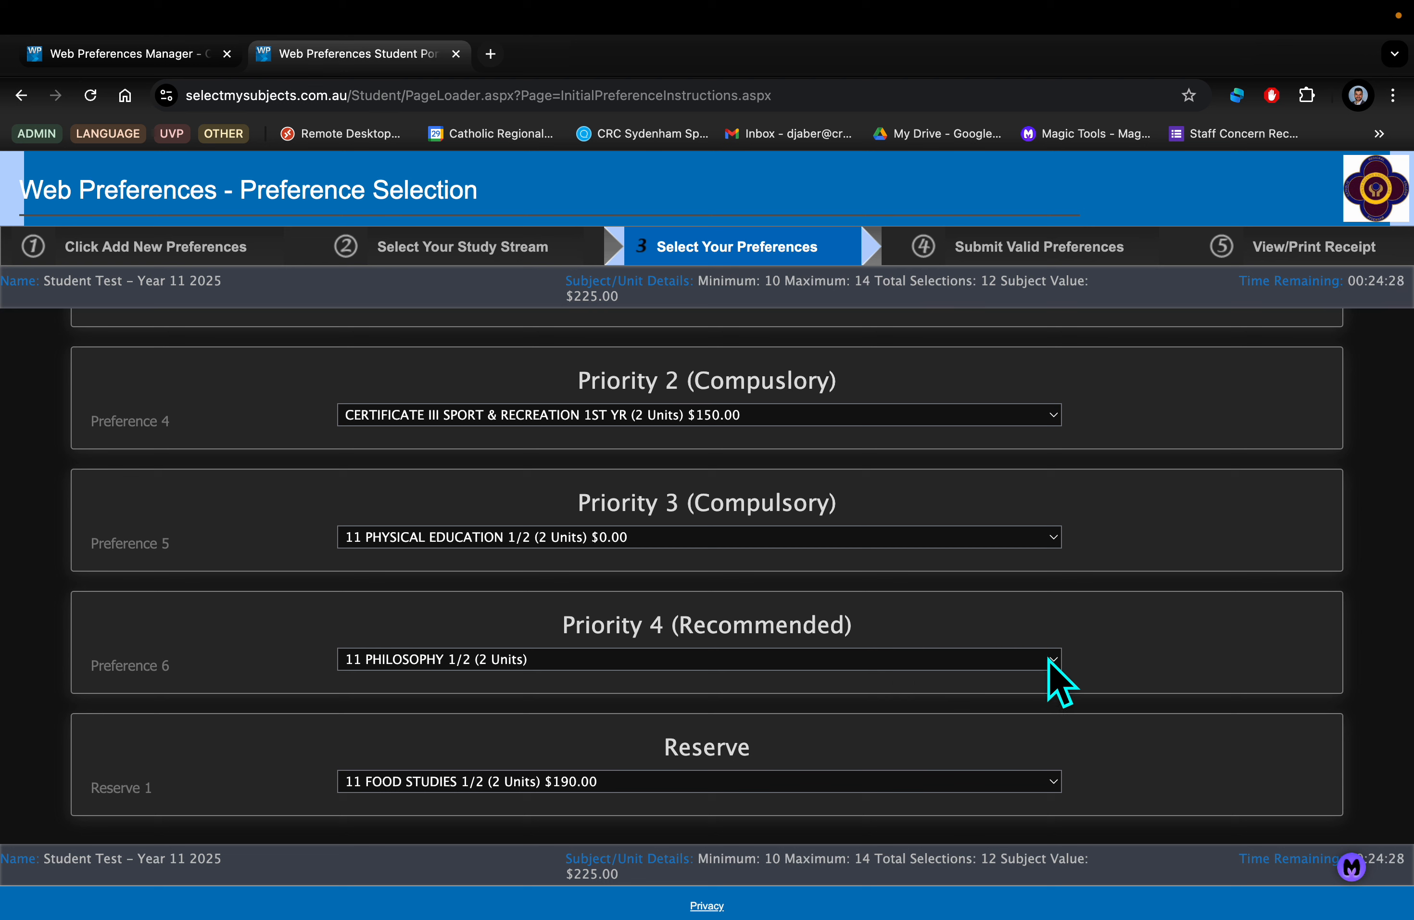
Review the Priority 4 subject list and keep 11 Philosophy 1/2 as Preference 6.
left_click(1050, 659)
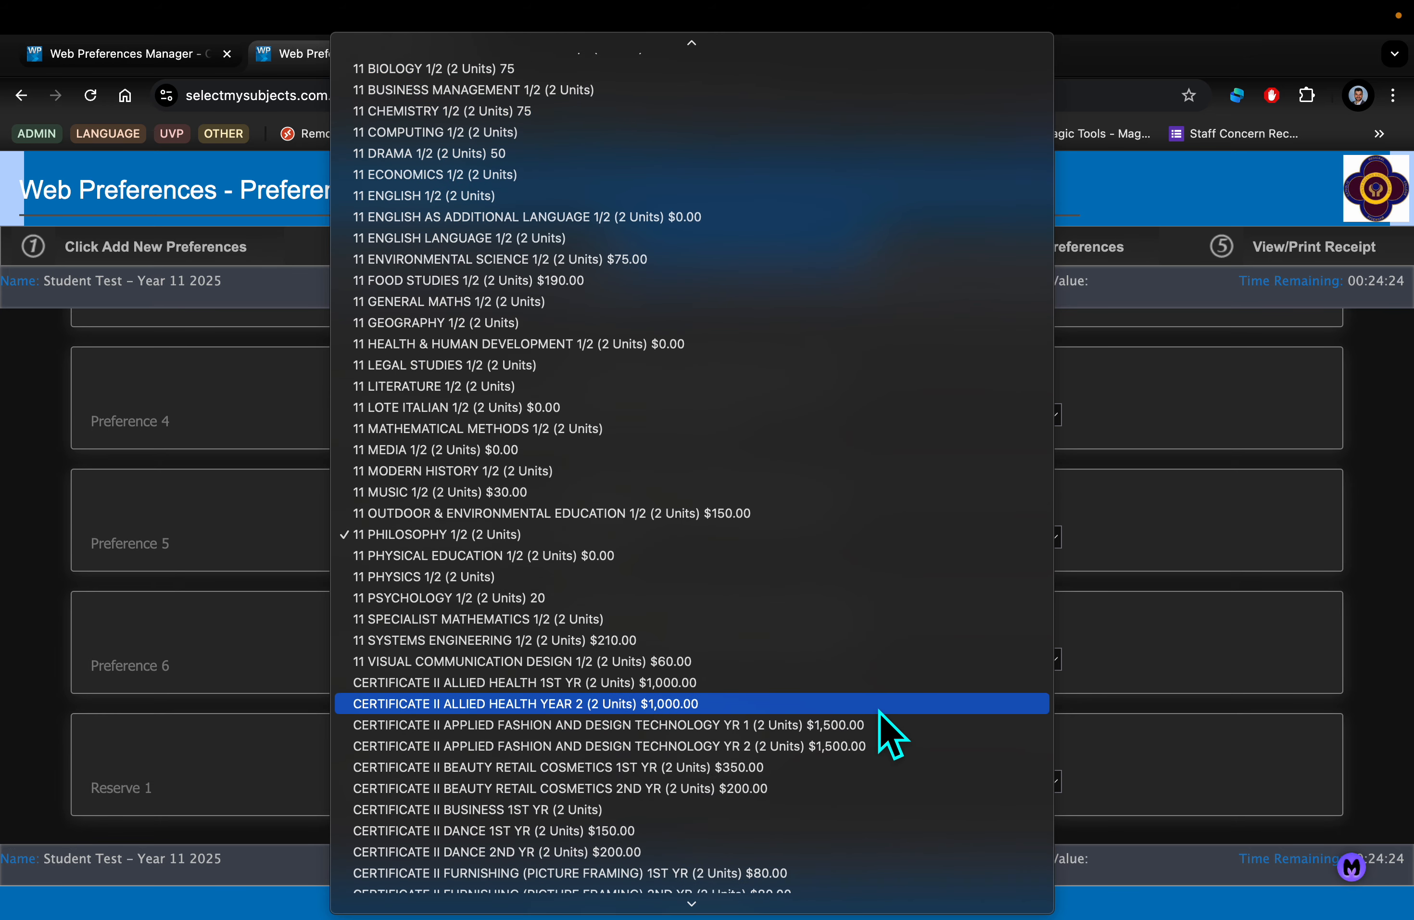
scroll("down", 3)
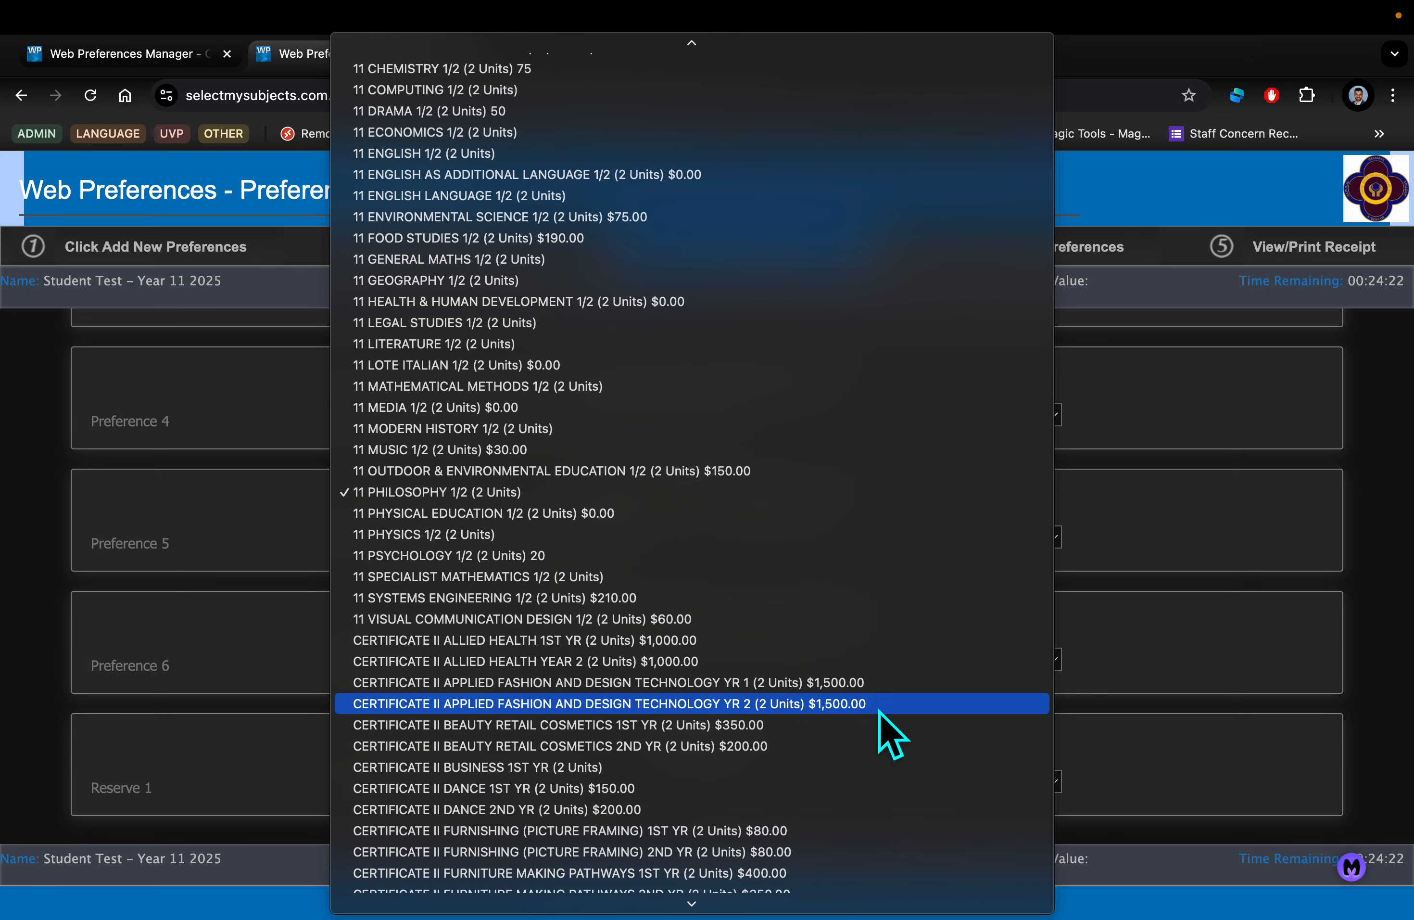
scroll("down", 3)
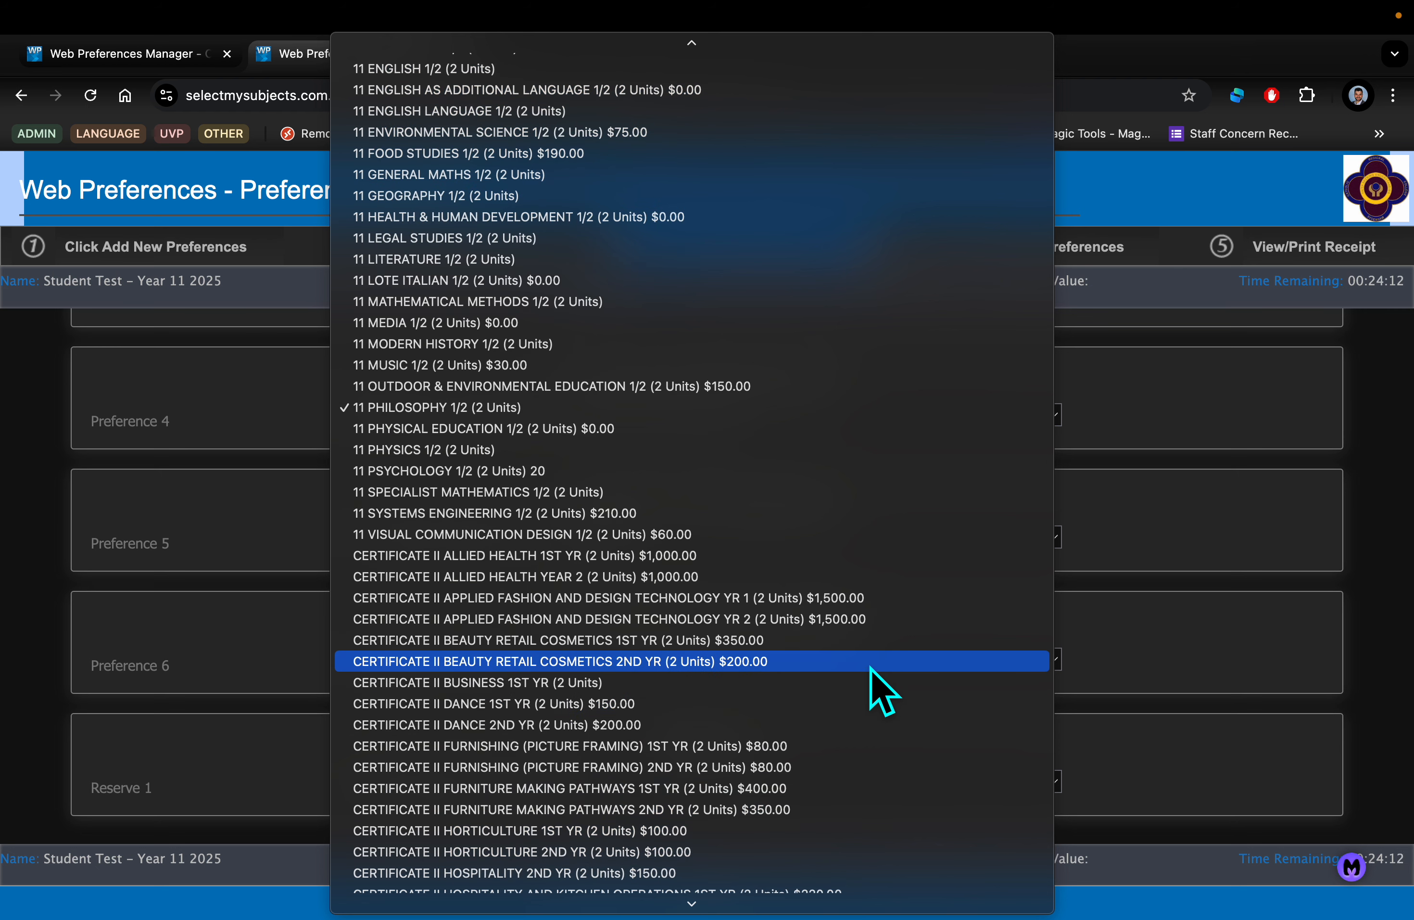
mouse_move(875, 698)
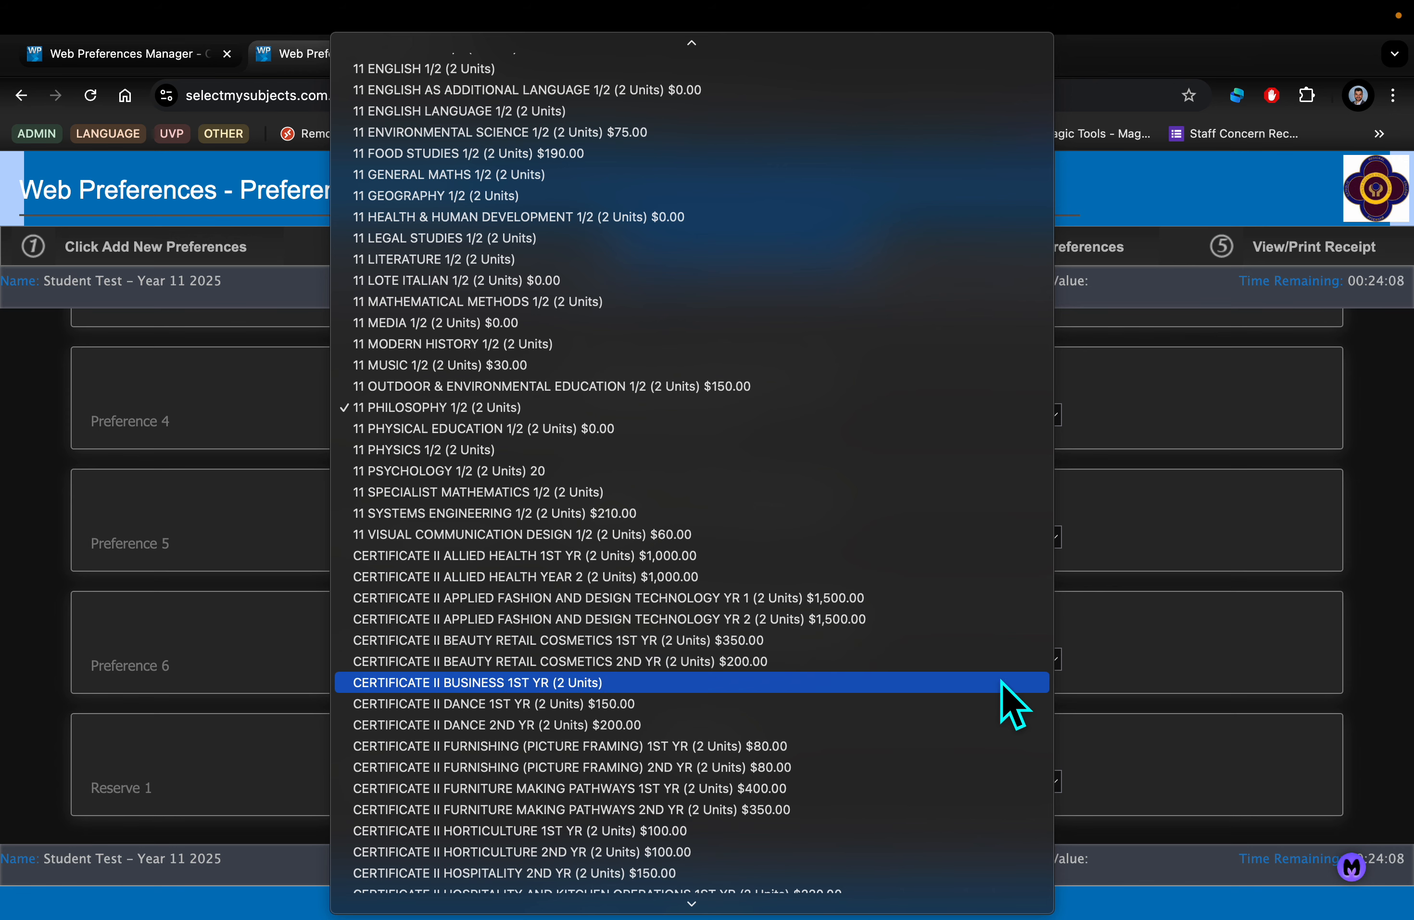
left_click(474, 682)
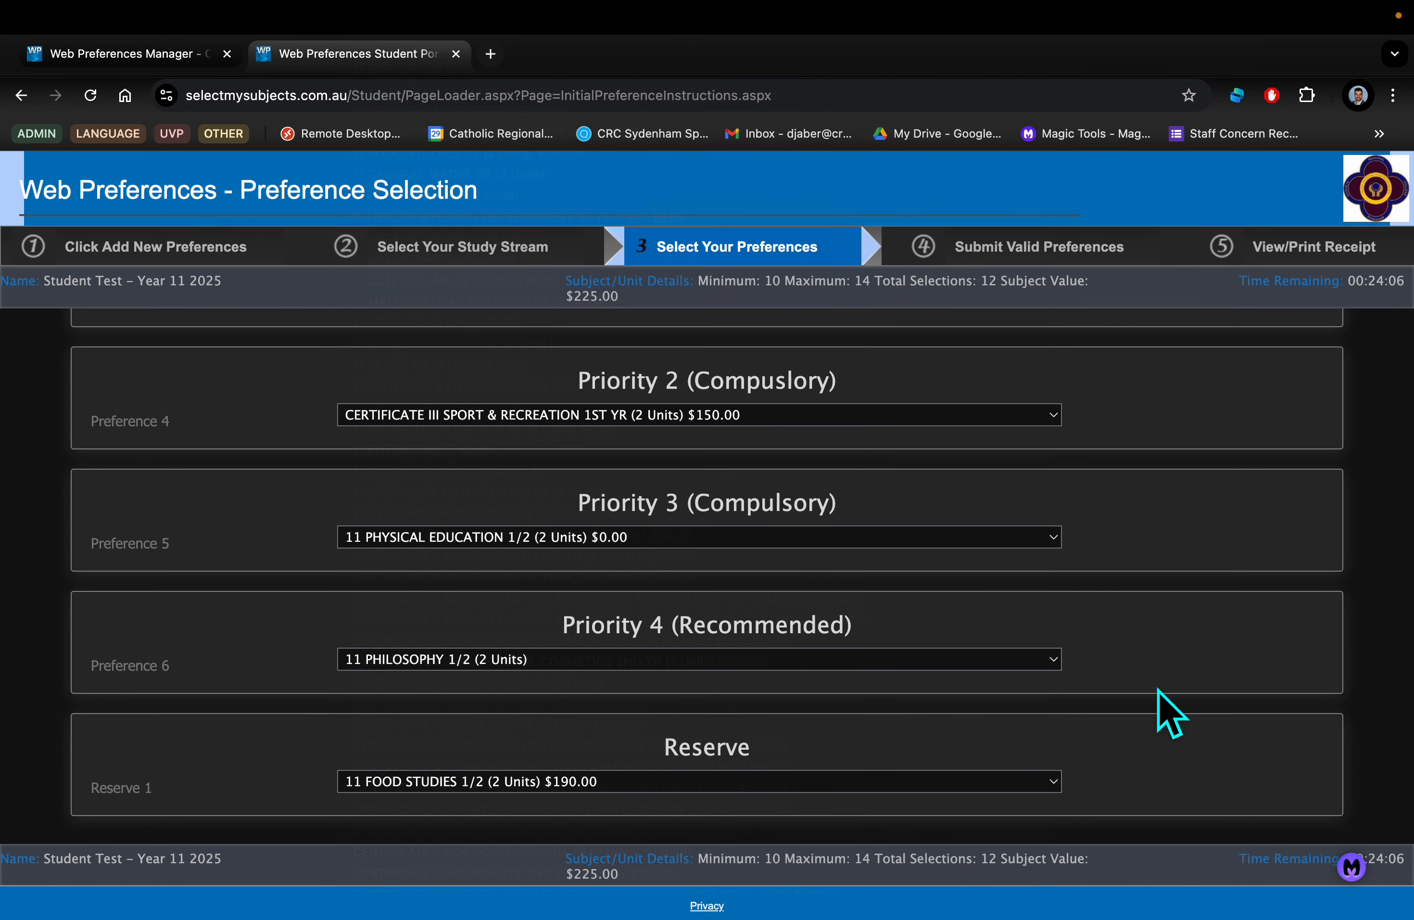
scroll("down", 3)
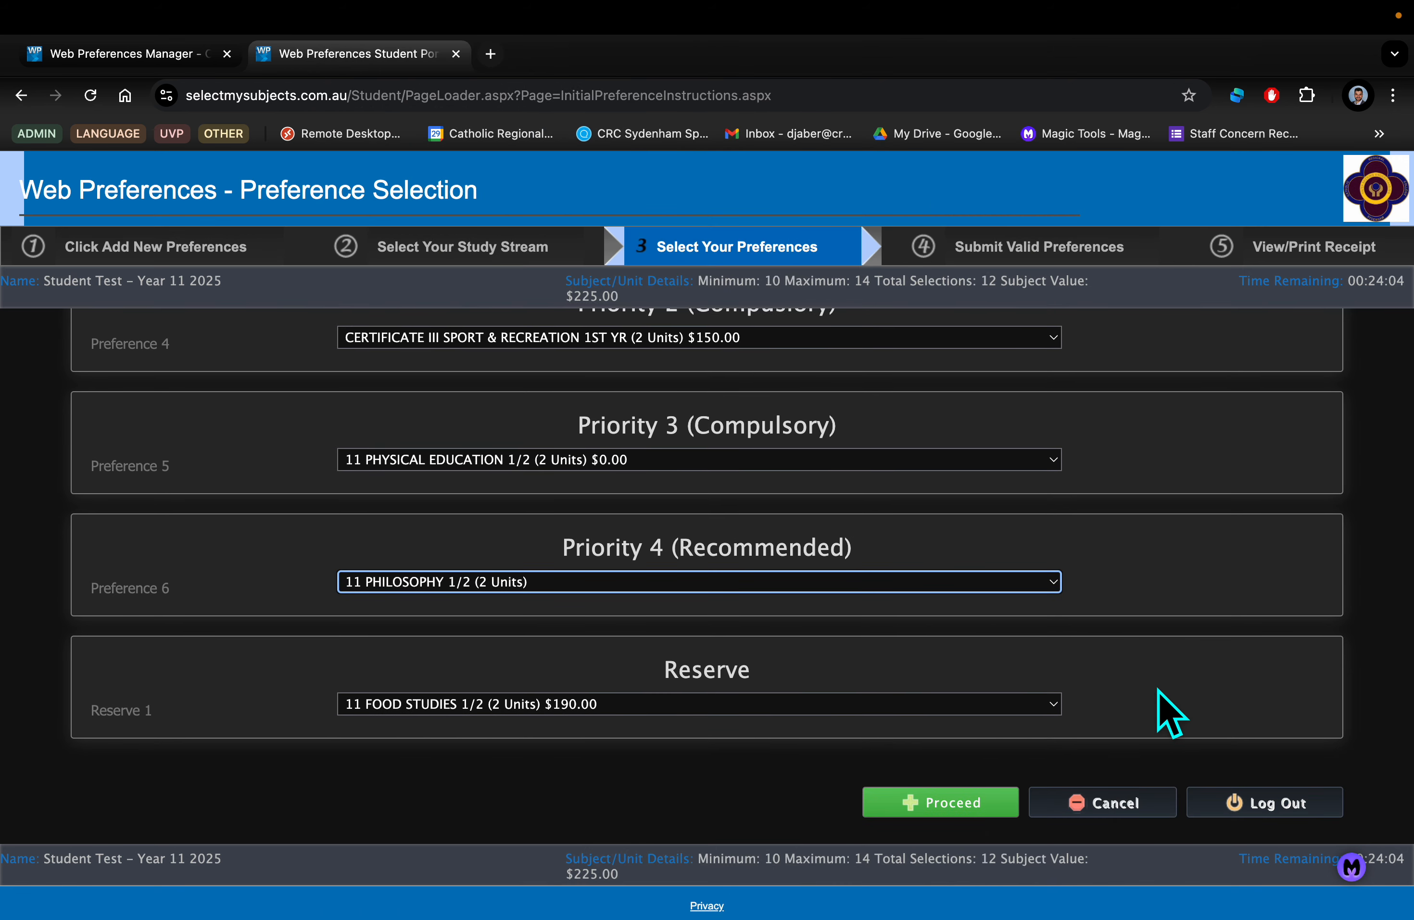
scroll("up", 3)
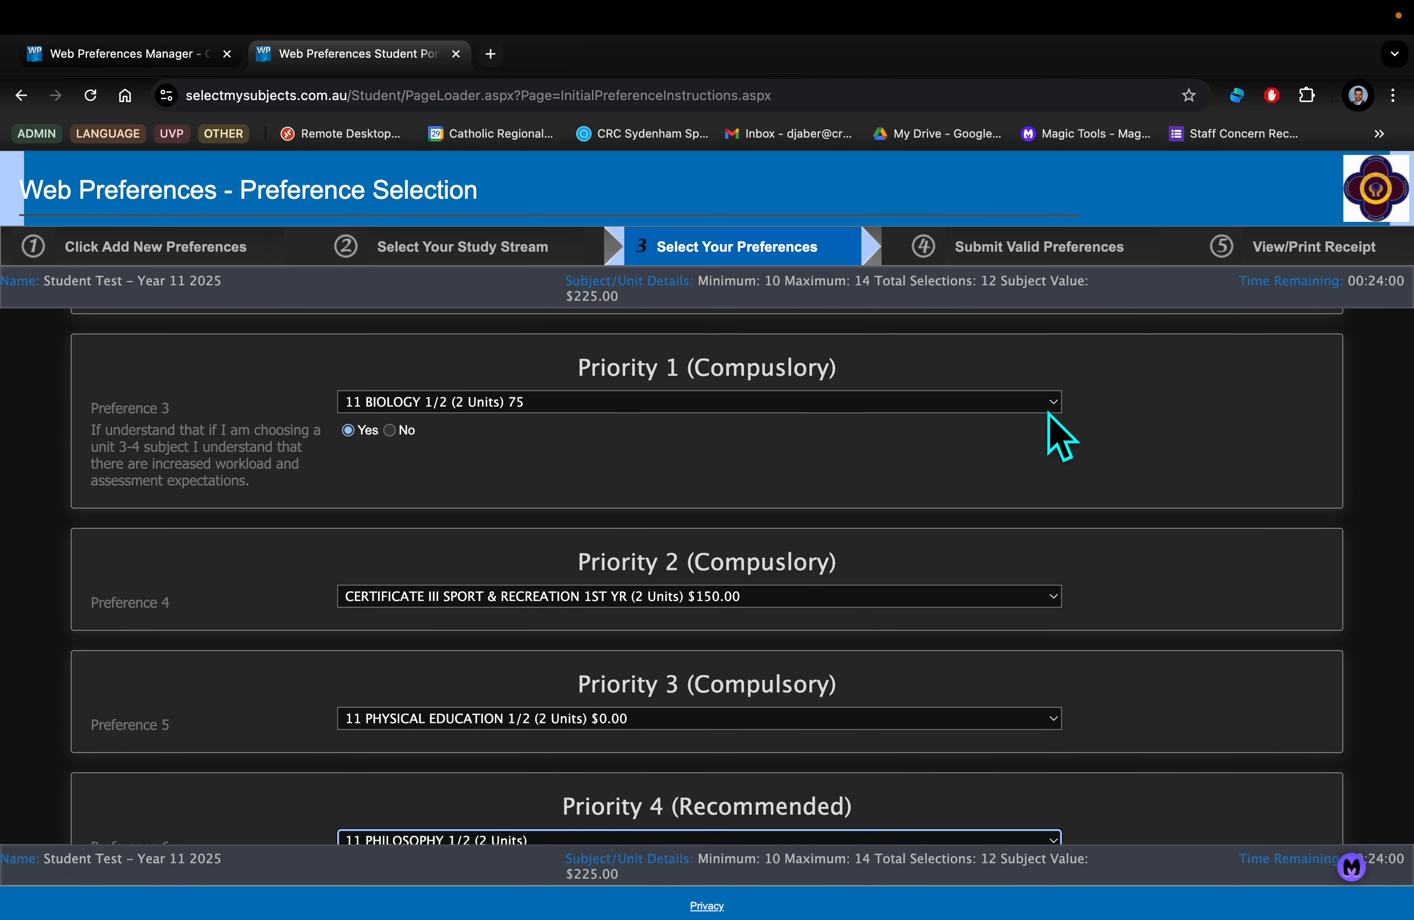
mouse_move(1060, 433)
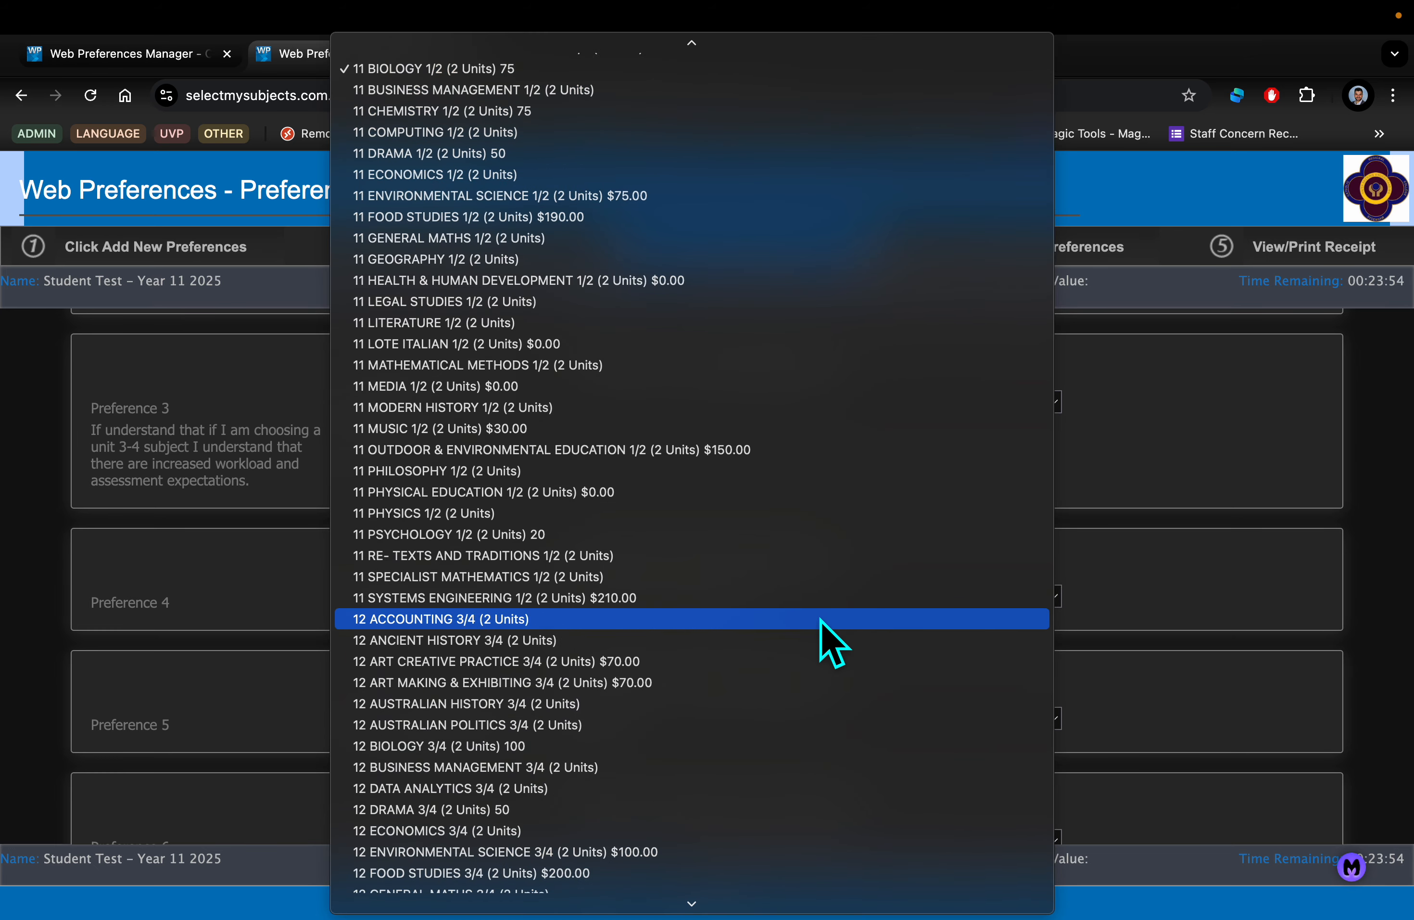
Set Preference 3 to 12 Physical Education 3/4 (2 Units, $0.00), bringing the subject value to $150.00.
scroll("down", 3)
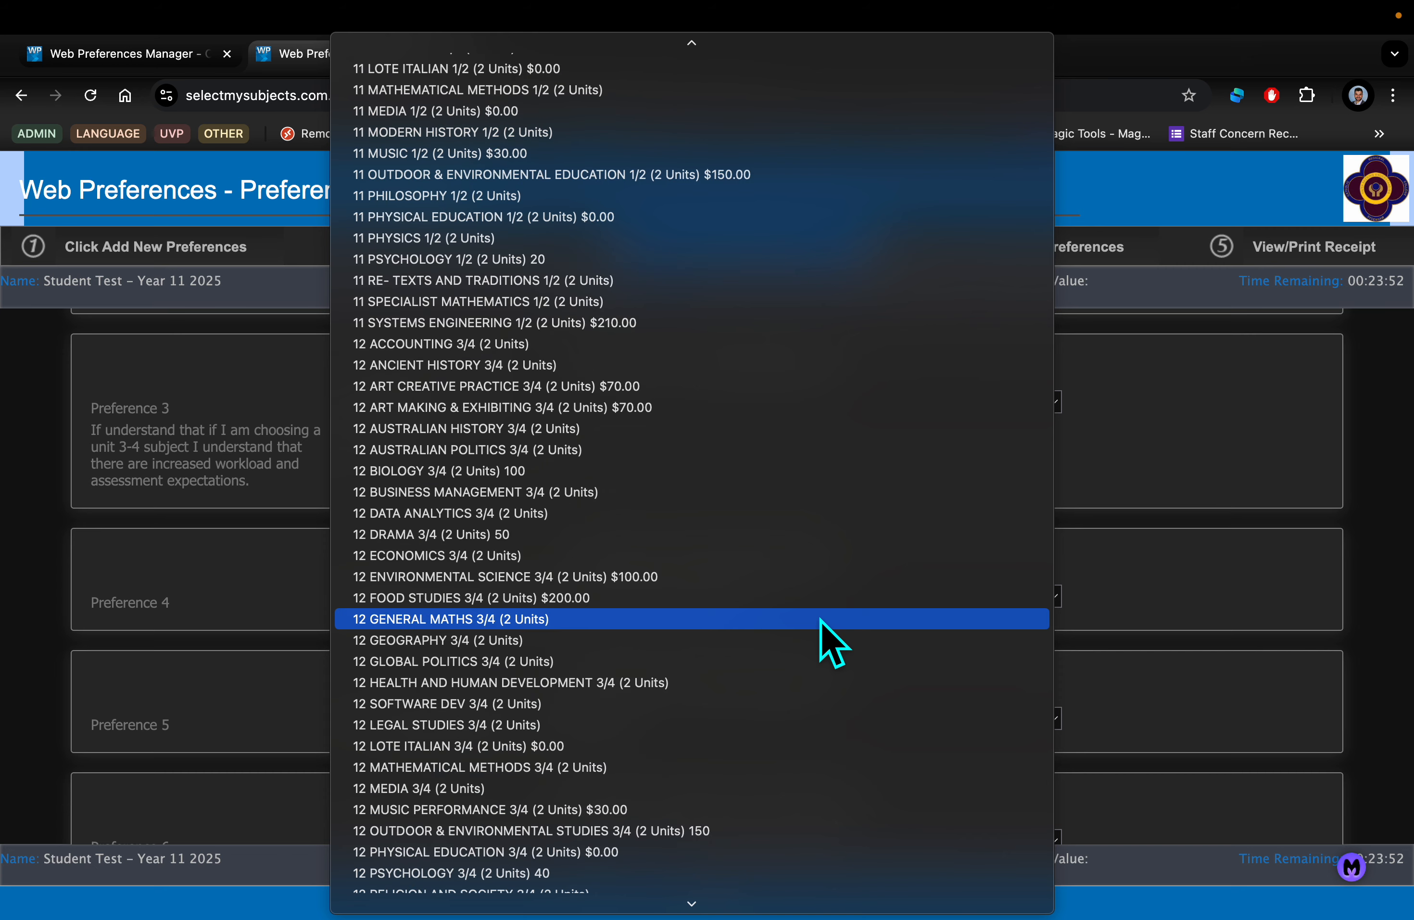
mouse_move(827, 644)
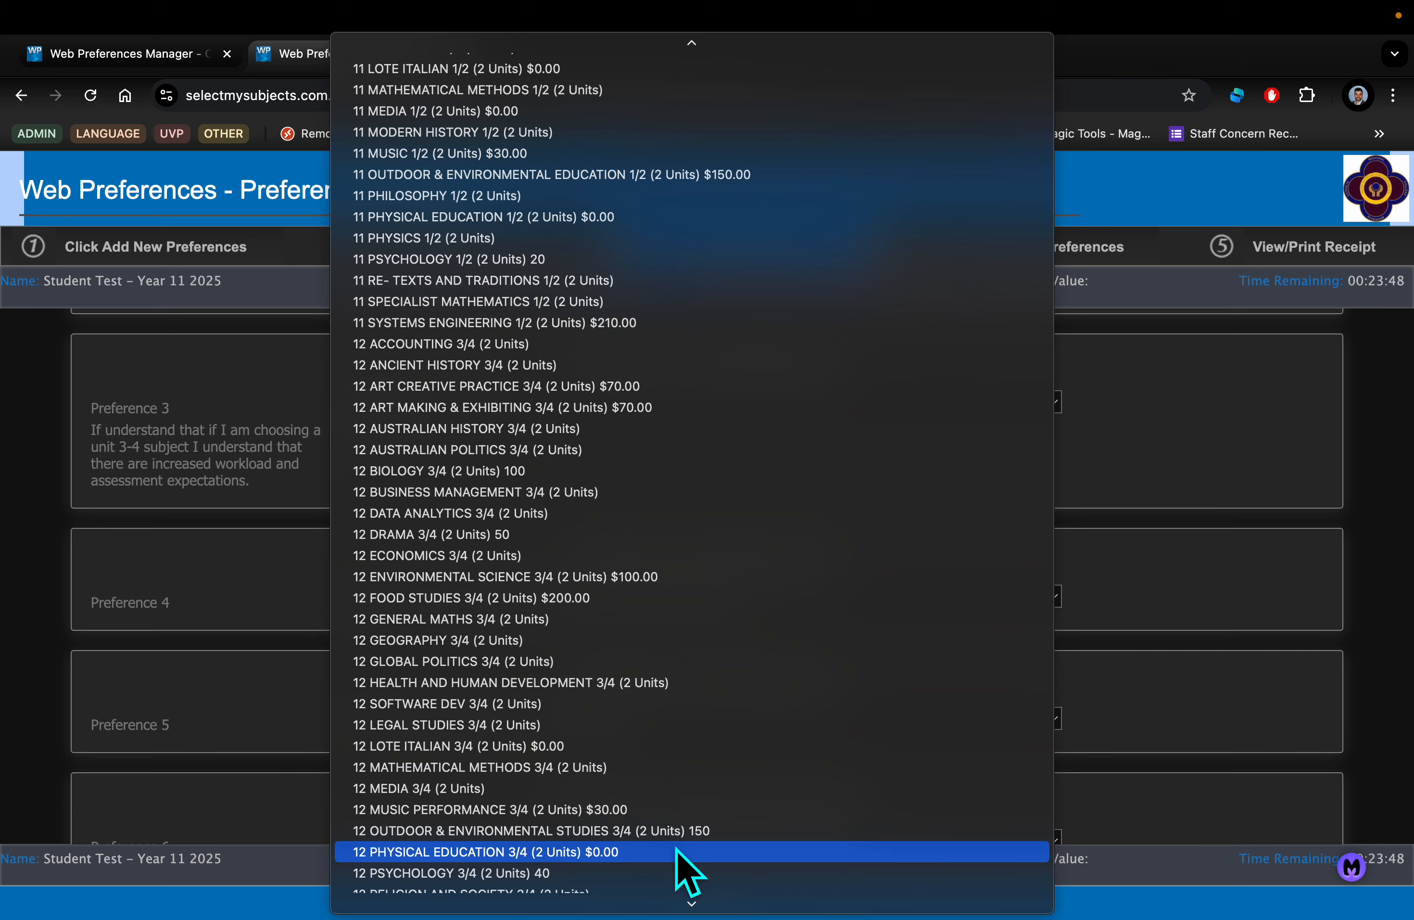
left_click(483, 852)
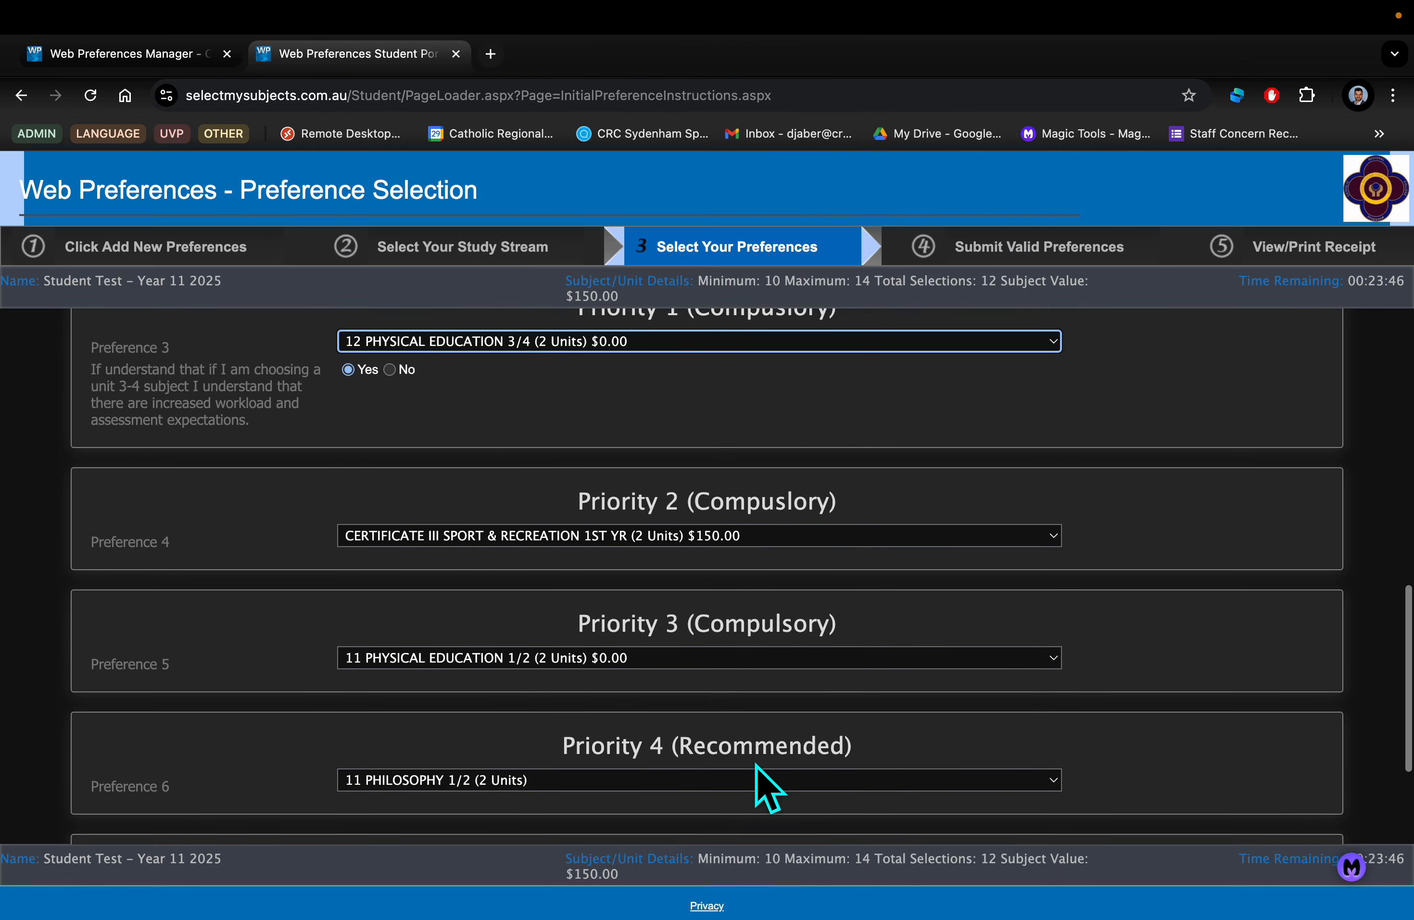
scroll("down", 3)
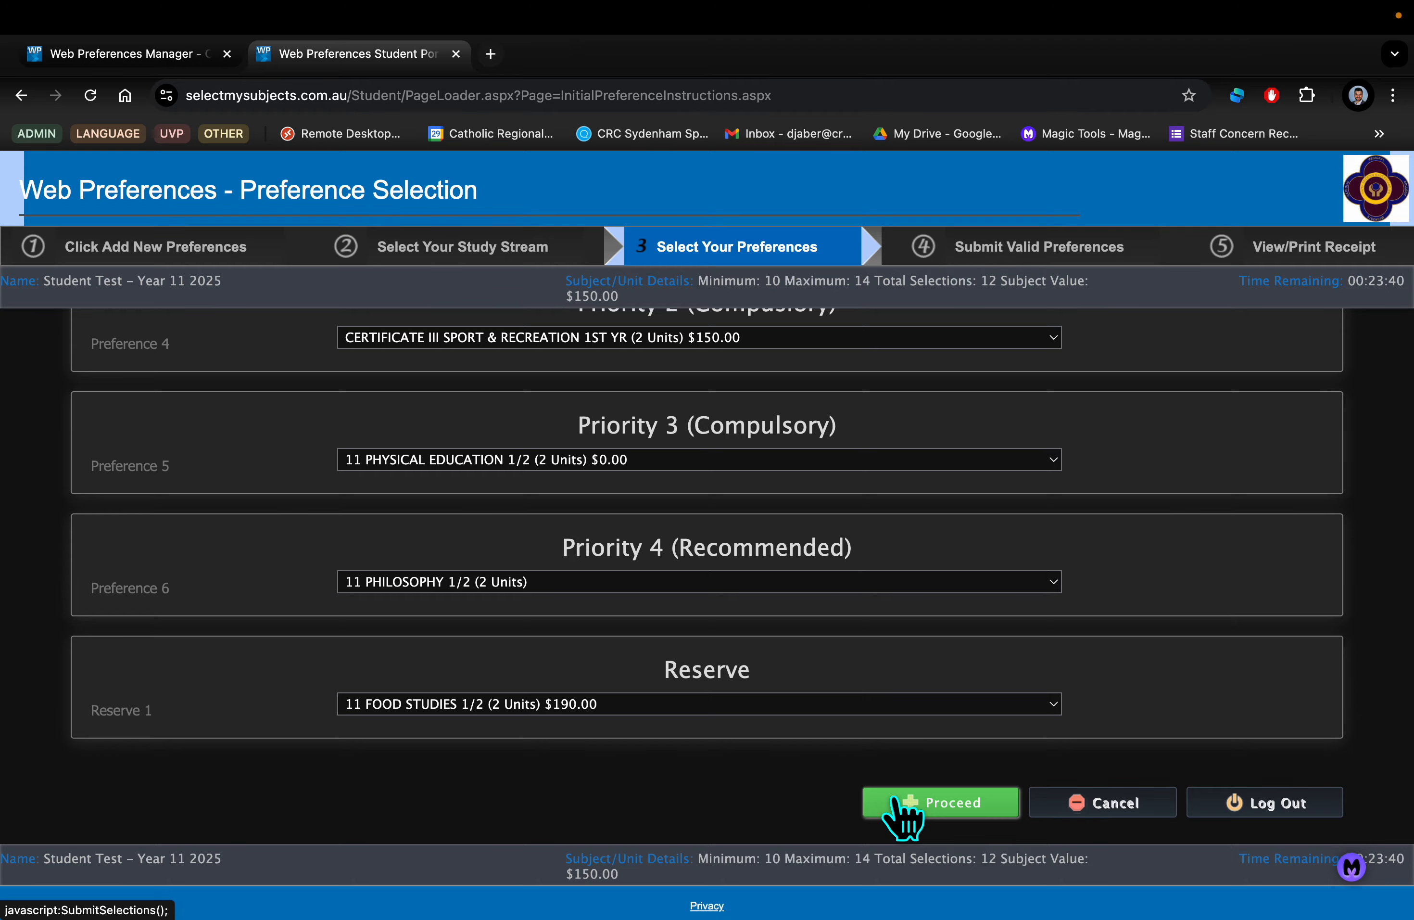
Proceed to the Preference Validation summary listing all preferences at 12 units and $150.00.
left_click(941, 801)
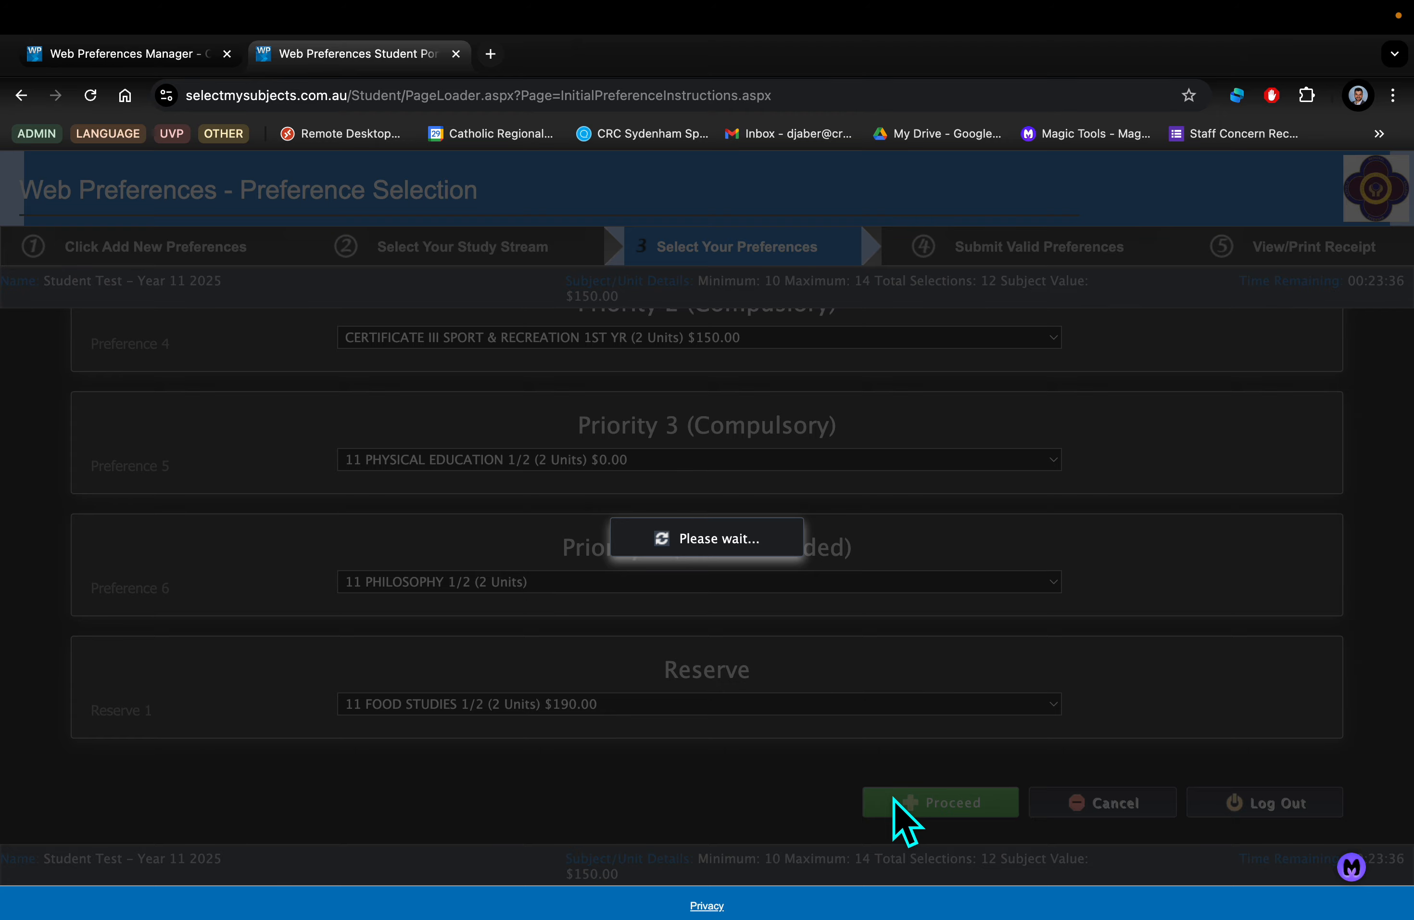
left_click(939, 801)
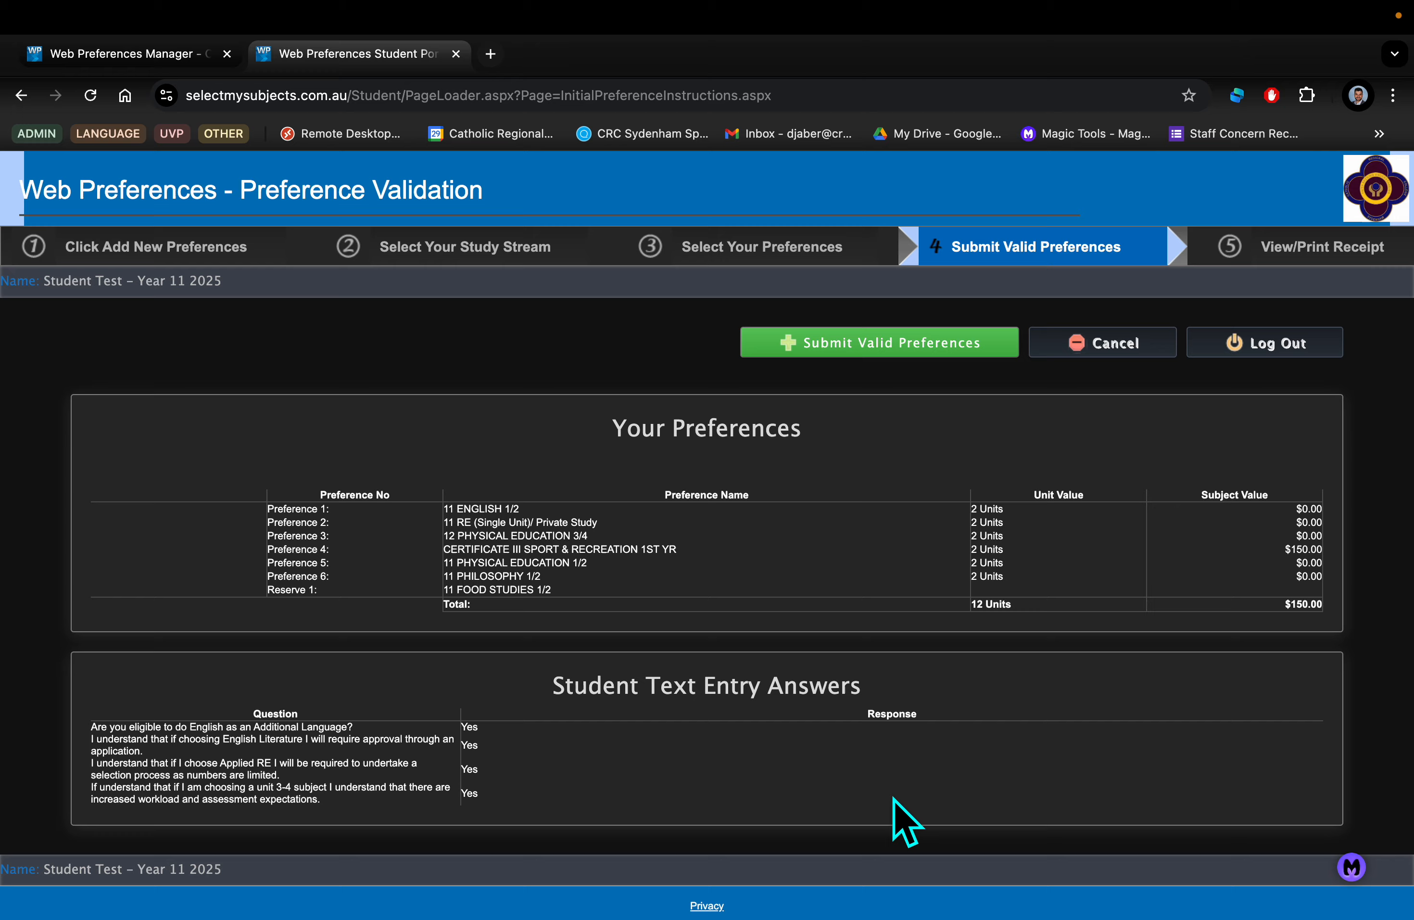
scroll("down", 3)
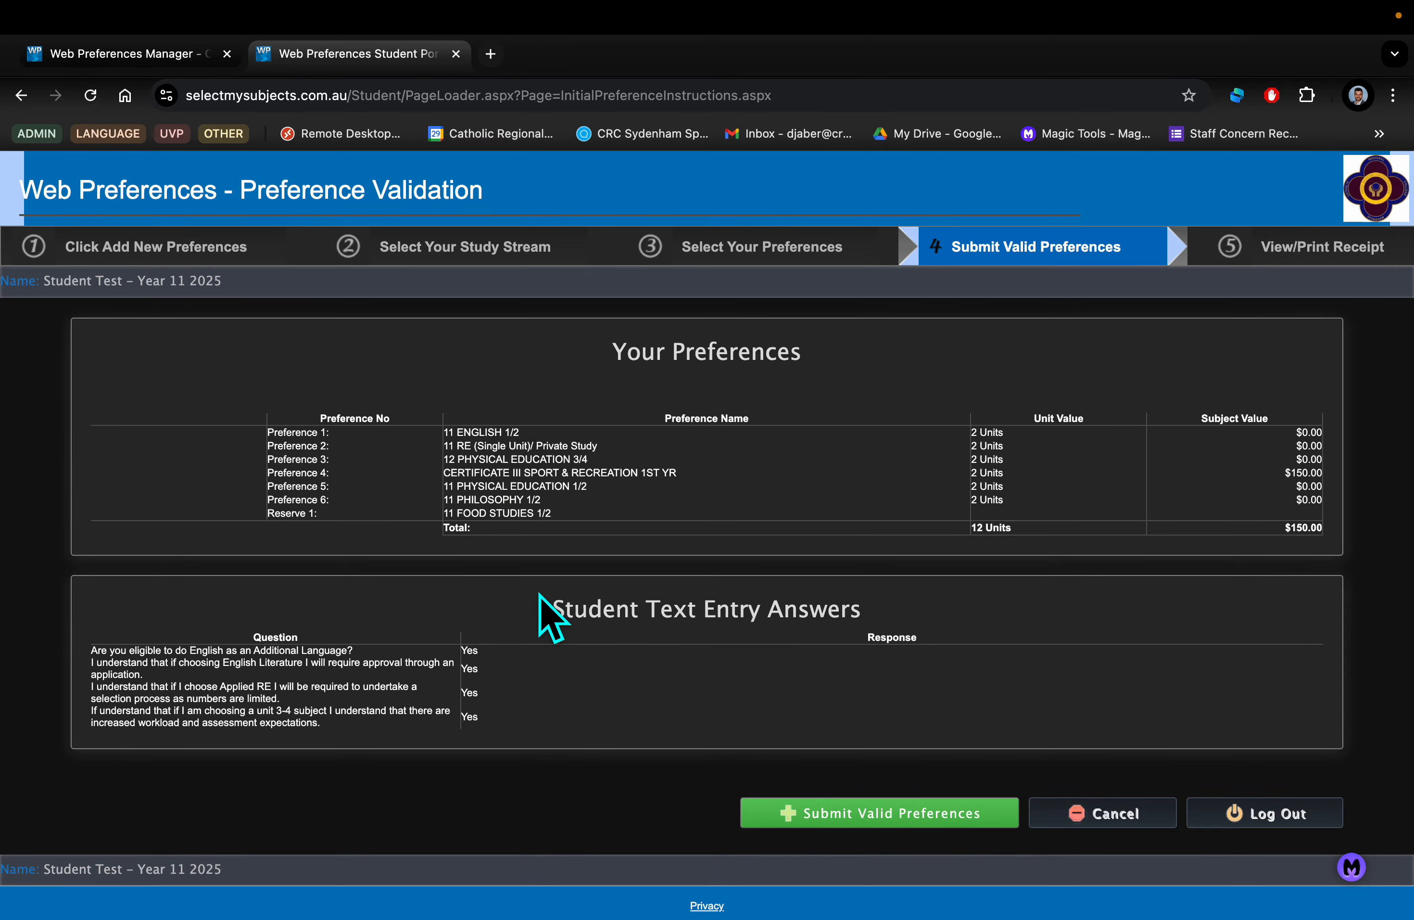
mouse_move(879, 812)
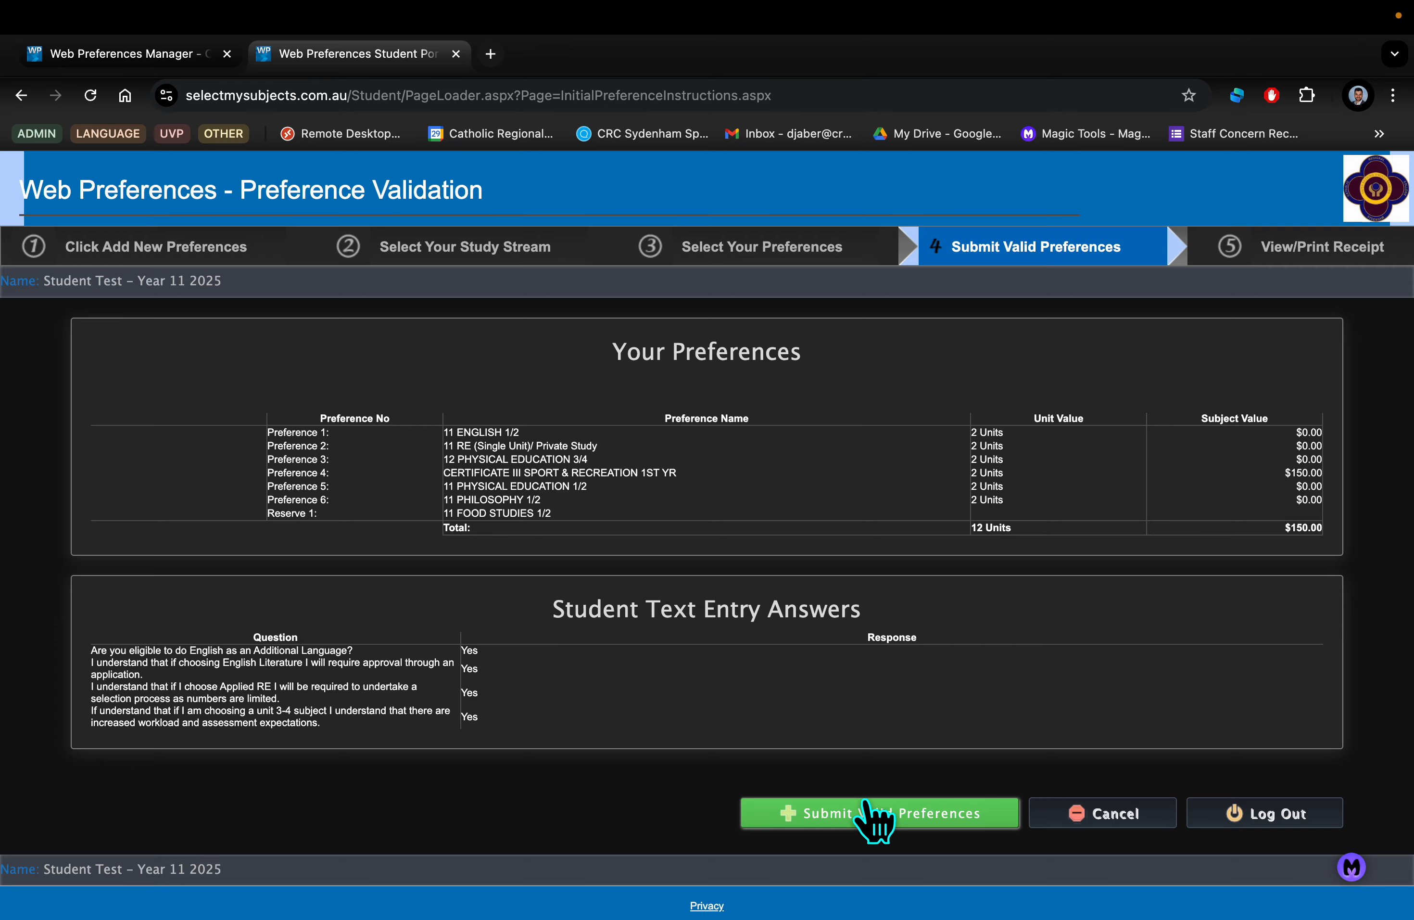
Submit the valid preferences and review the Preferences Receipt, highlighting the $150.00 Subject Value Total.
left_click(879, 812)
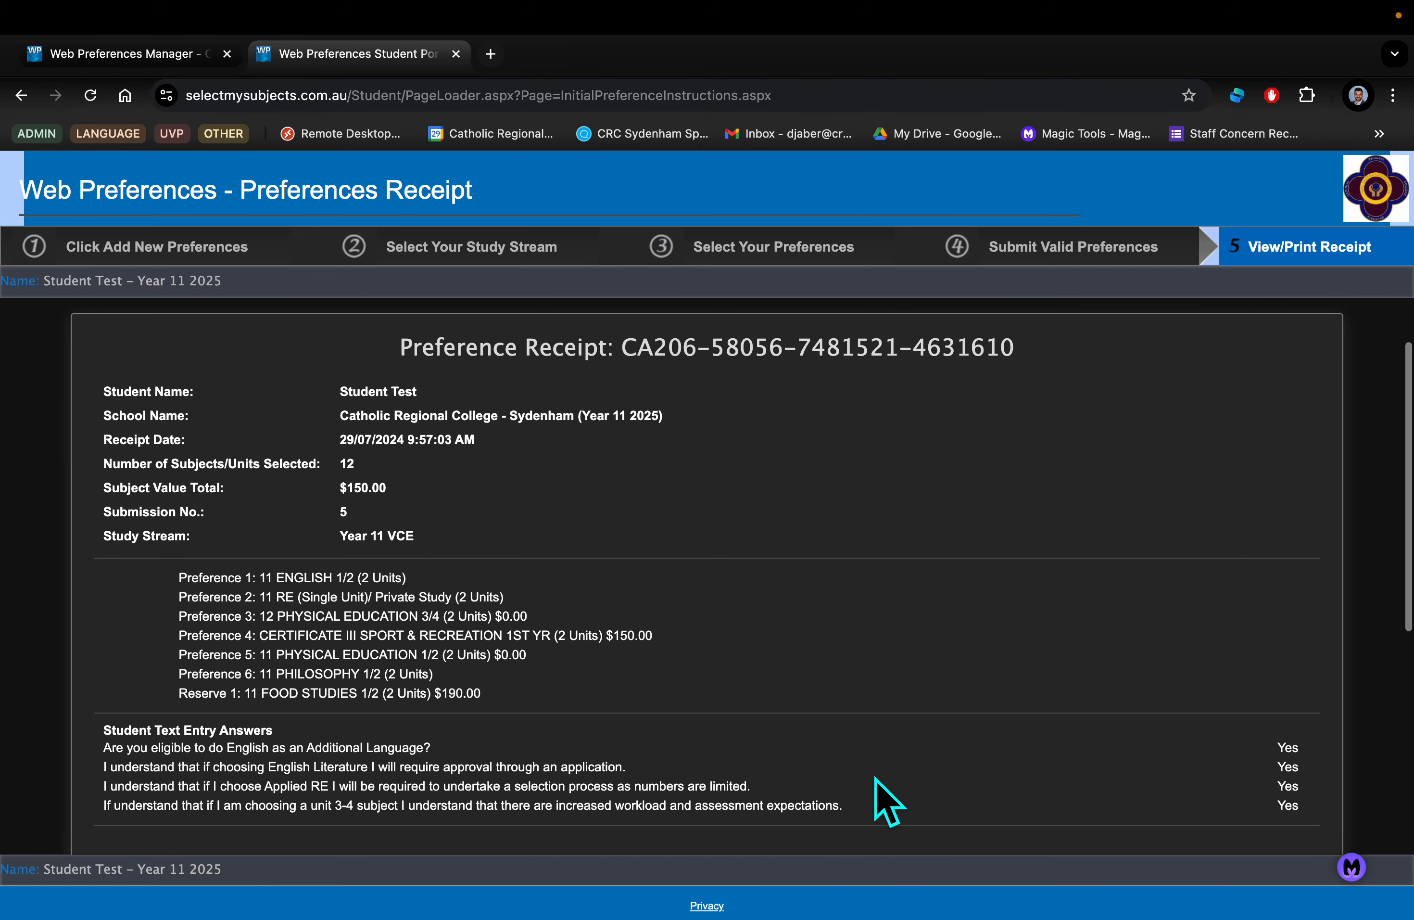
scroll("down", 3)
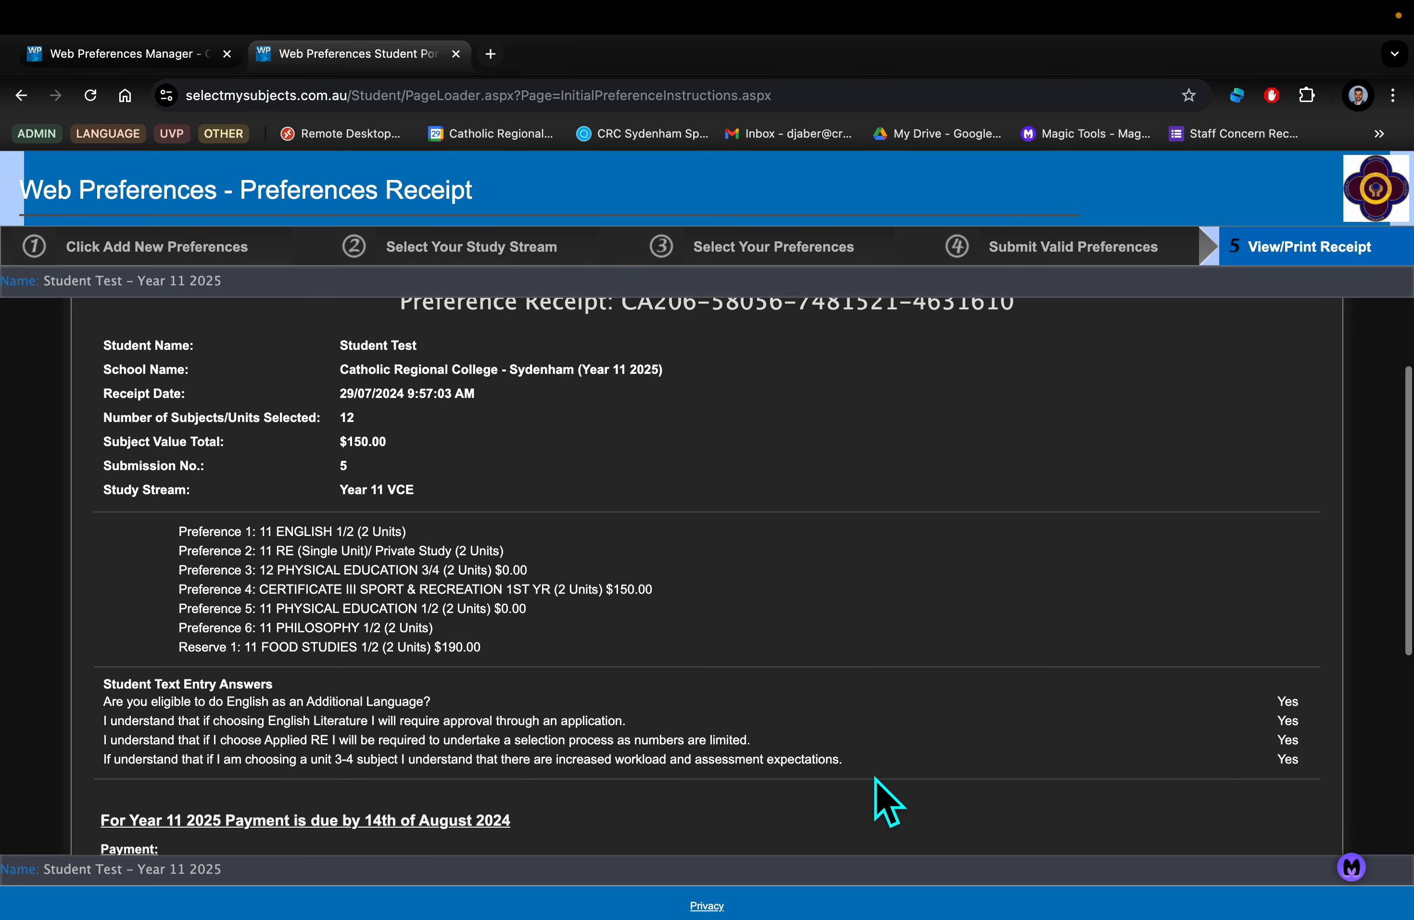
scroll("down", 3)
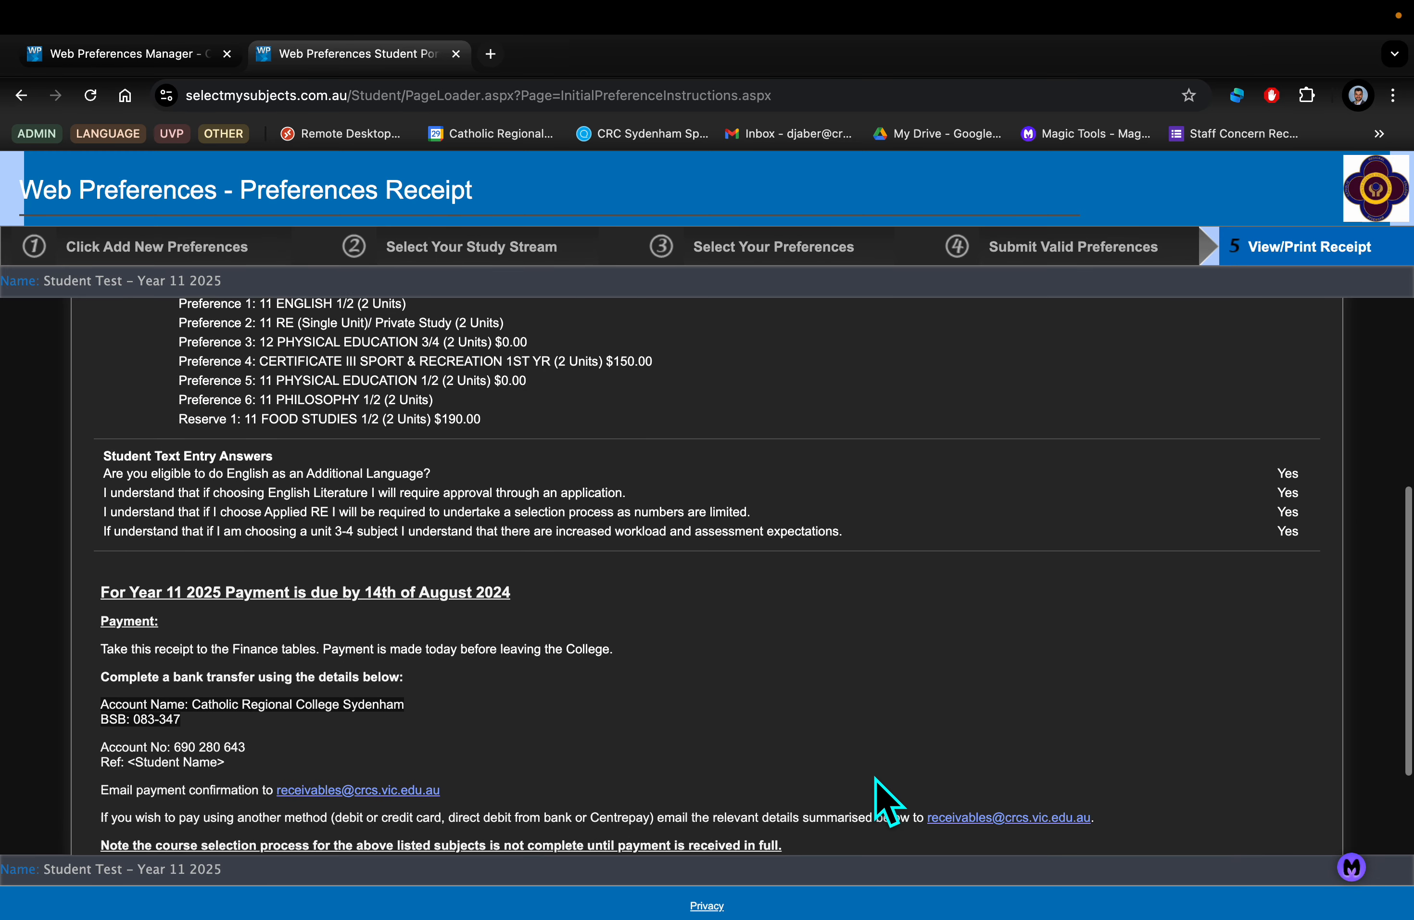
scroll("up", 3)
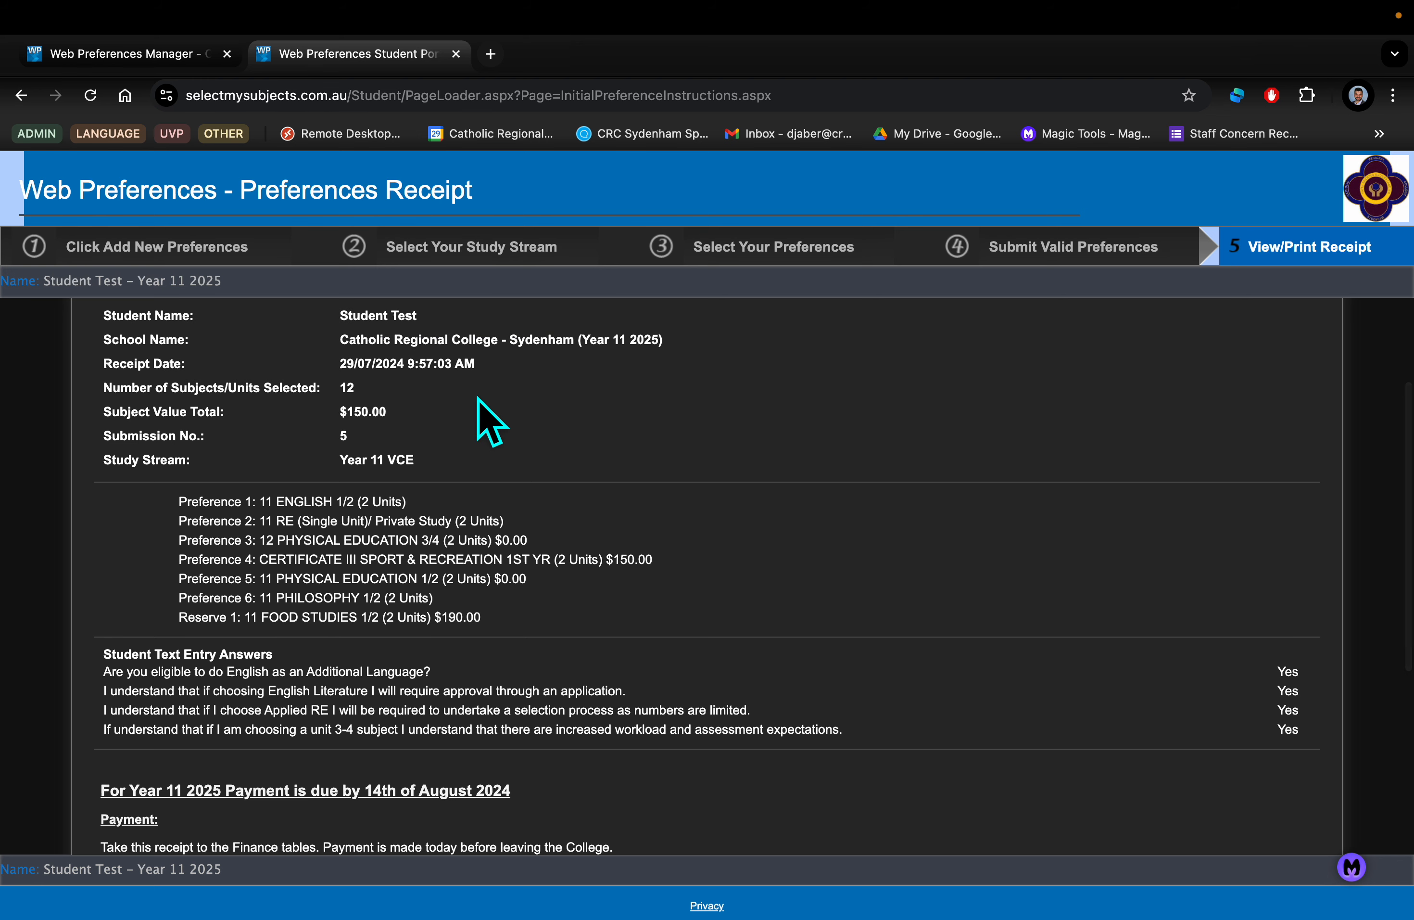
double_click(362, 412)
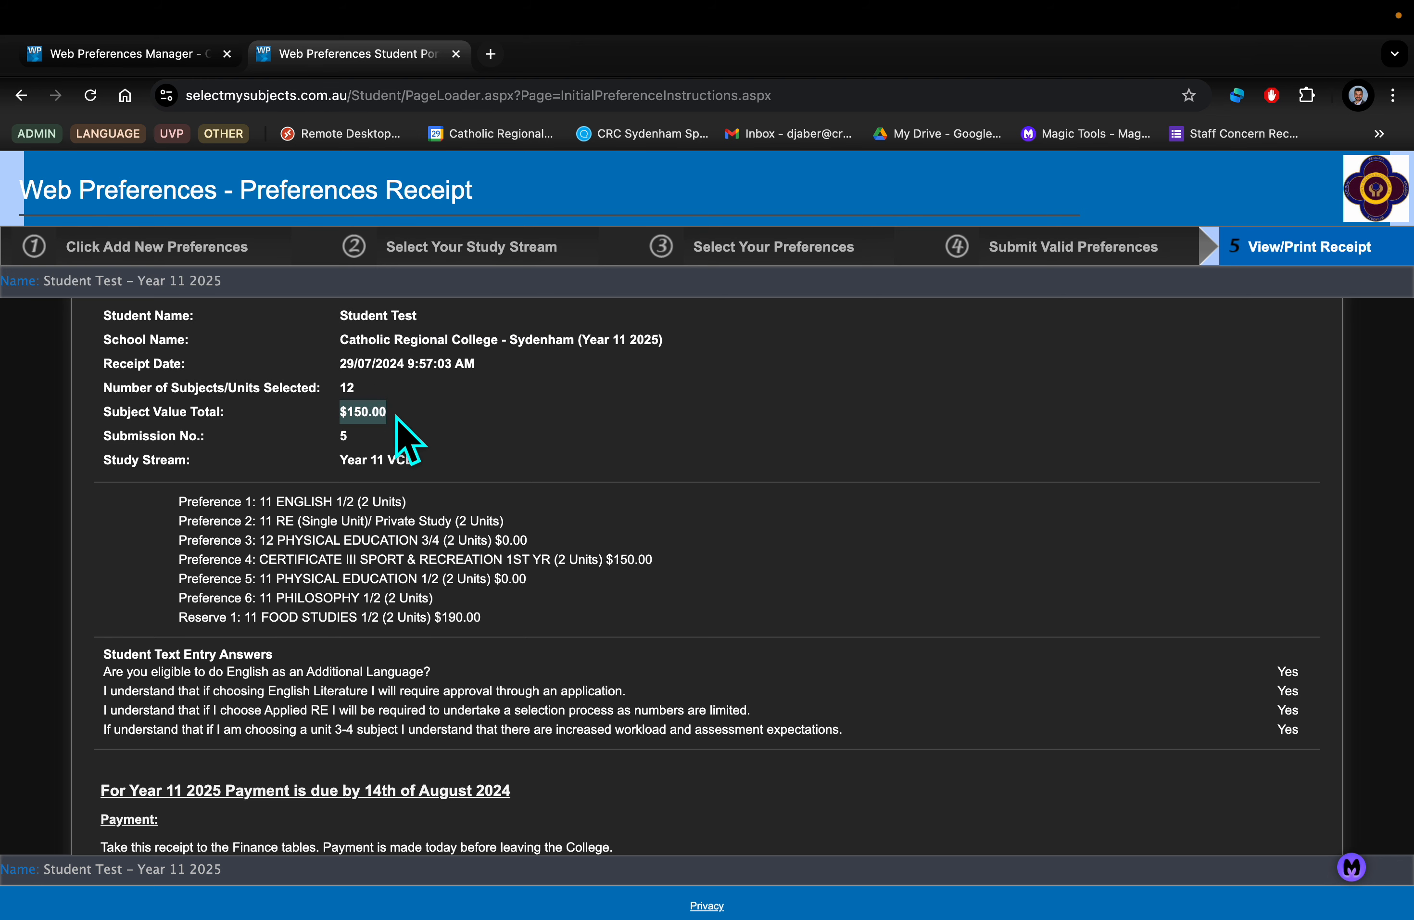
mouse_move(252, 433)
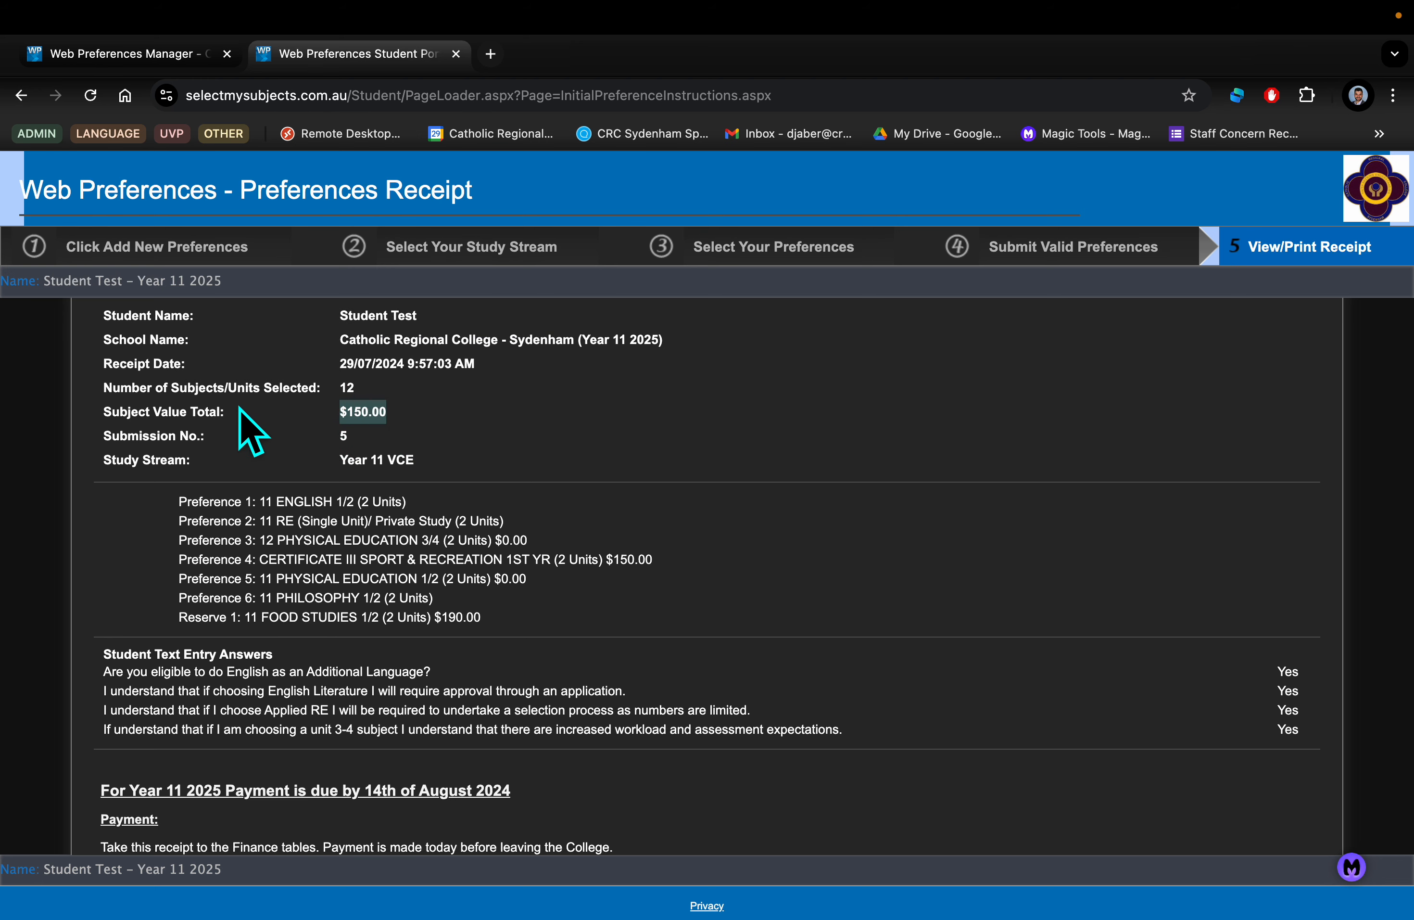
scroll("down", 3)
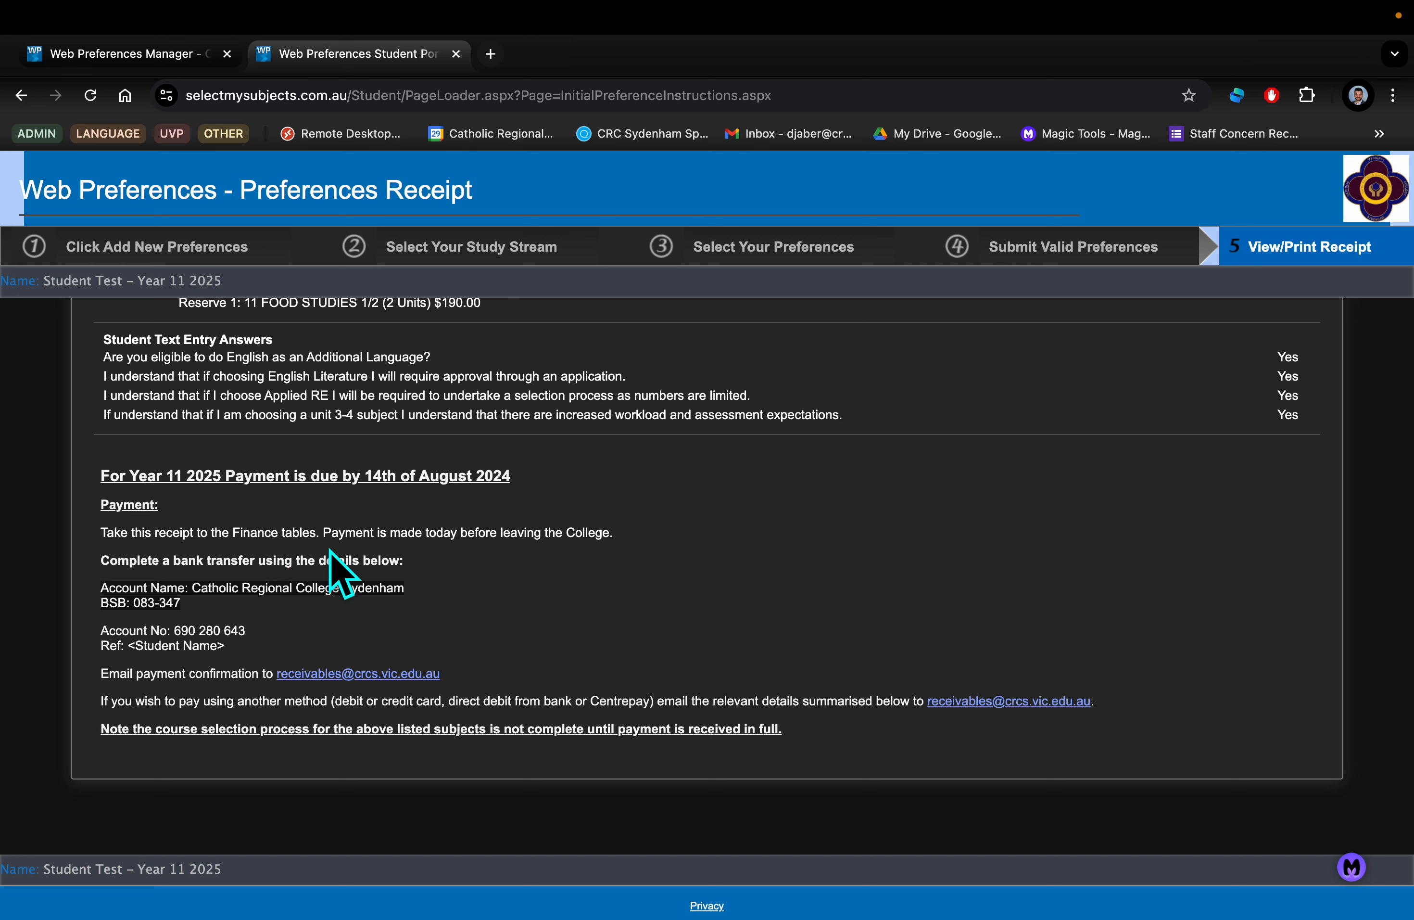
mouse_move(658, 656)
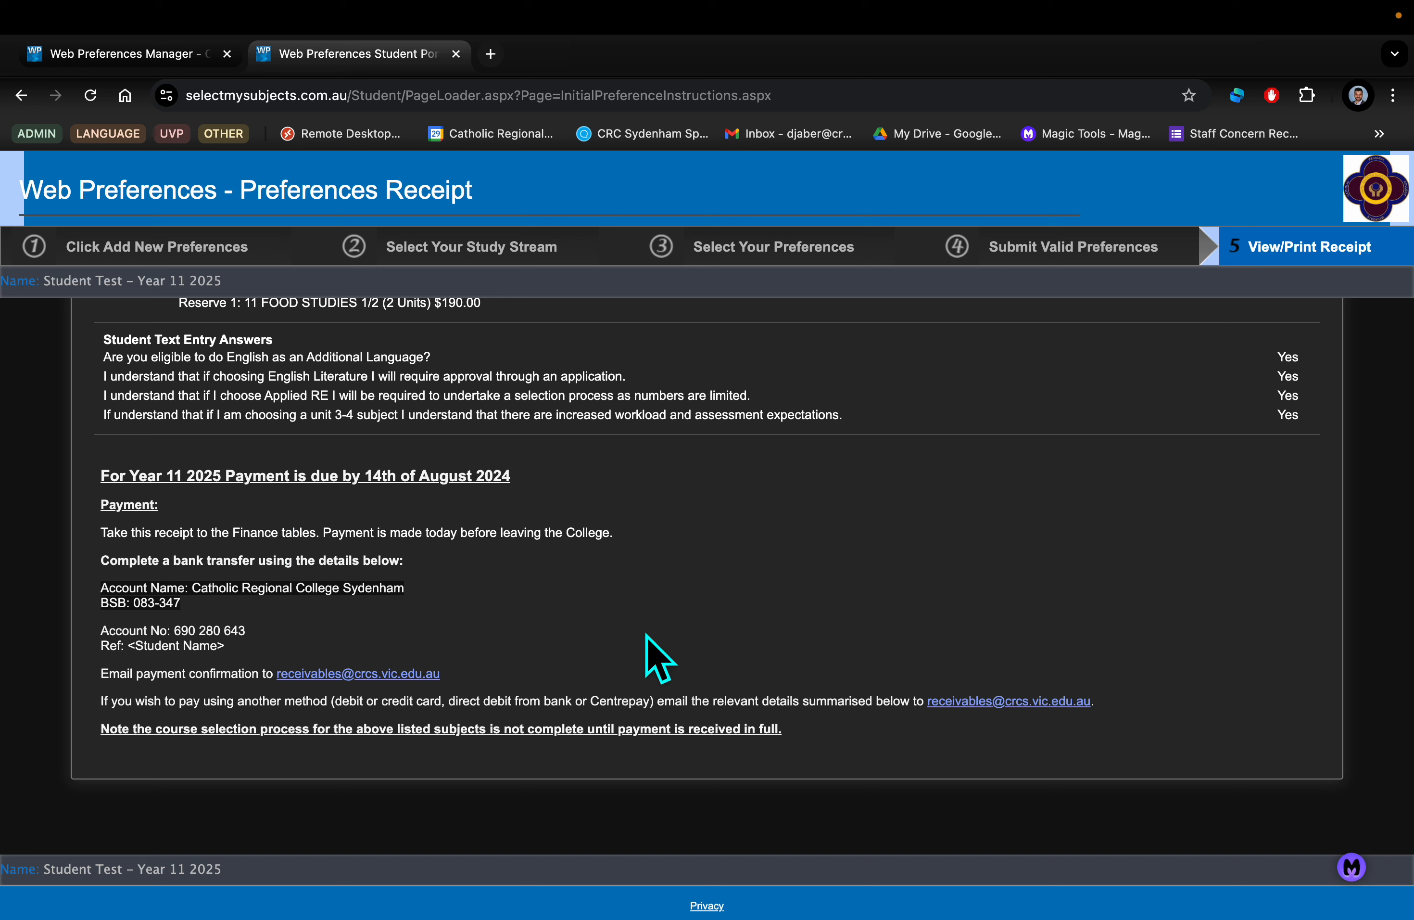
mouse_move(723, 305)
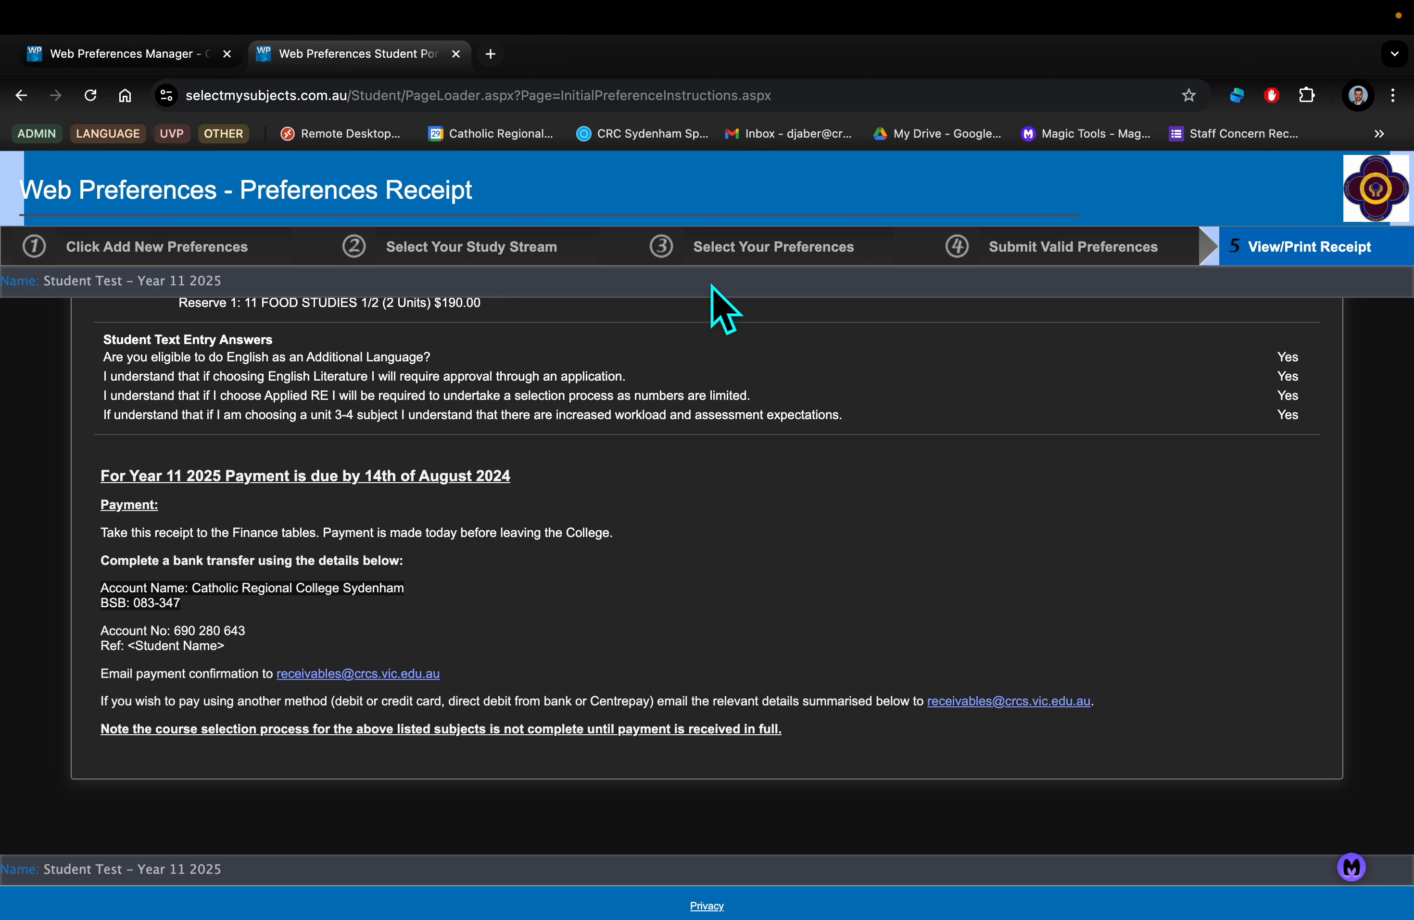